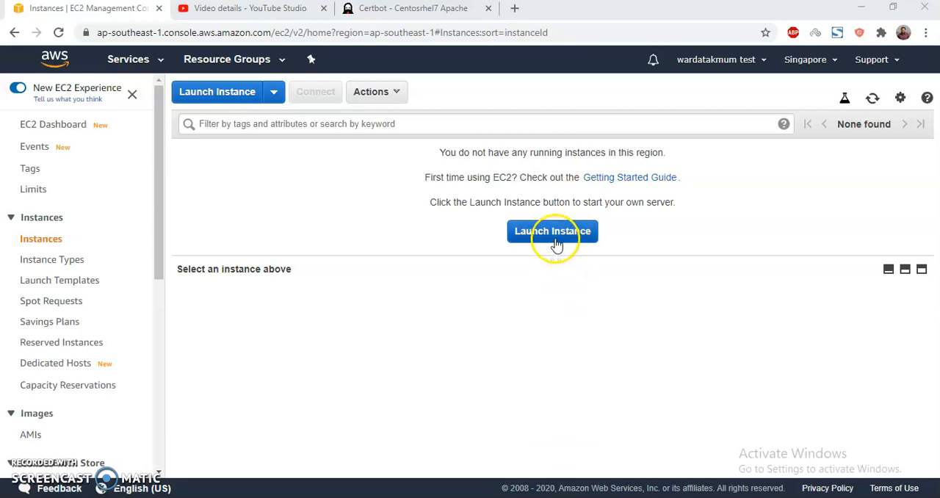
# - Start a new EC2 instance launch and filter the AMI list by 'amazon'
pyautogui.click(553, 232)
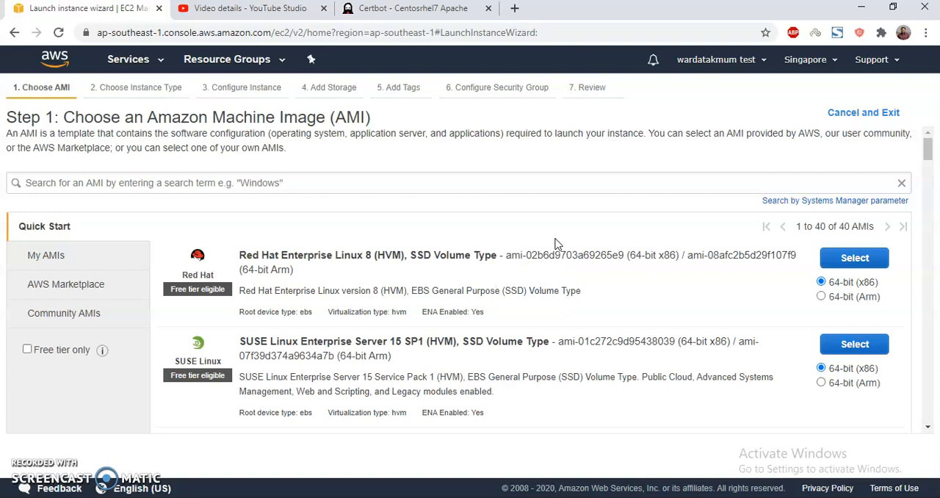
pyautogui.click(532, 182)
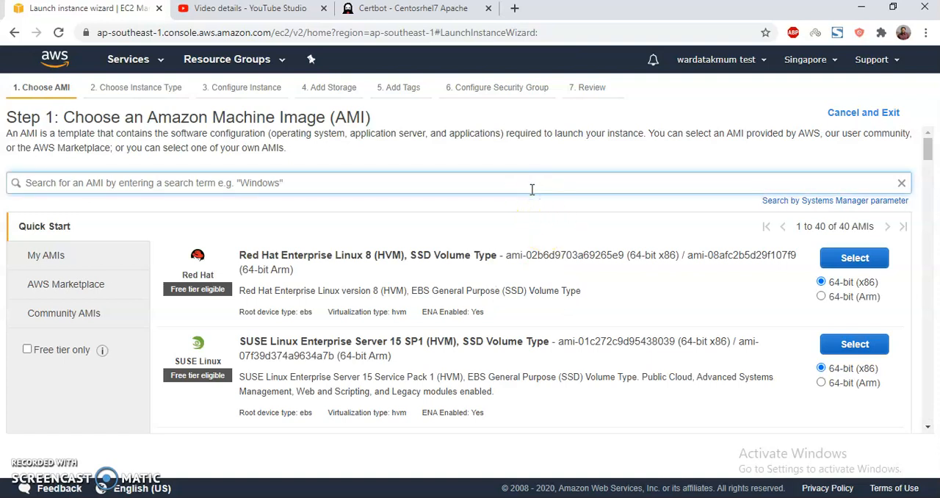
pyautogui.write('amazon')
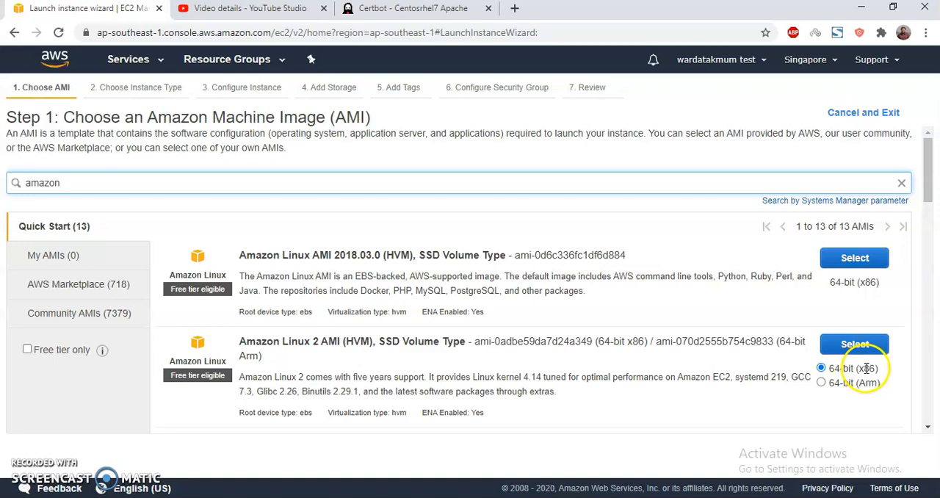
# - Choose the Amazon Linux 2 AMI with the t2.micro instance type
pyautogui.click(855, 343)
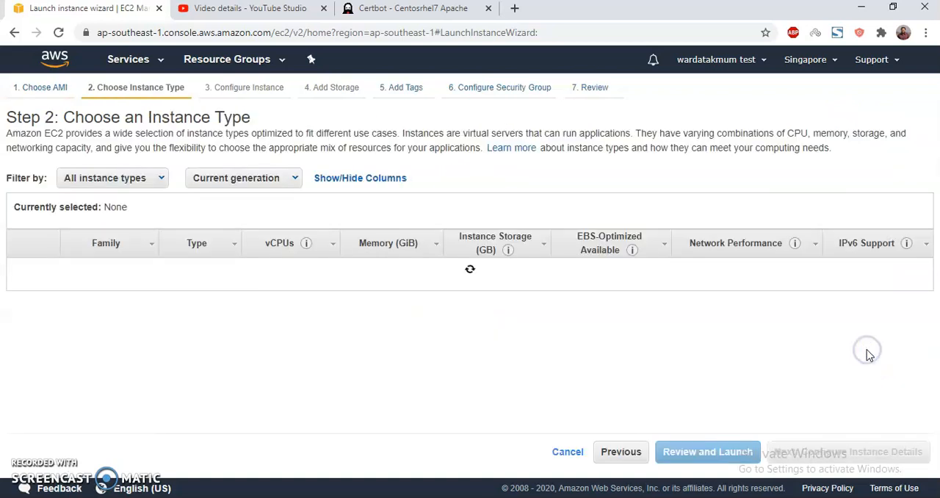
pyautogui.click(20, 317)
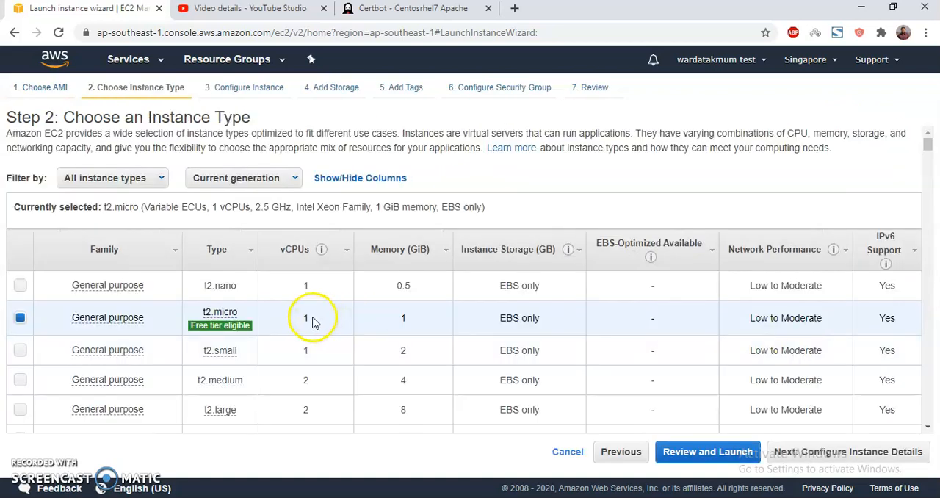
pyautogui.moveTo(810, 455)
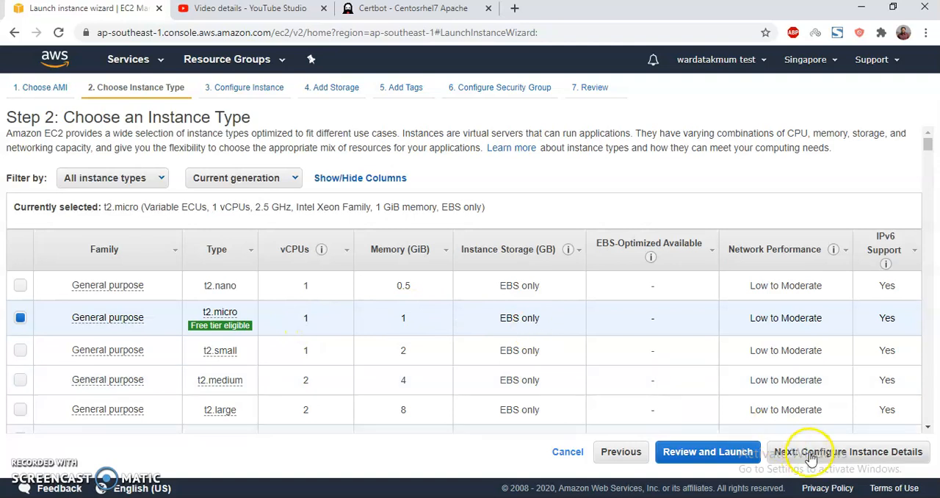
pyautogui.click(849, 452)
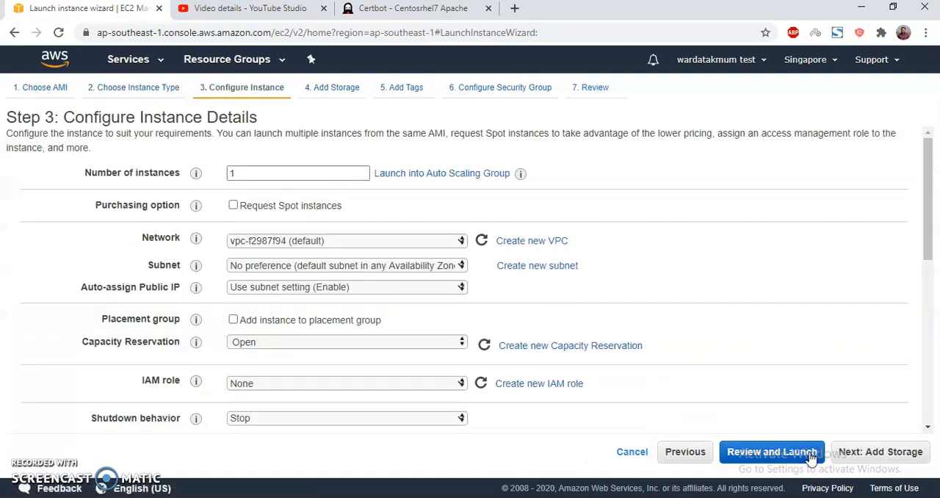
# - Assign the ec2s3 IAM role in the instance details
pyautogui.click(345, 382)
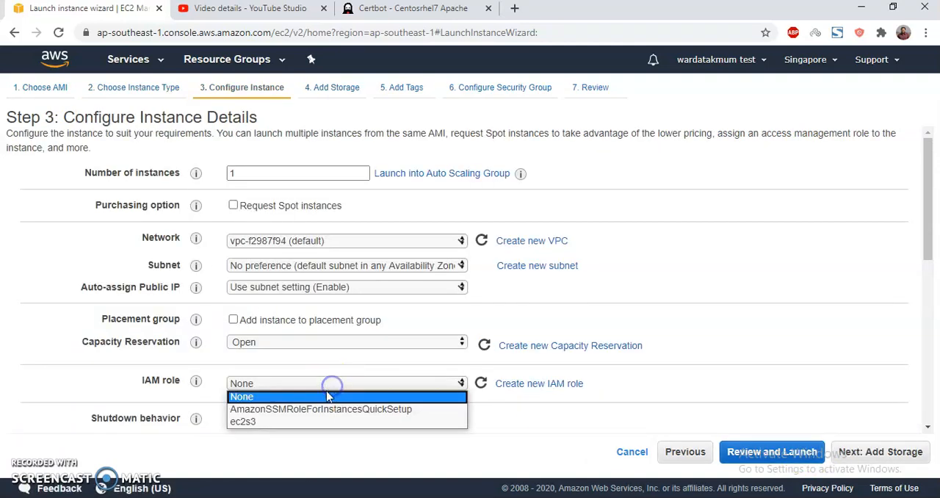
pyautogui.click(244, 420)
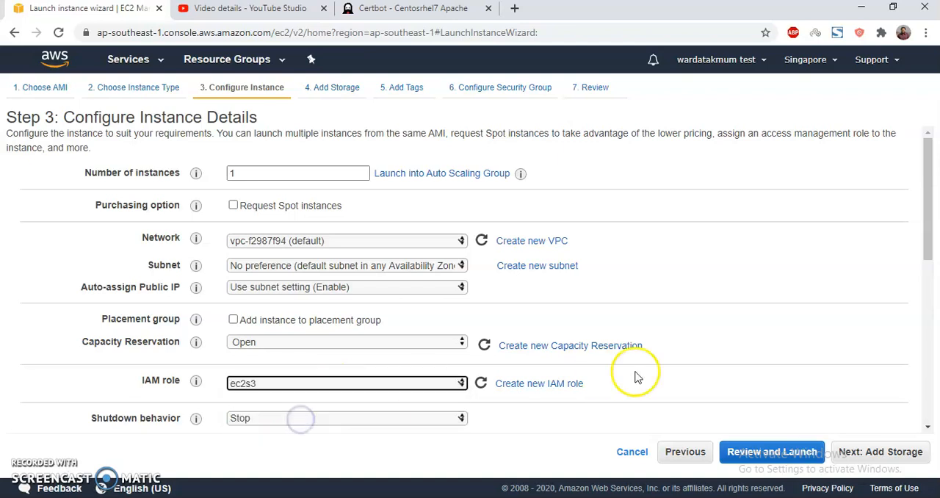
pyautogui.scroll(-3)
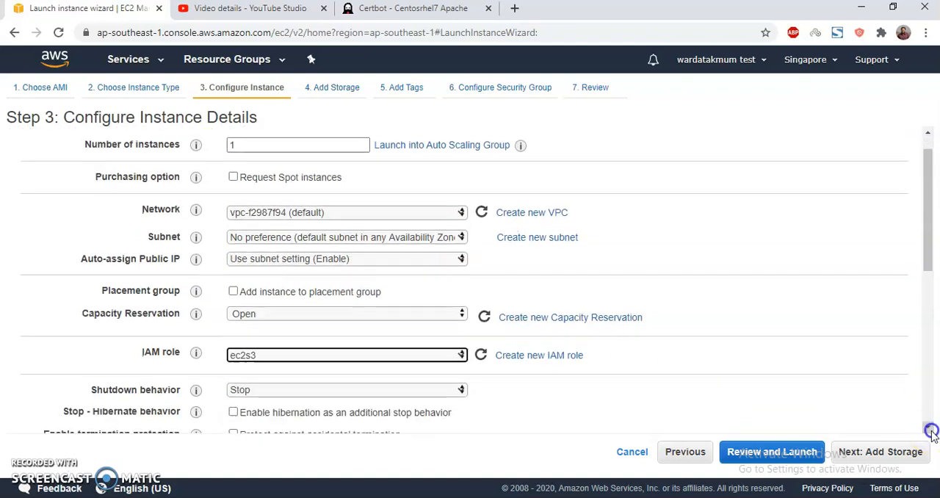
pyautogui.scroll(-3)
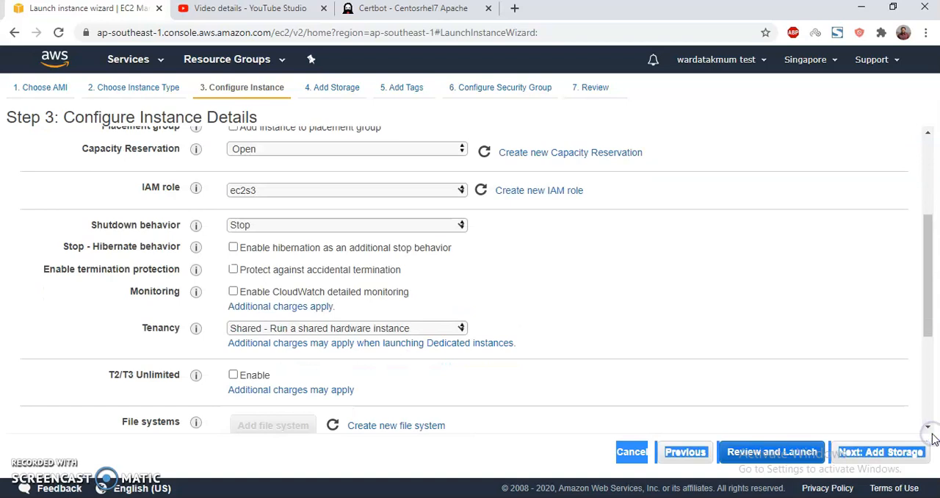
pyautogui.scroll(-3)
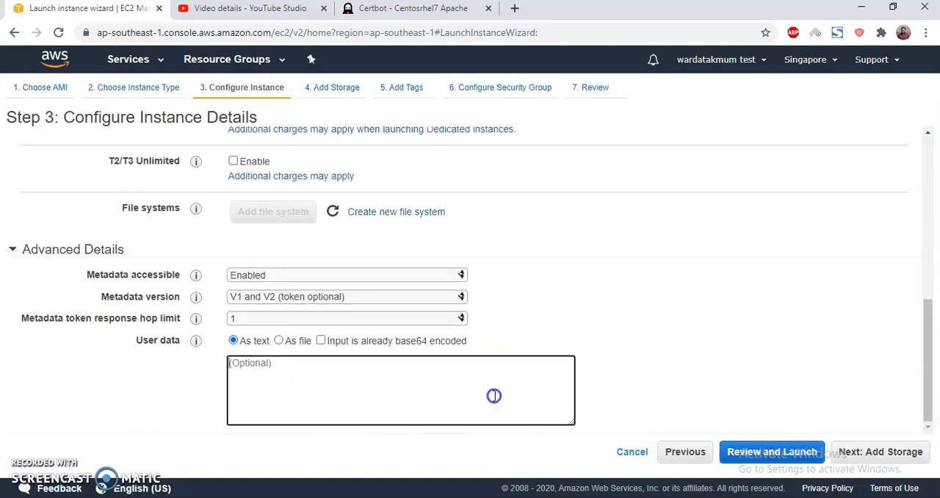
pyautogui.moveTo(741, 403)
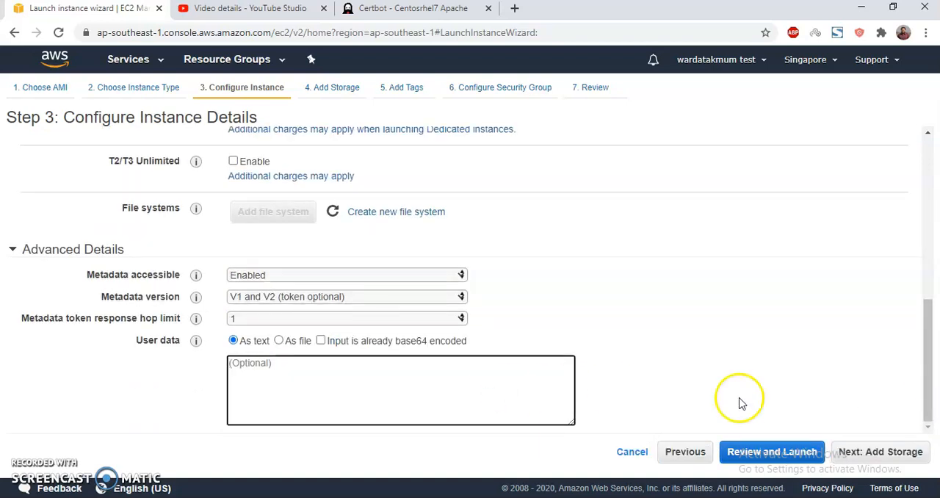
# - Keep default storage and skip tags, continuing to the security group settings
pyautogui.click(879, 452)
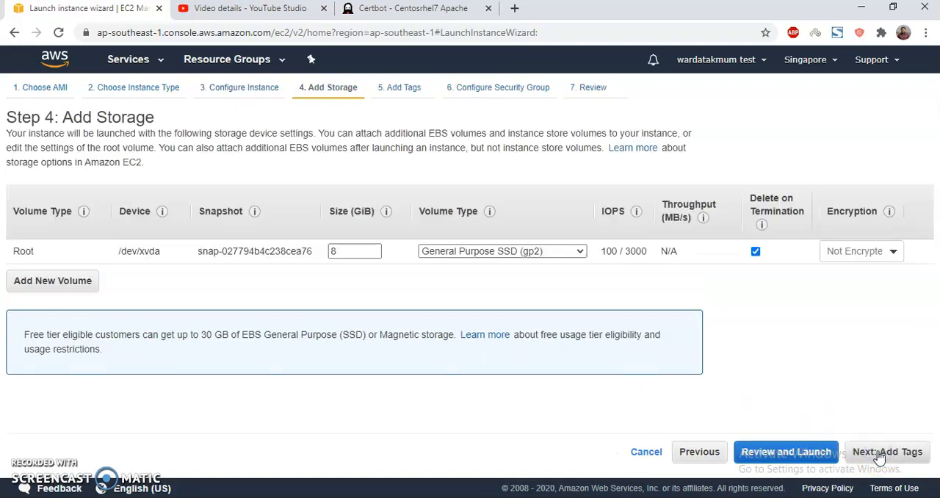
pyautogui.click(887, 452)
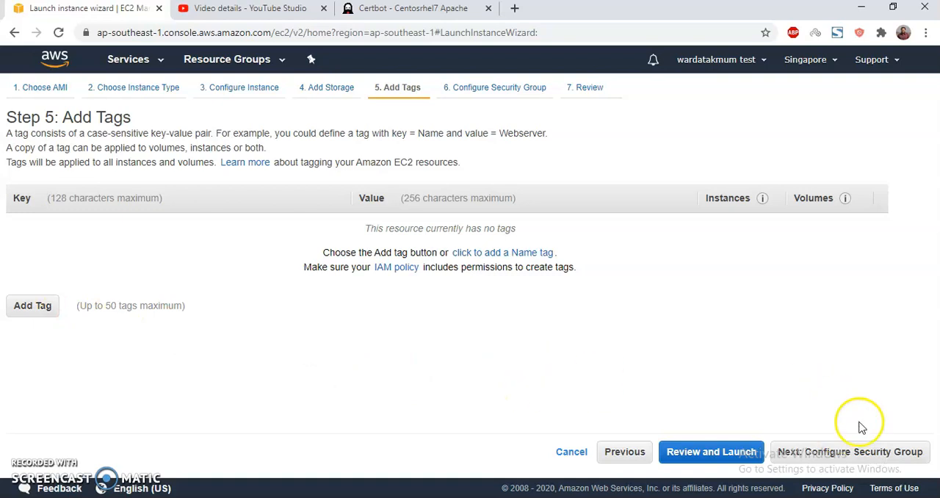
pyautogui.click(849, 451)
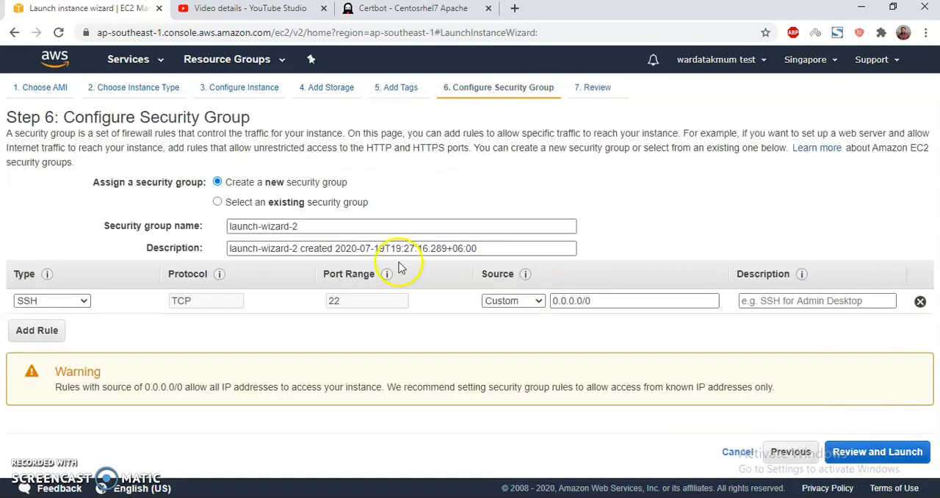
# - Reuse the existing launch-wizard-1 security group and proceed to Review and Launch
pyautogui.click(218, 201)
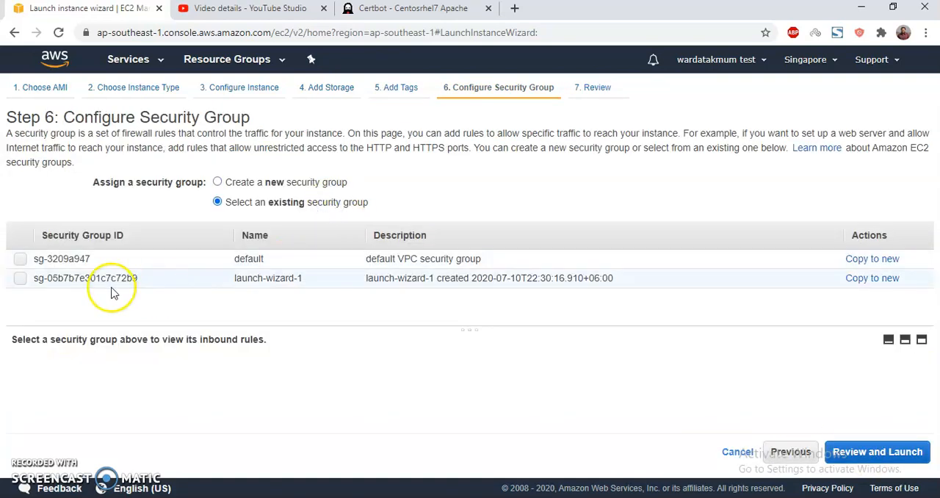
pyautogui.click(21, 278)
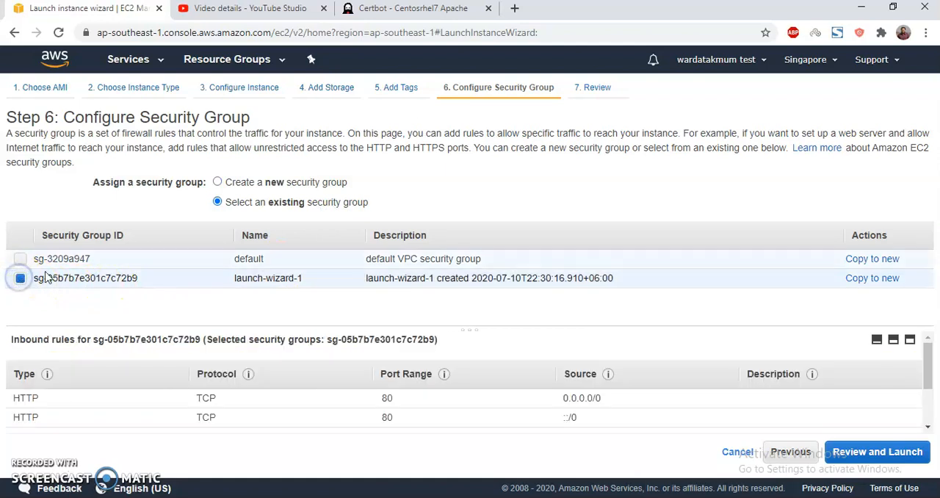
pyautogui.click(877, 451)
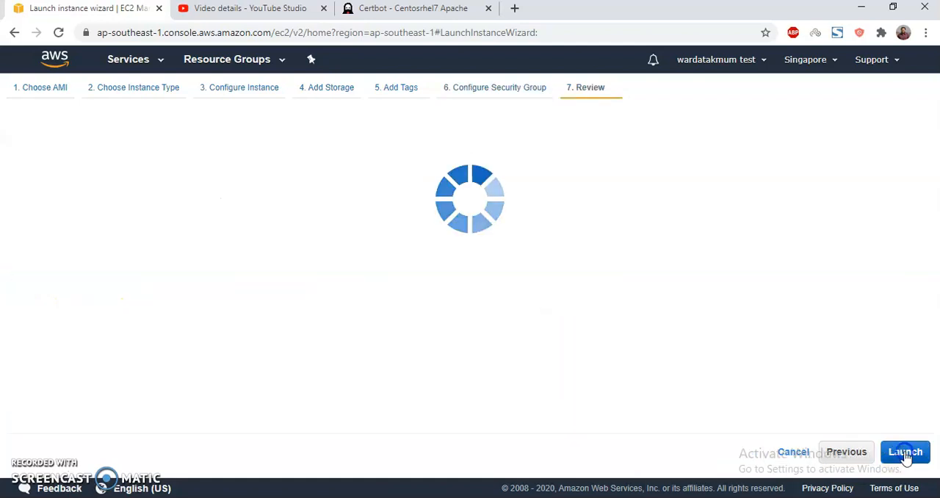
# - Launch the instance with the sslwordpress key pair acknowledged and view it in the instances list
pyautogui.click(904, 452)
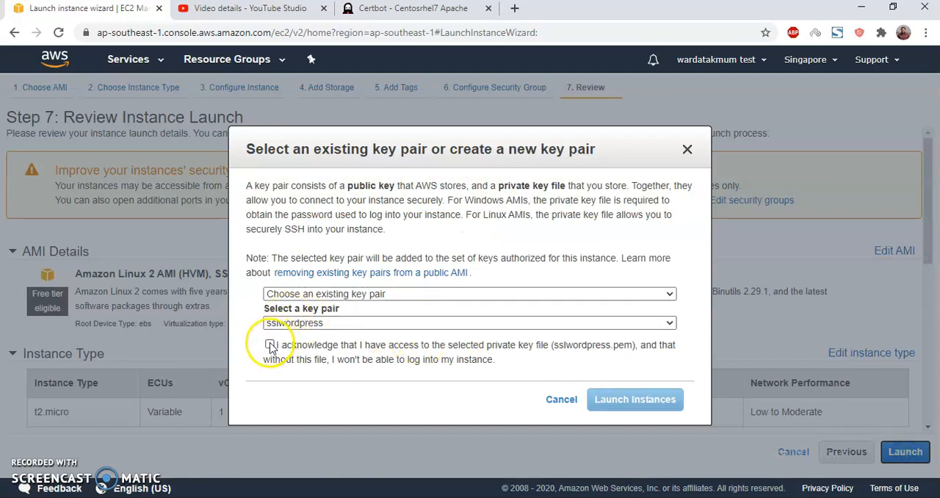
pyautogui.click(270, 344)
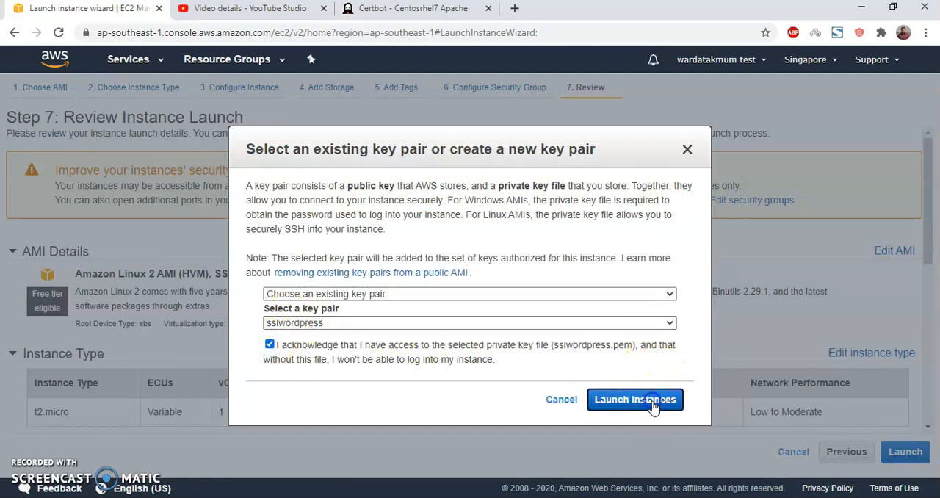
pyautogui.click(635, 399)
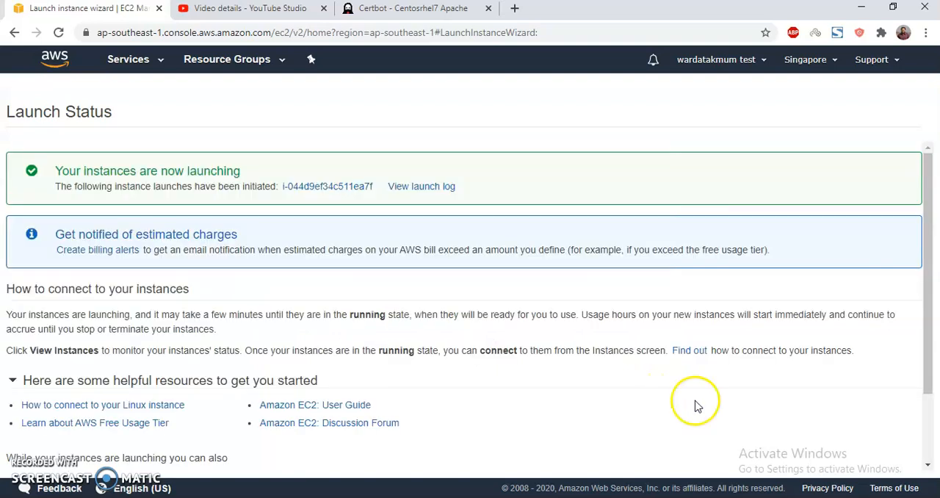
pyautogui.scroll(-3)
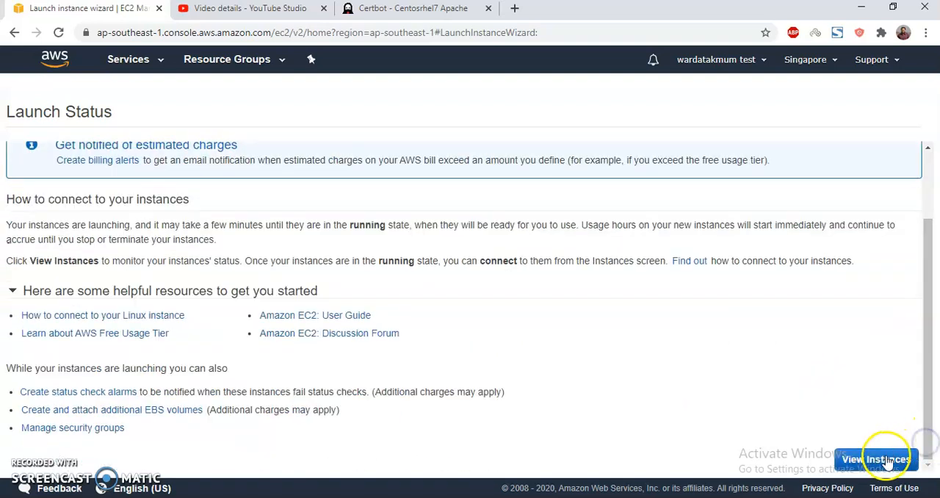
pyautogui.click(879, 459)
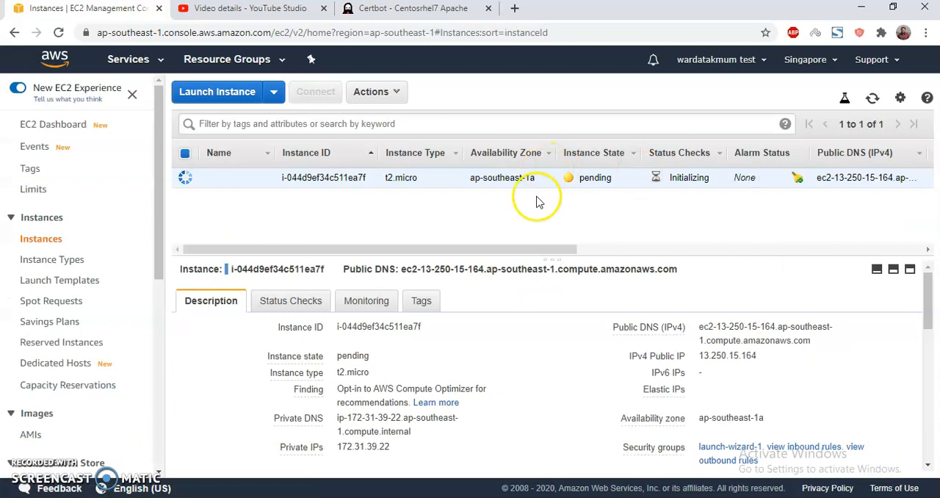
pyautogui.moveTo(596, 220)
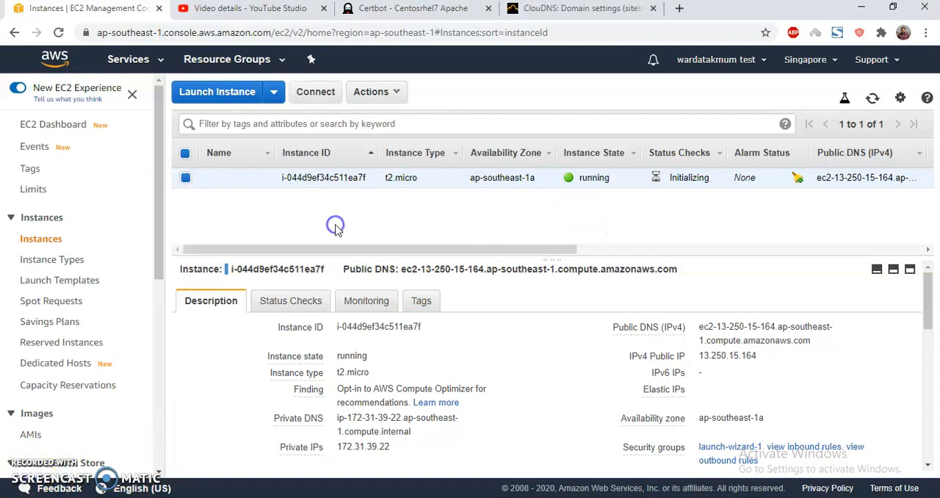
pyautogui.moveTo(133, 91)
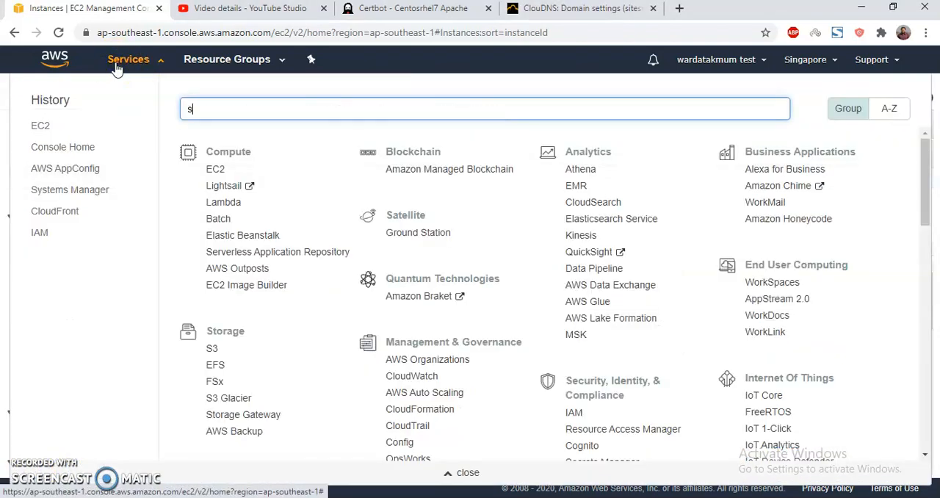
# - Open the Systems Manager service in a new tab and go to its Session Manager feature
pyautogui.write('ys')
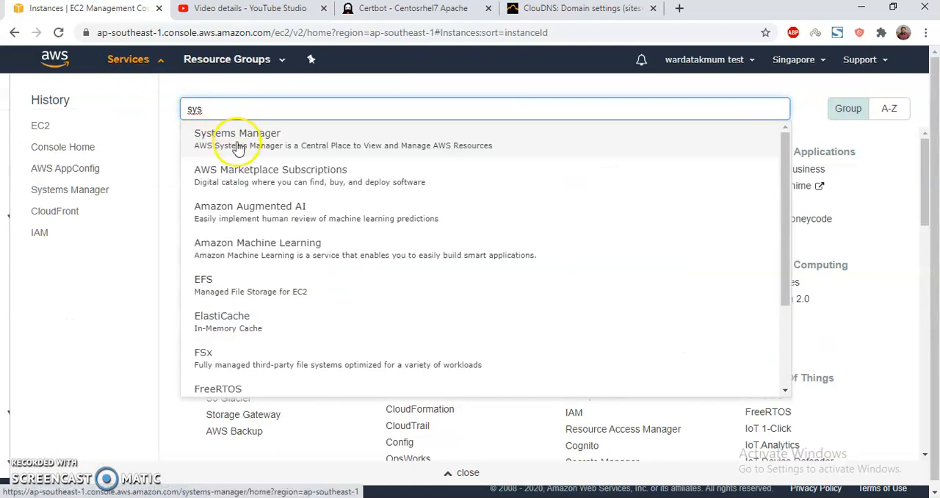
pyautogui.click(238, 133)
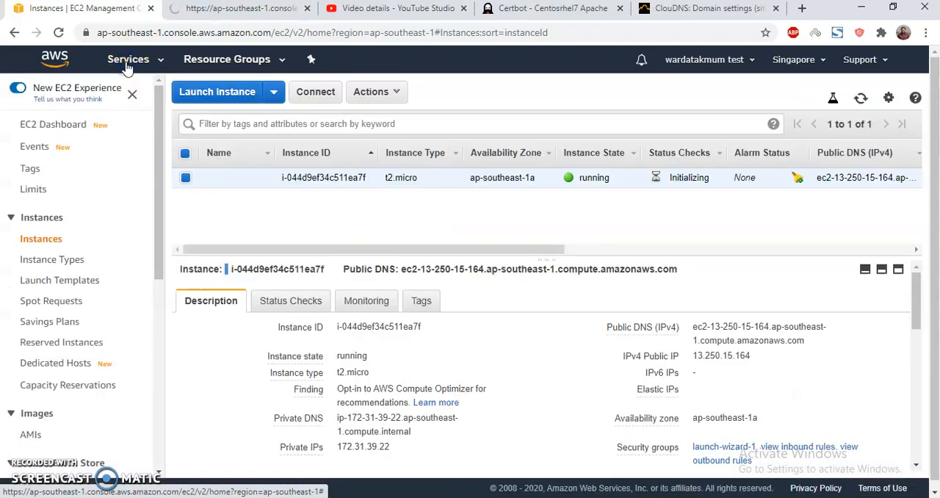
pyautogui.moveTo(232, 9)
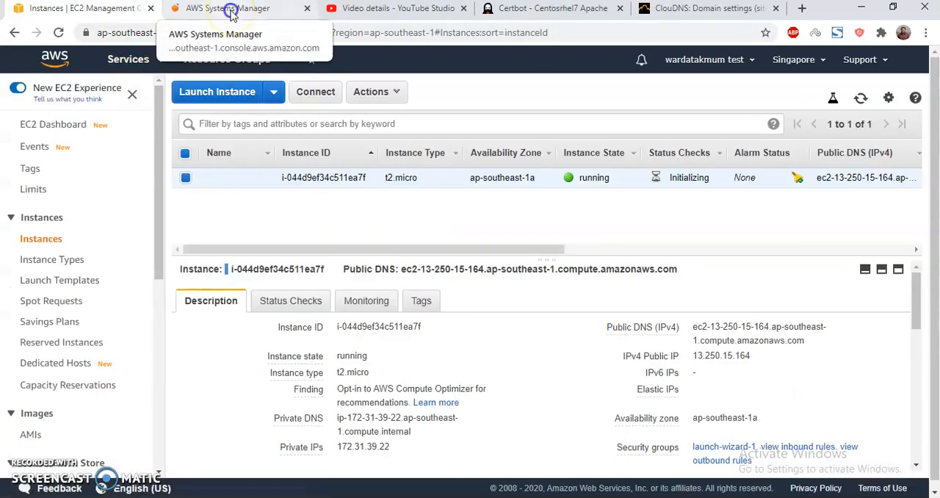
pyautogui.click(228, 8)
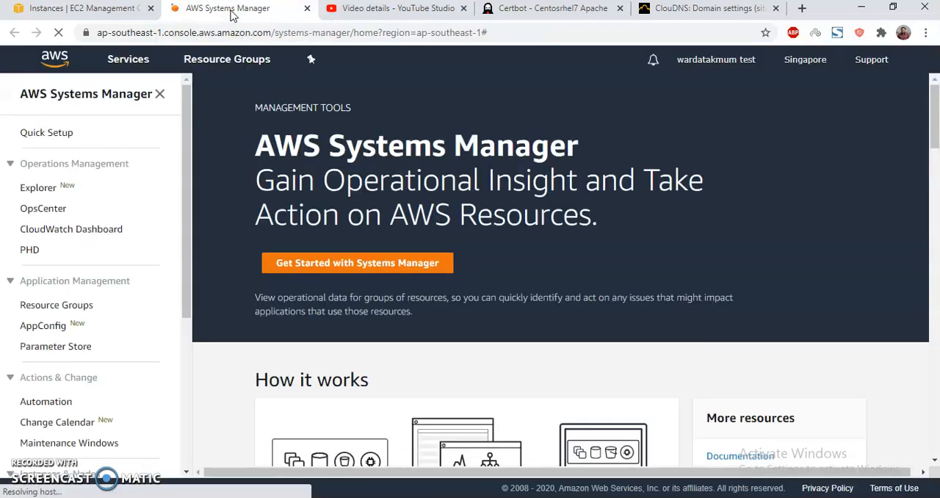
pyautogui.scroll(-3)
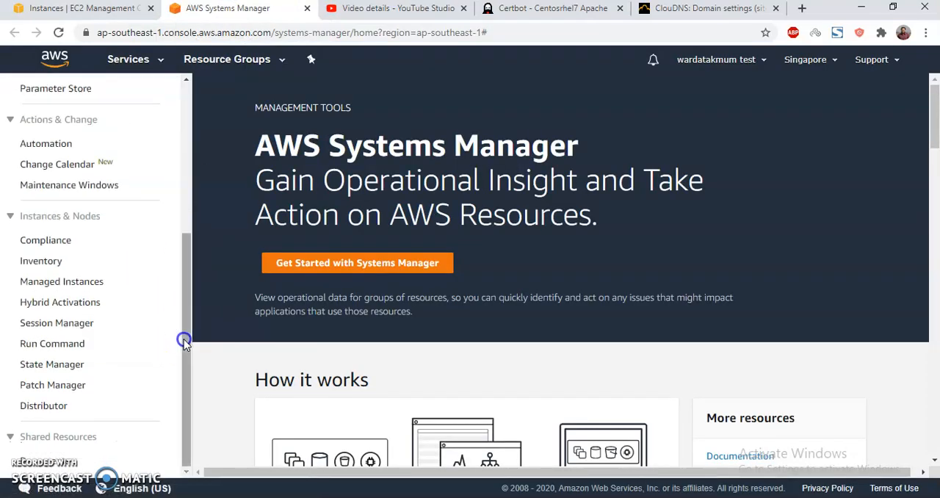
pyautogui.moveTo(56, 323)
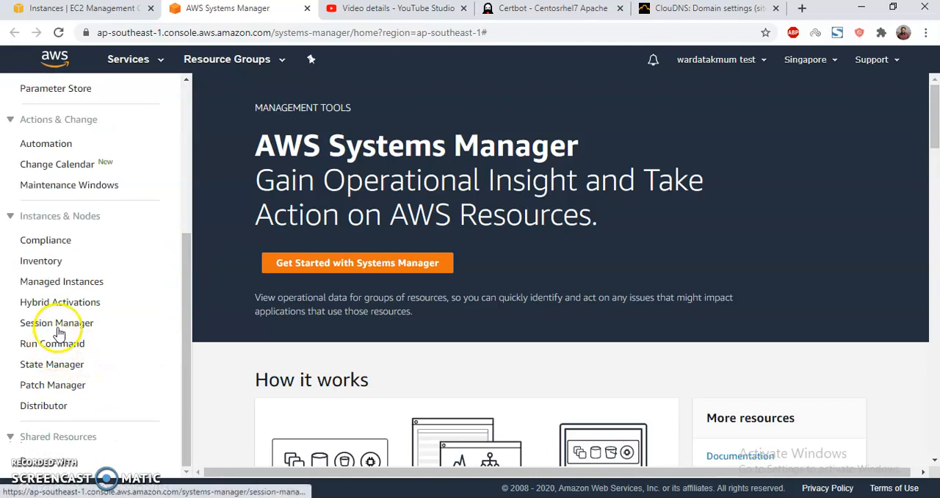
pyautogui.click(56, 323)
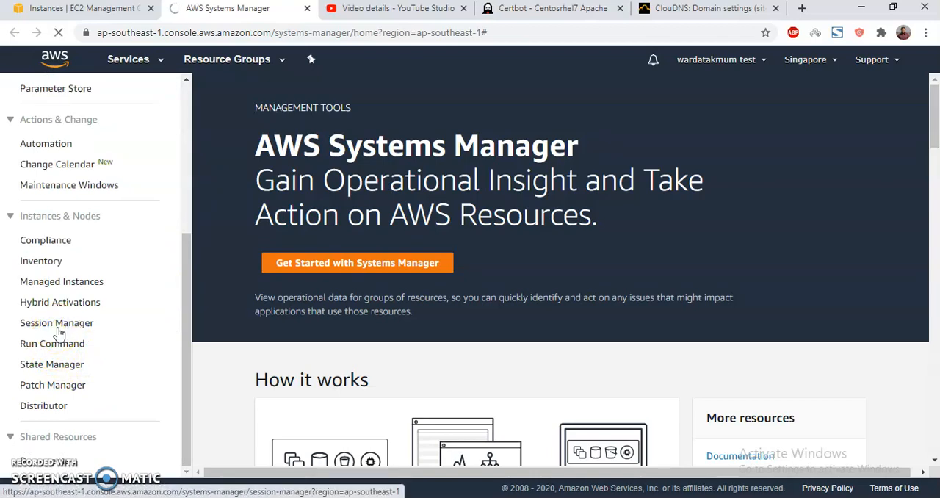
# - Start a Session Manager shell session targeting the running Amazon Linux instance
pyautogui.click(56, 323)
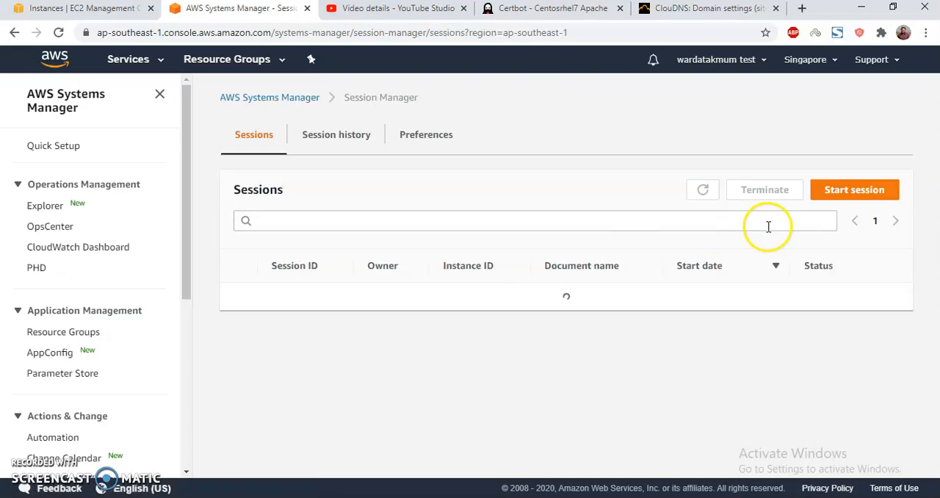
pyautogui.click(855, 189)
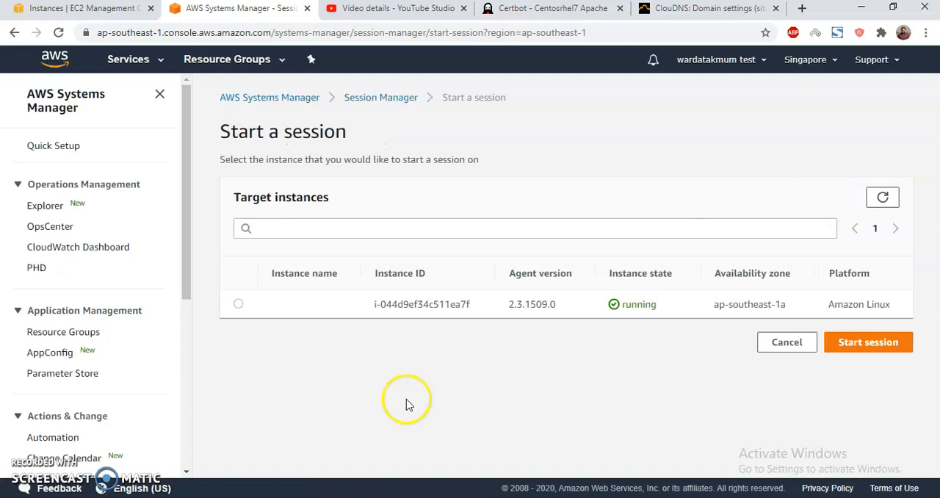
pyautogui.moveTo(242, 302)
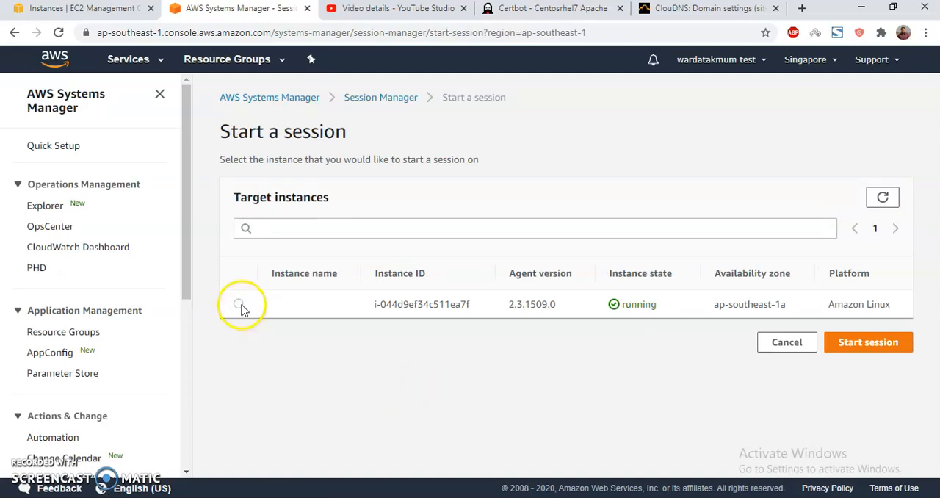
pyautogui.click(238, 303)
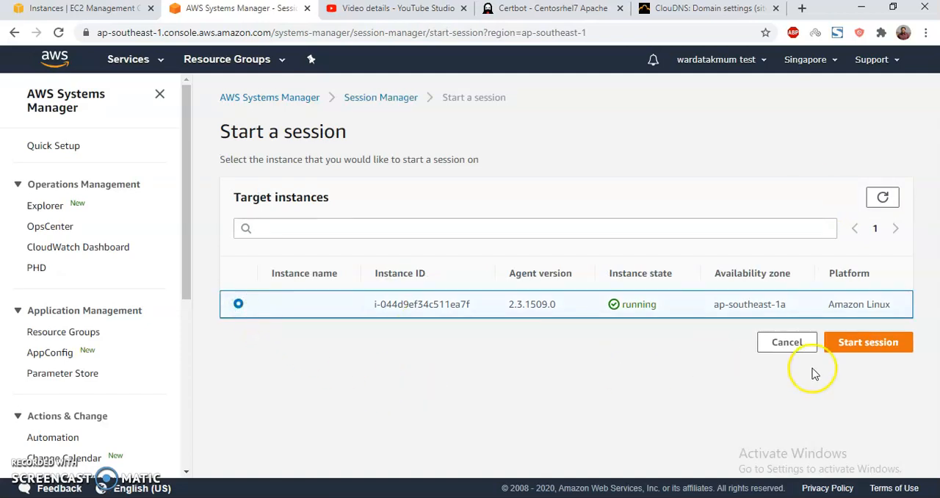
pyautogui.click(867, 340)
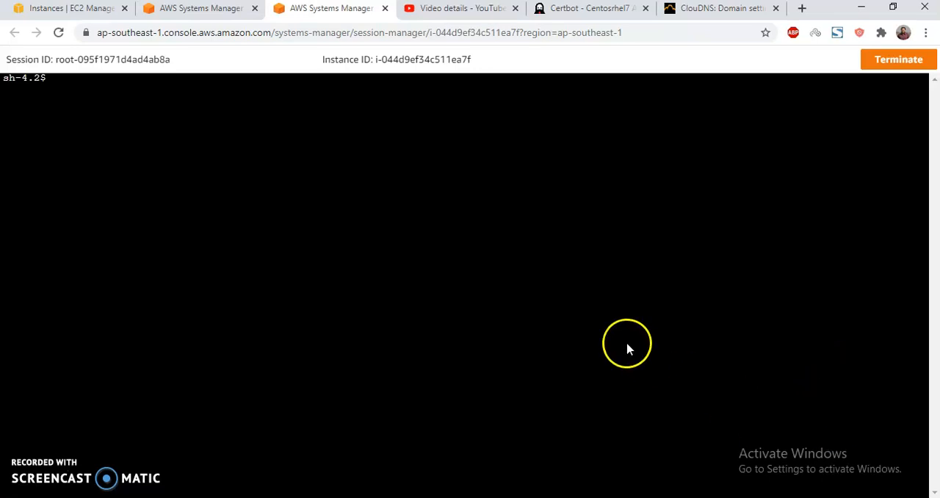
# - Run 'sudo yum update -y' to update all packages including the kernel
pyautogui.write('sudo yum update -y')
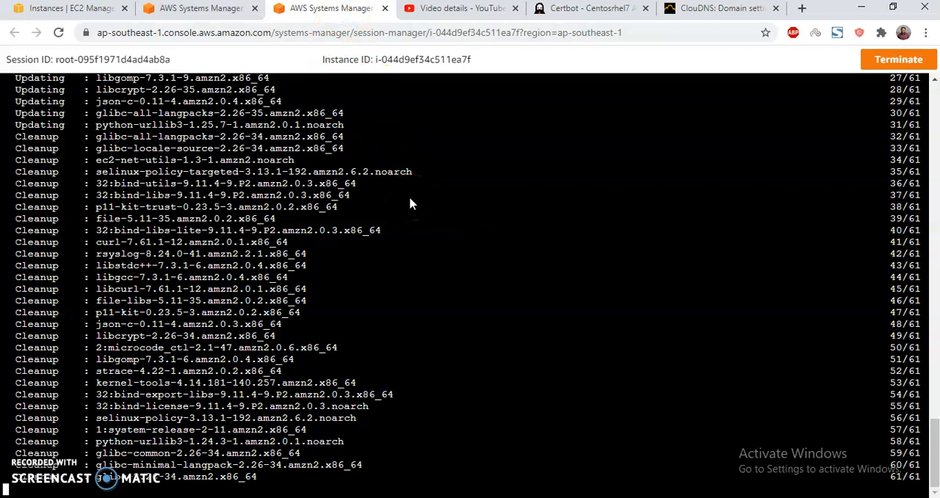
pyautogui.scroll(-3)
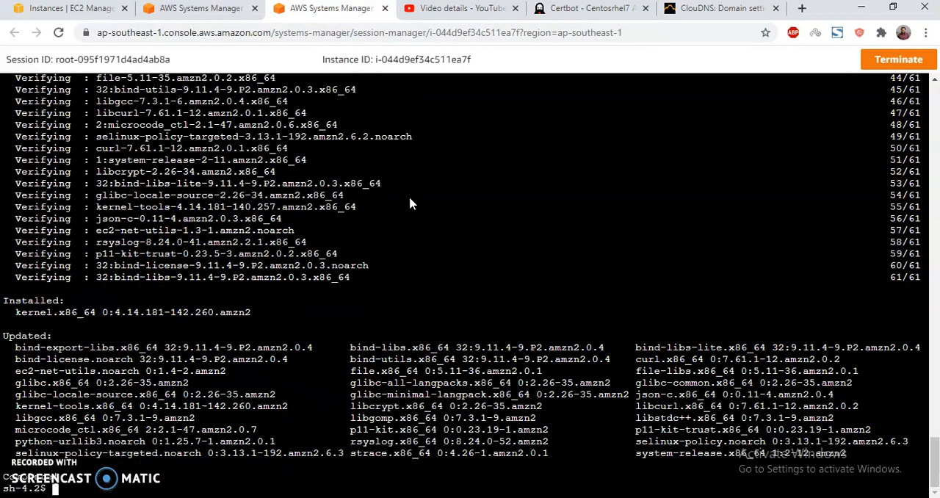
pyautogui.moveTo(411, 317)
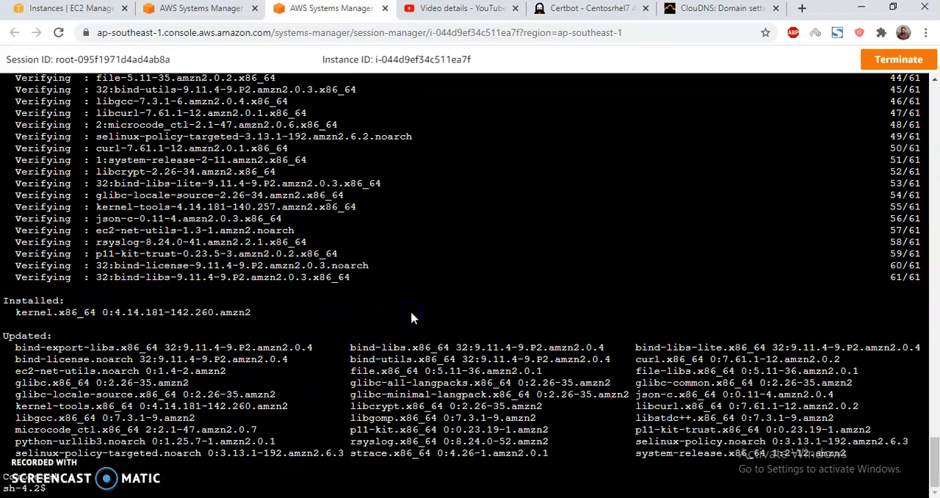
# - Run 'sudo yum install amazon-linux-extras' to confirm the tool is installed
pyautogui.write('sudo')
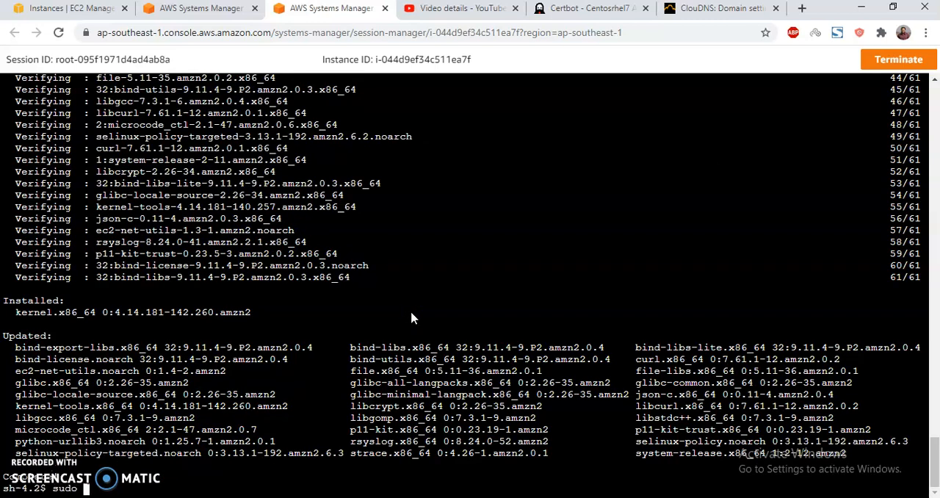
pyautogui.write('yum install')
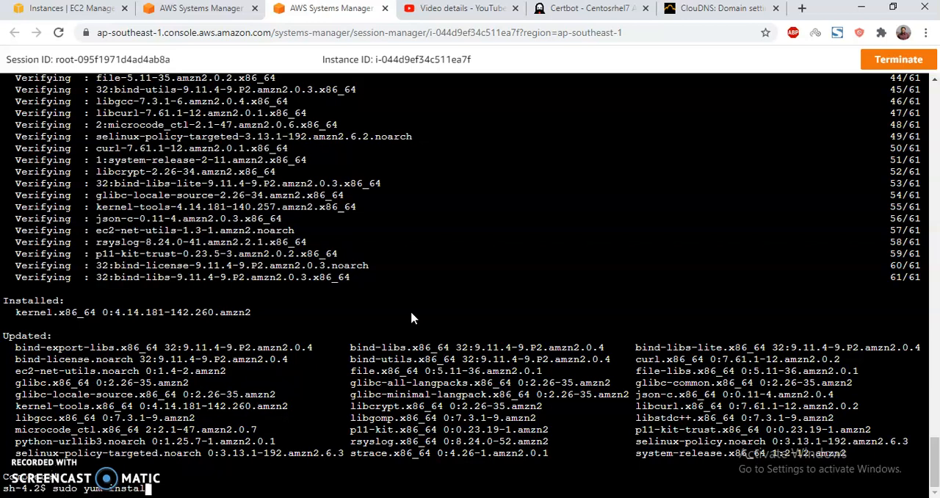
pyautogui.write('amazon')
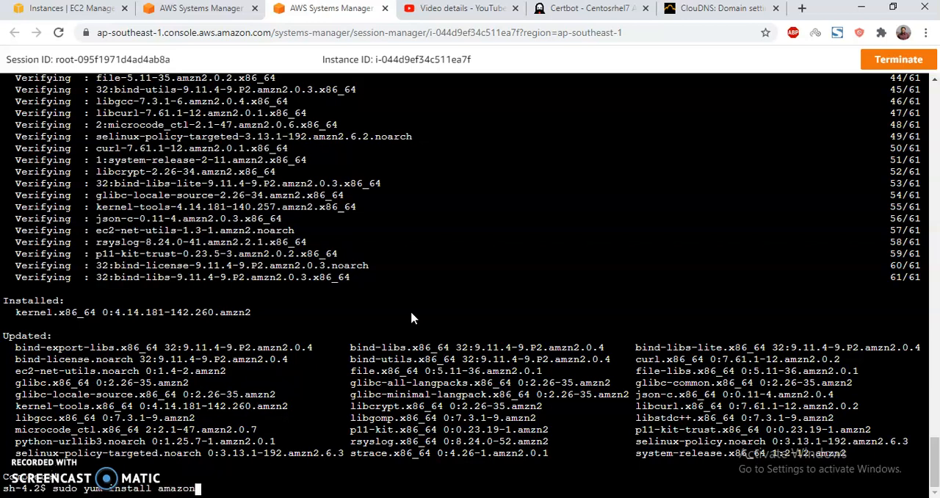
pyautogui.write('-linux-')
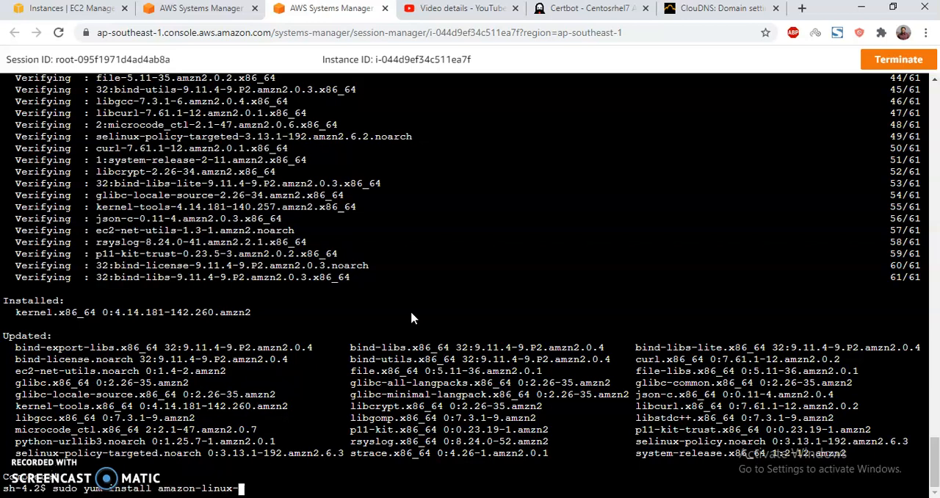
pyautogui.write('extras')
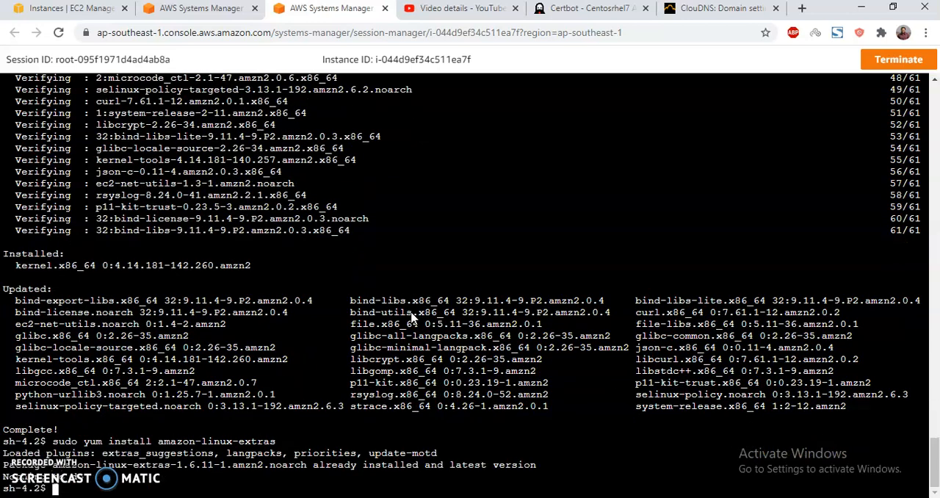
# - List the amazon-linux-extras PHP topics with a grep for php
pyautogui.write('sudo yum')
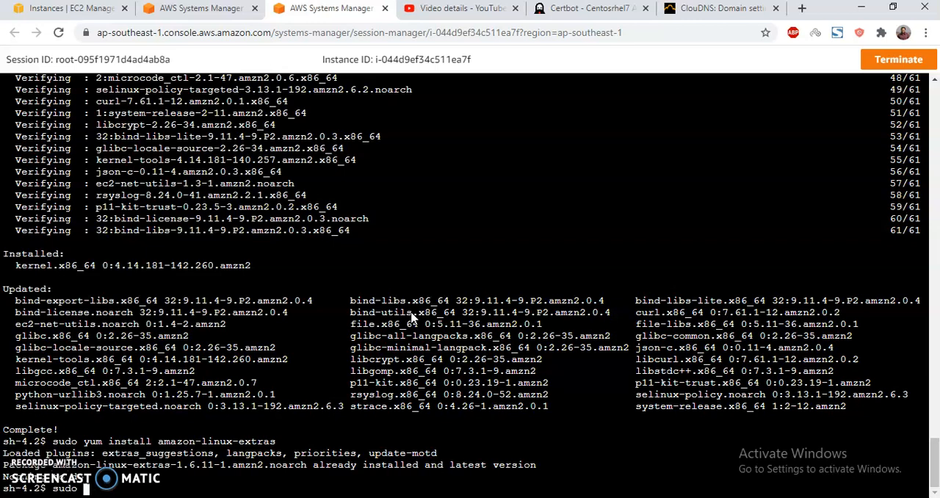
pyautogui.write('amazon-linux-extras')
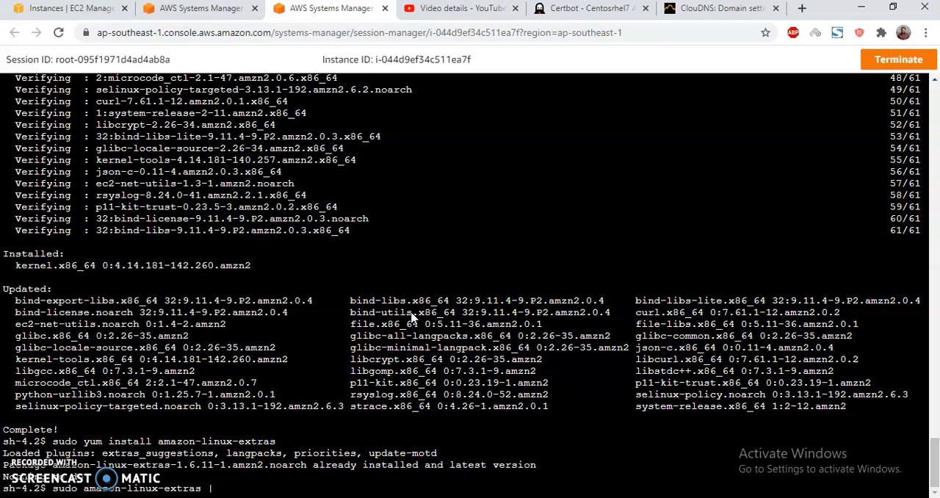
pyautogui.write('| grep php')
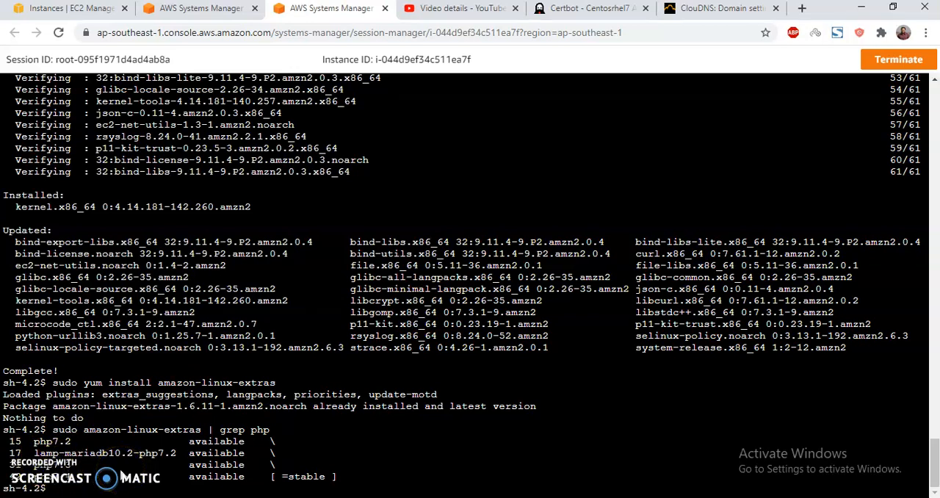
# - Run 'sudo amazon-linux-extras enable php7.4' to enable PHP 7.4
pyautogui.write('sudo')
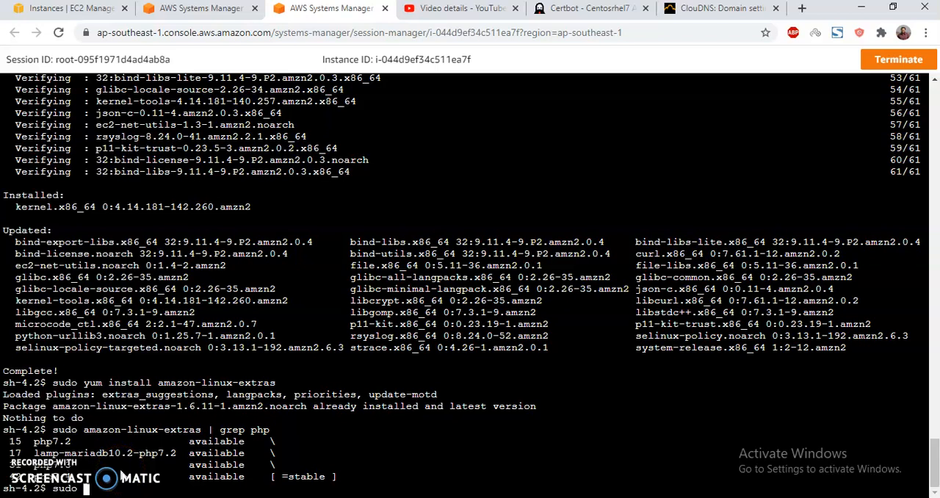
pyautogui.write('amazon')
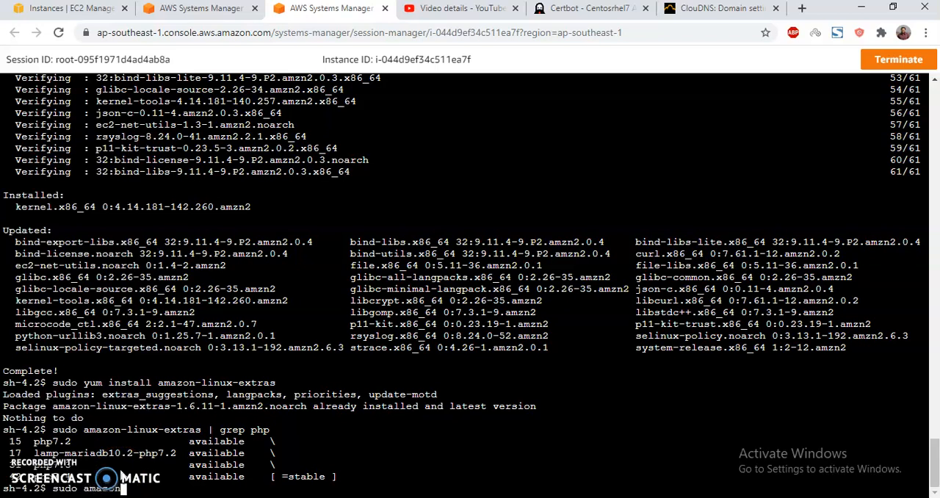
pyautogui.write('linux-extras')
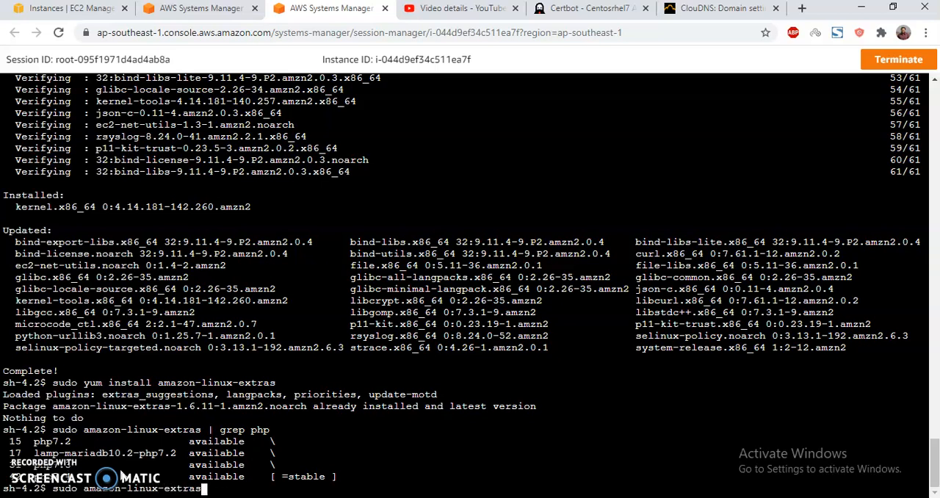
pyautogui.write('enable')
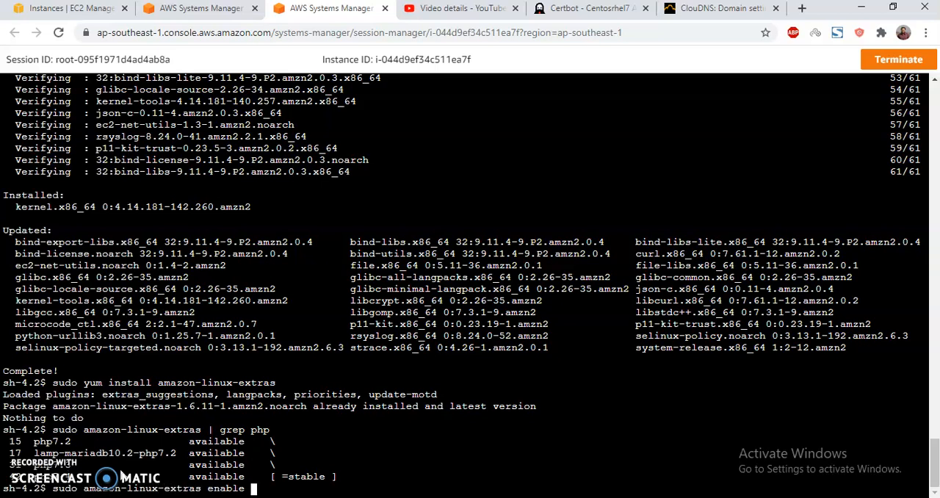
pyautogui.write('php')
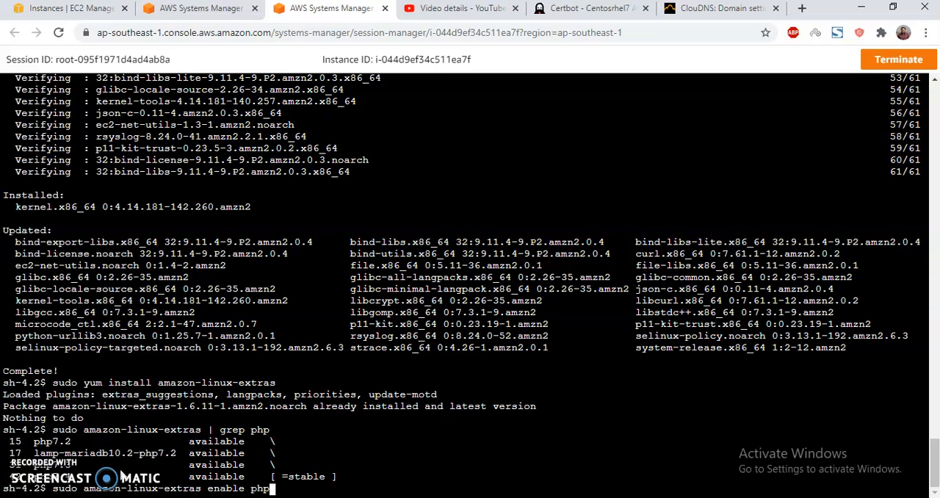
pyautogui.write('7.4')
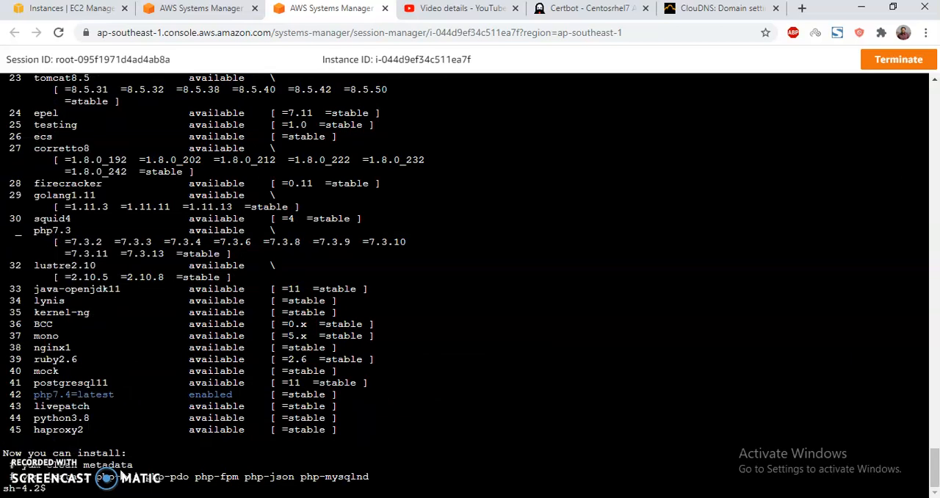
# - Run 'sudo yum install httpd mod_ssl' and confirm with y to install Apache and mod_ssl
pyautogui.write('sud')
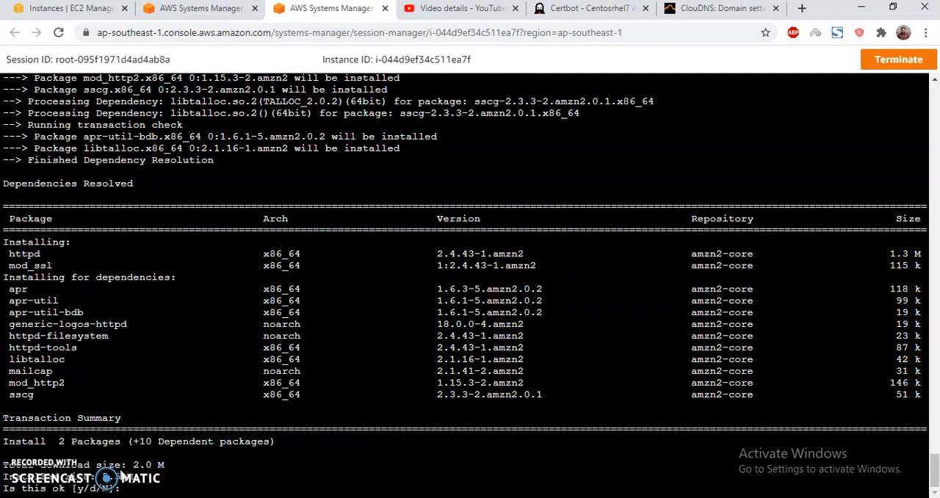
pyautogui.write('y')
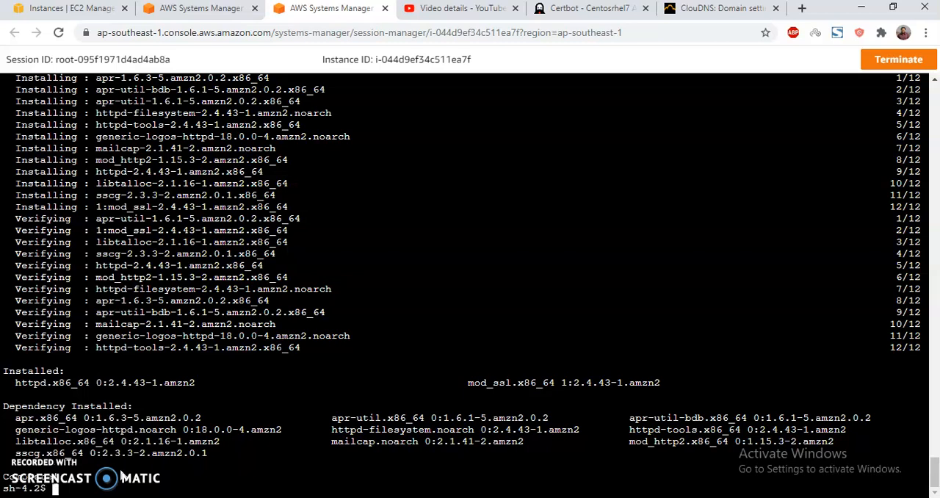
pyautogui.write('sudo')
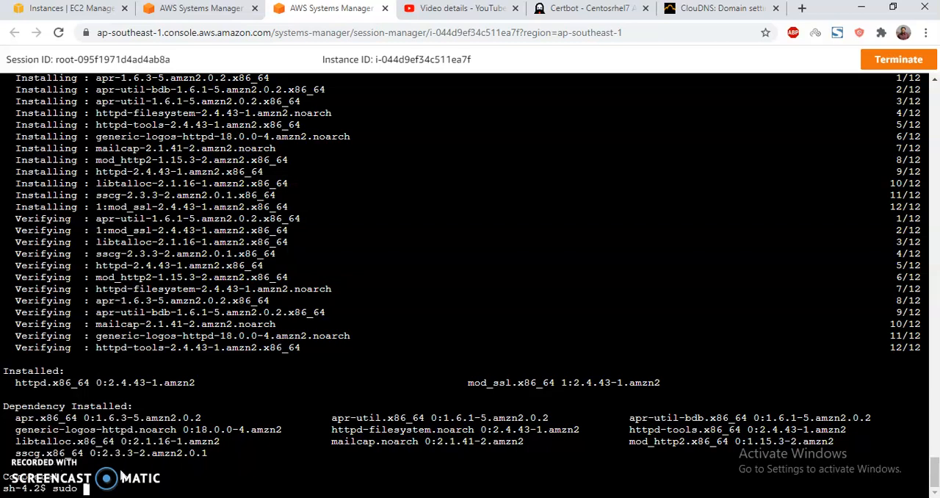
# - Run 'sudo yum install php php-pdo php-cli php-mysqlnd' and confirm with y
pyautogui.write('yum install ph')
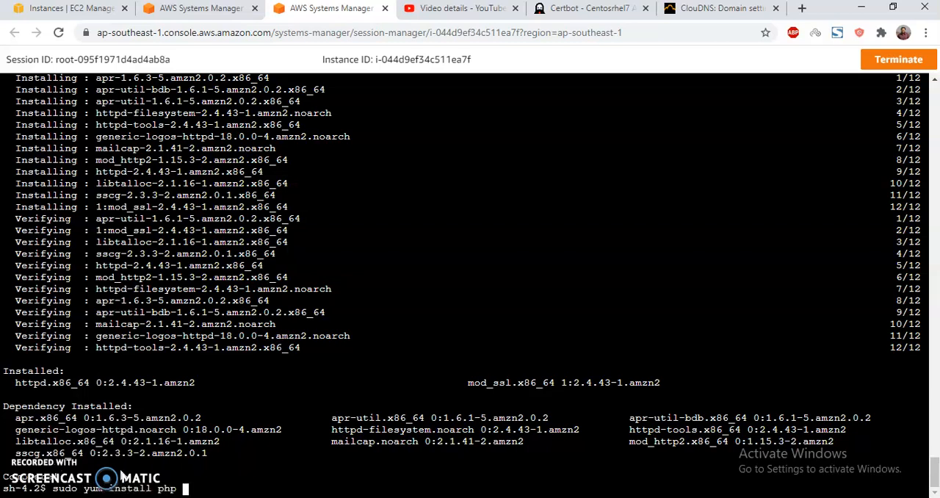
pyautogui.write('p')
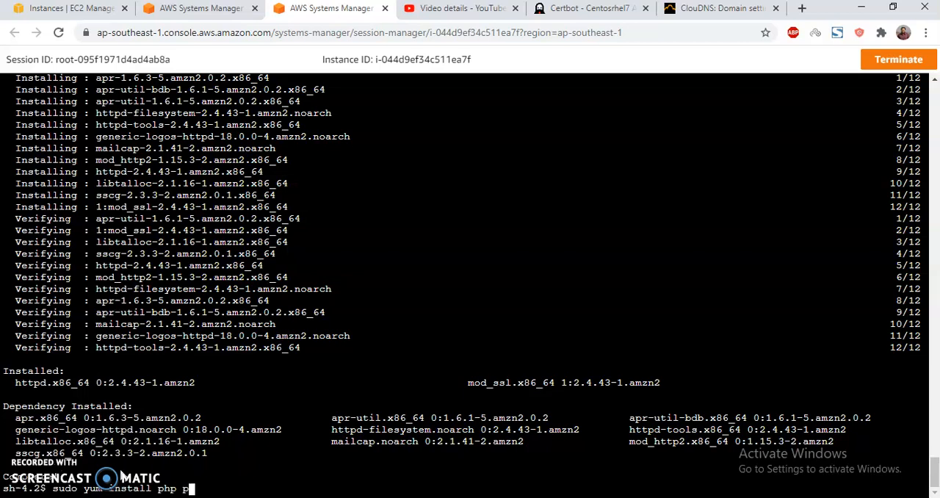
pyautogui.write('p-pdo')
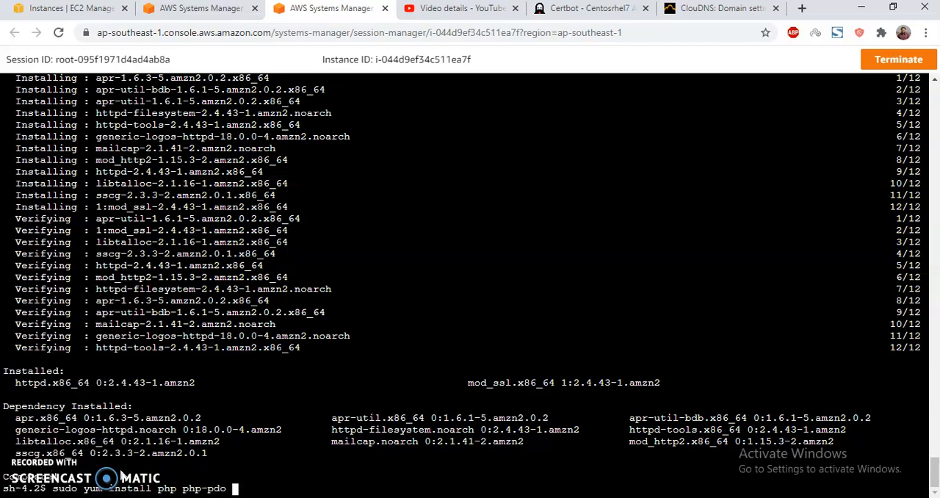
pyautogui.write('php-cli php')
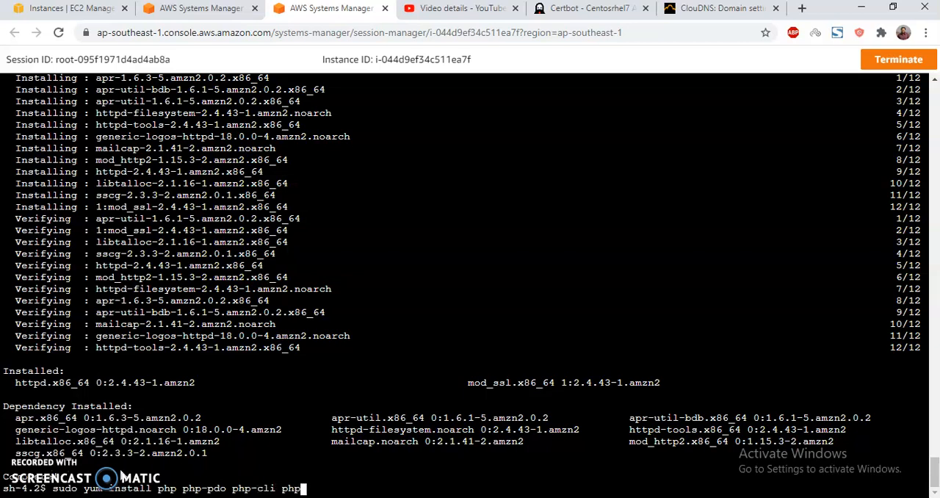
pyautogui.write('-mysqlnd')
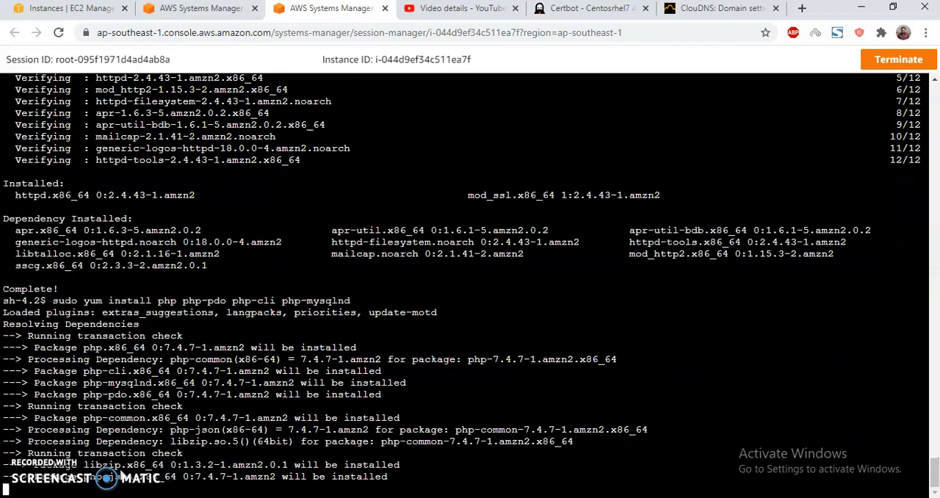
pyautogui.write('y/d/N]: y')
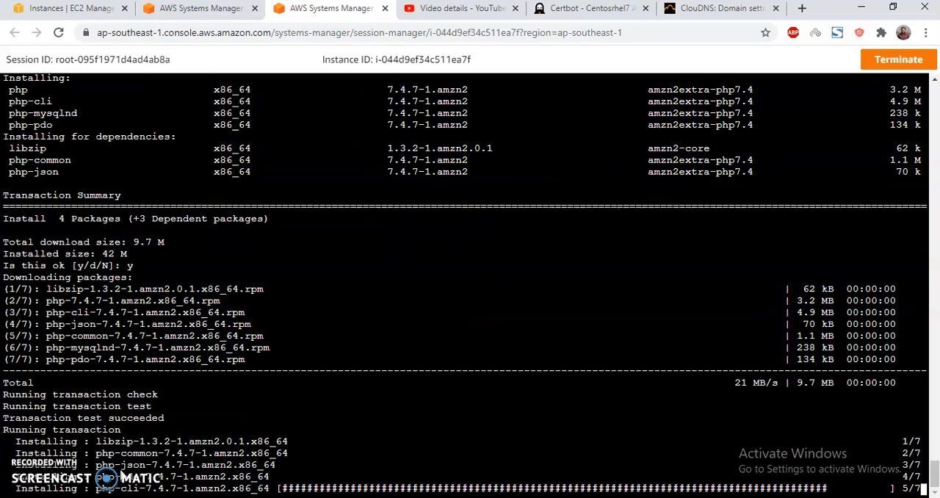
pyautogui.scroll(-3)
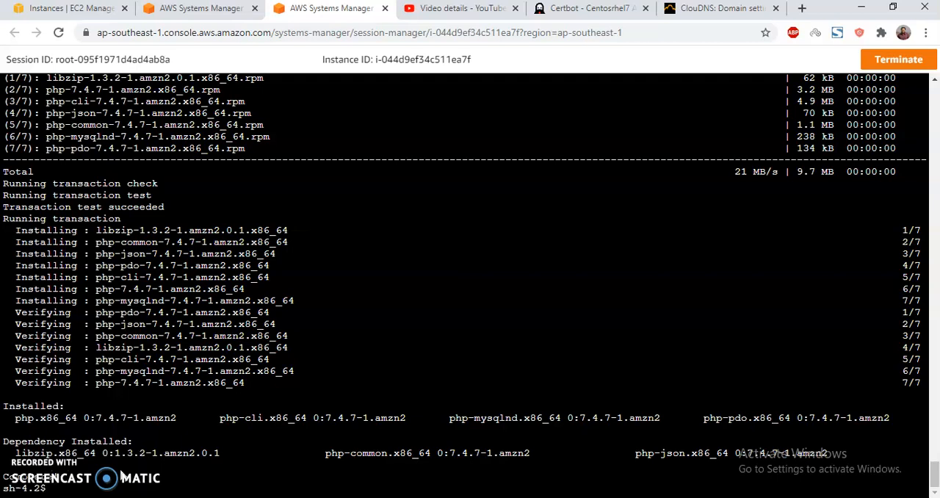
# - Begin a 'sudo service httpd' command to manage the Apache service
pyautogui.write('sudo')
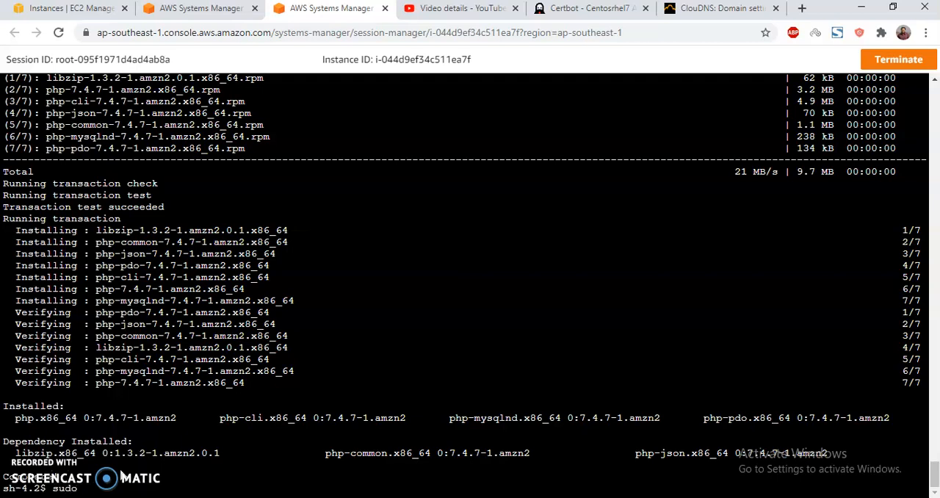
pyautogui.write('service h')
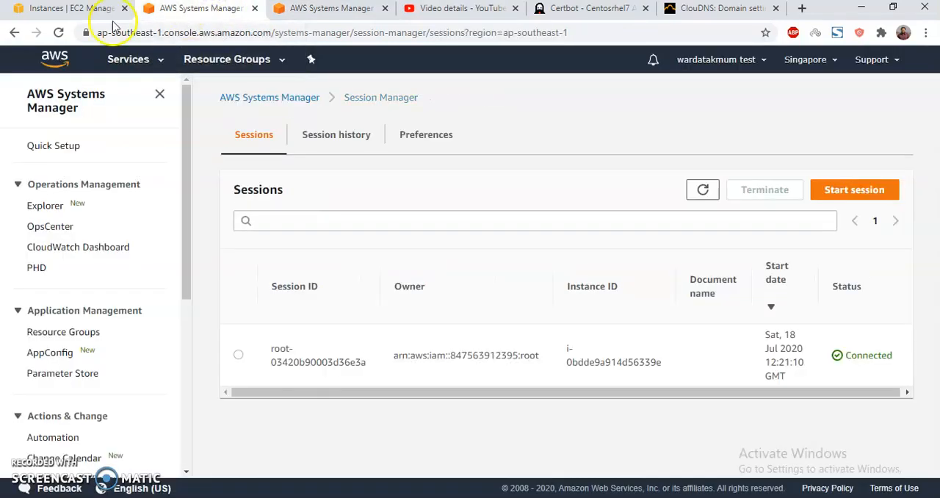
# - Load the instance's public DNS ec2-13-250-15-164.ap-southeast-1.compute.amazonaws.com in a new browser tab
pyautogui.click(70, 9)
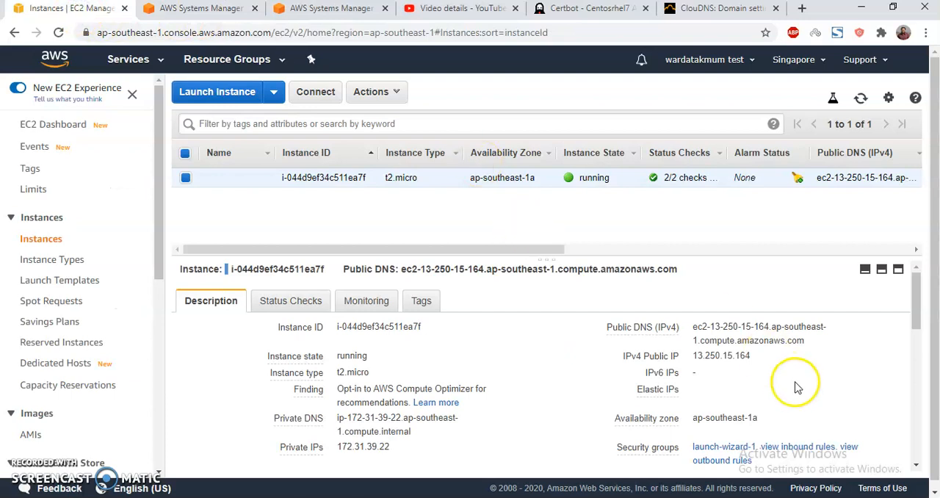
pyautogui.click(817, 341)
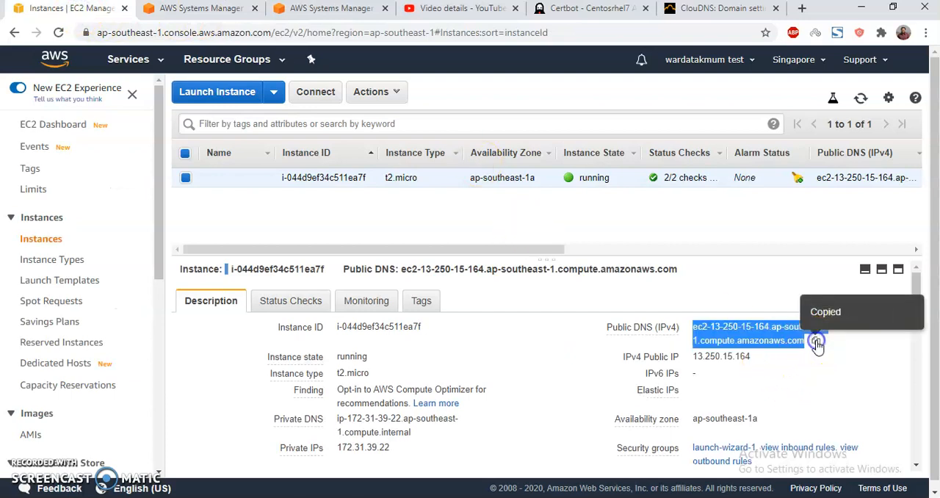
pyautogui.click(802, 8)
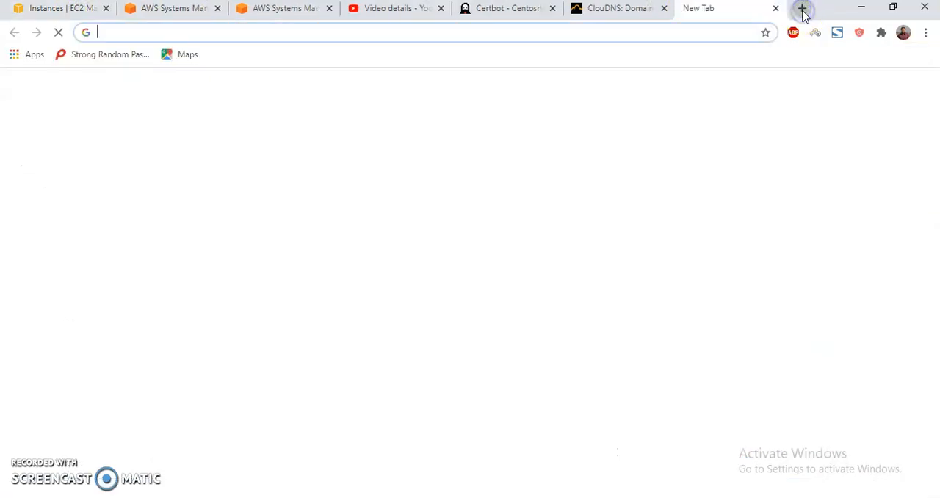
pyautogui.write('ec2-13-250-15-164.ap-southeast-1.compute.amazonaws.com')
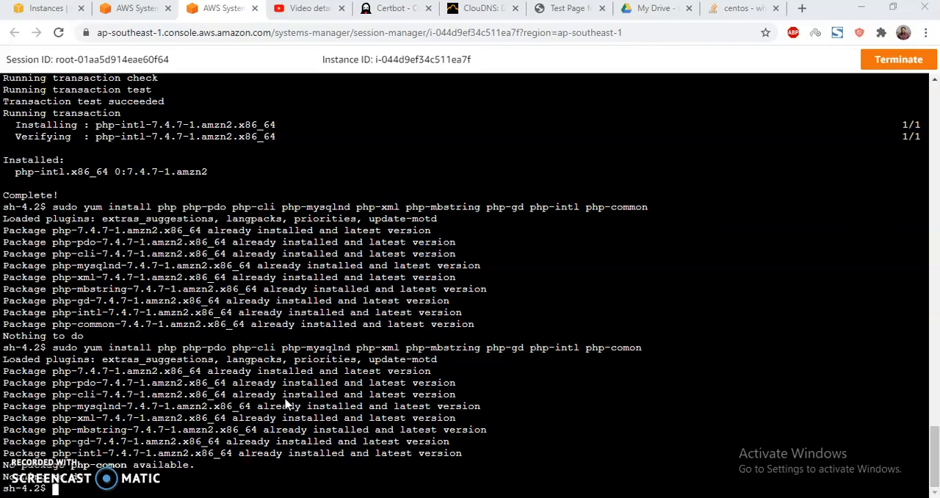
# - Bring up the ClouDNS records for sitesnshops.com to check the ssltest A record
pyautogui.click(478, 9)
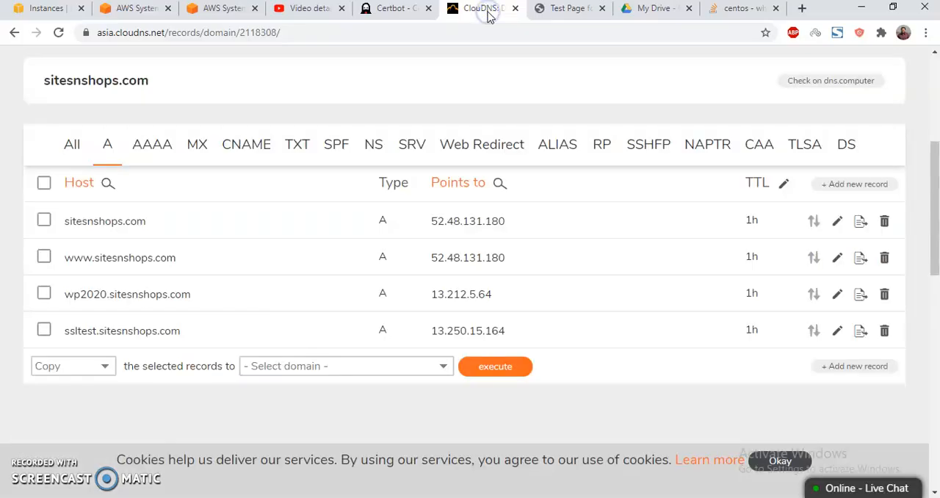
pyautogui.moveTo(115, 331)
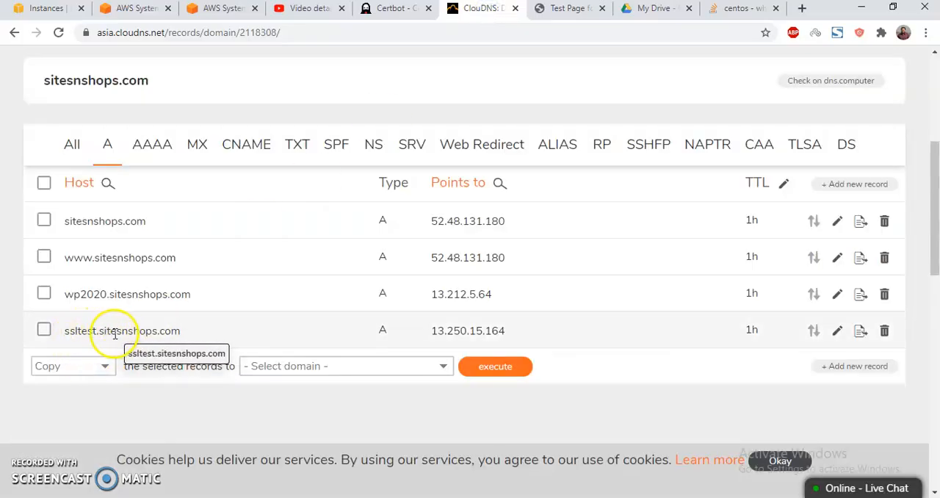
pyautogui.moveTo(664, 18)
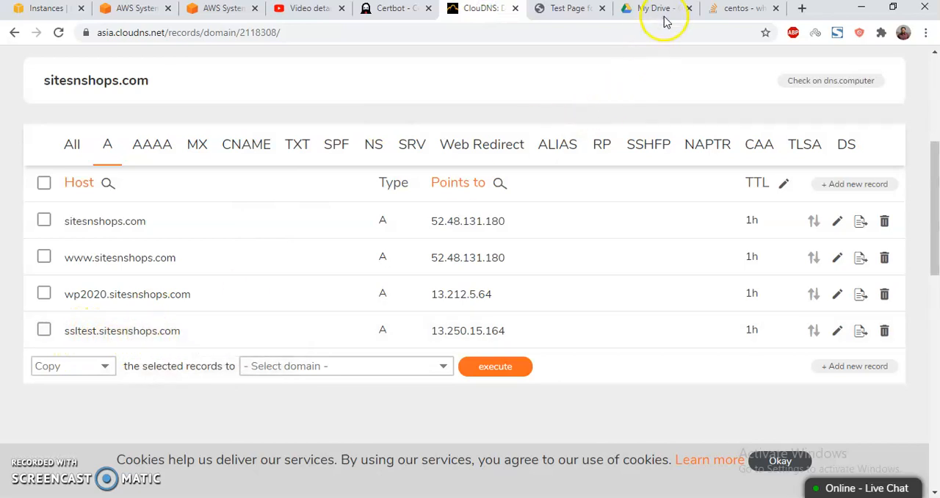
# - Select the whole vhost_example.txt virtual host template in the Drive preview
pyautogui.click(653, 9)
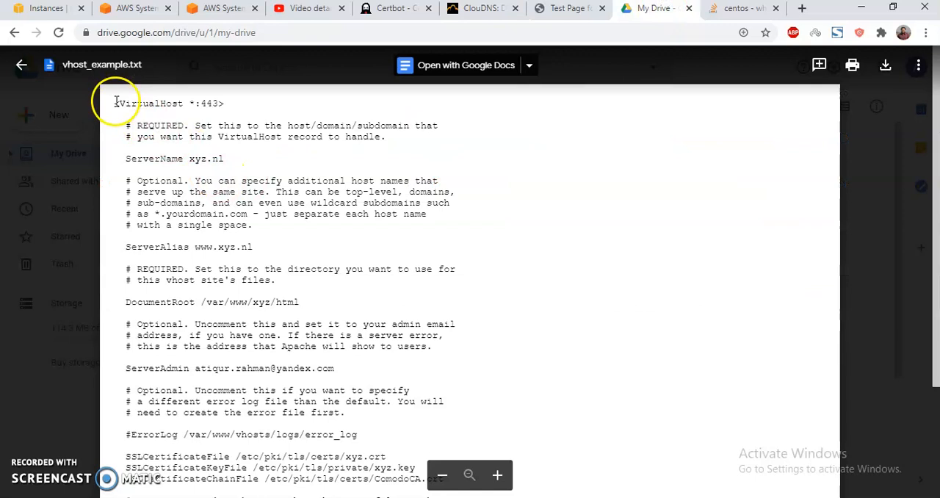
pyautogui.moveTo(115, 103); pyautogui.dragTo(320, 426)
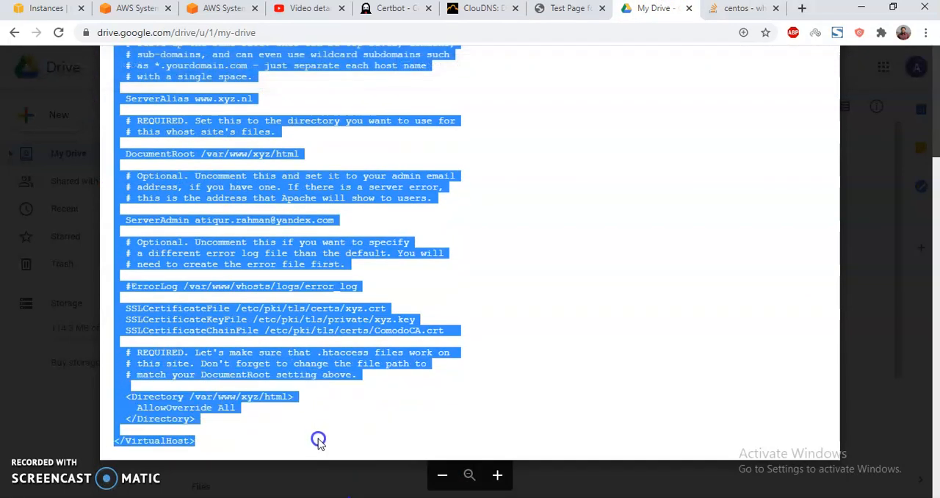
pyautogui.moveTo(262, 467)
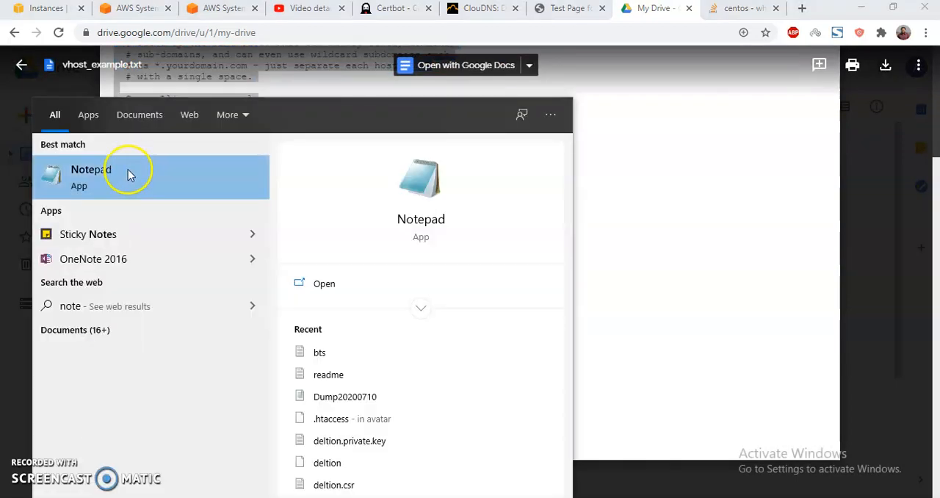
# - Paste the template into a maximized Notepad and delete its three SSL certificate lines
pyautogui.click(91, 176)
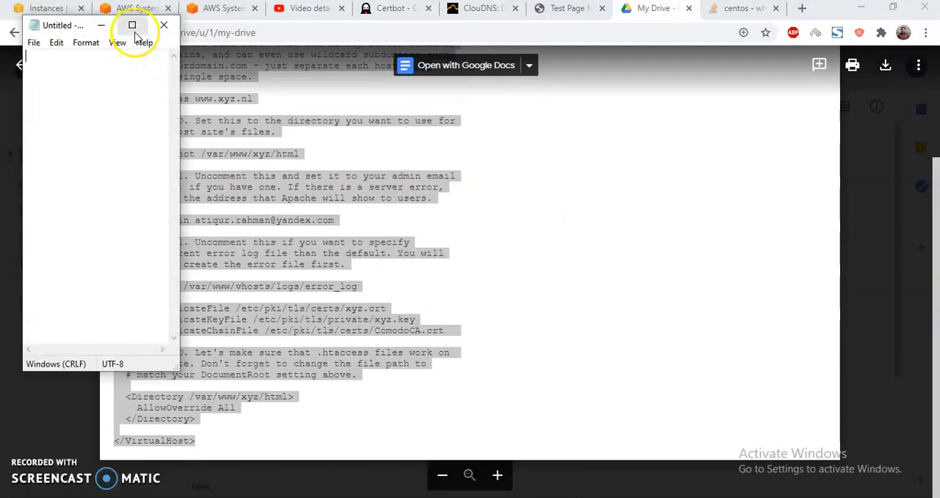
pyautogui.click(132, 25)
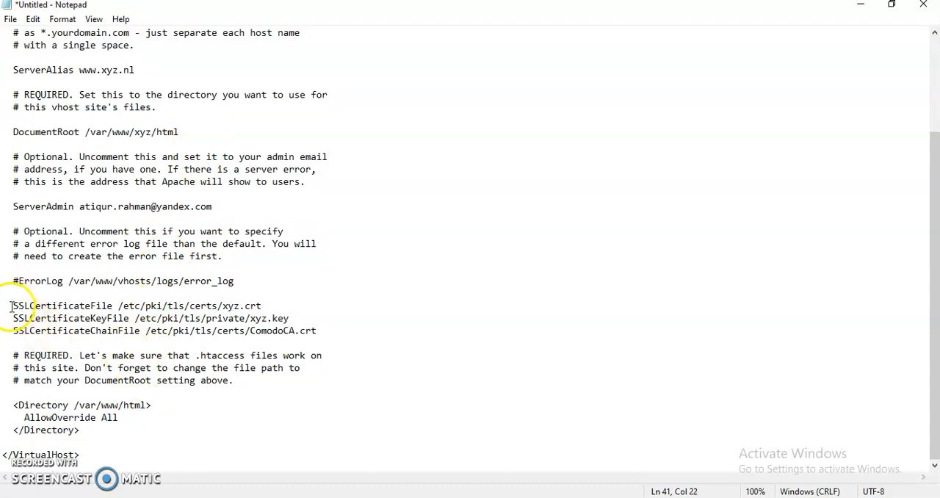
pyautogui.moveTo(12, 306); pyautogui.dragTo(335, 332)
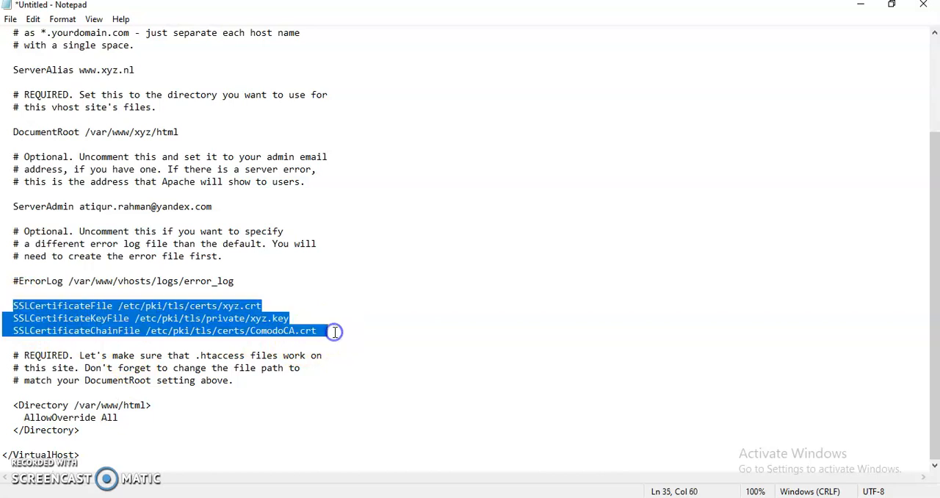
pyautogui.press('Delete')
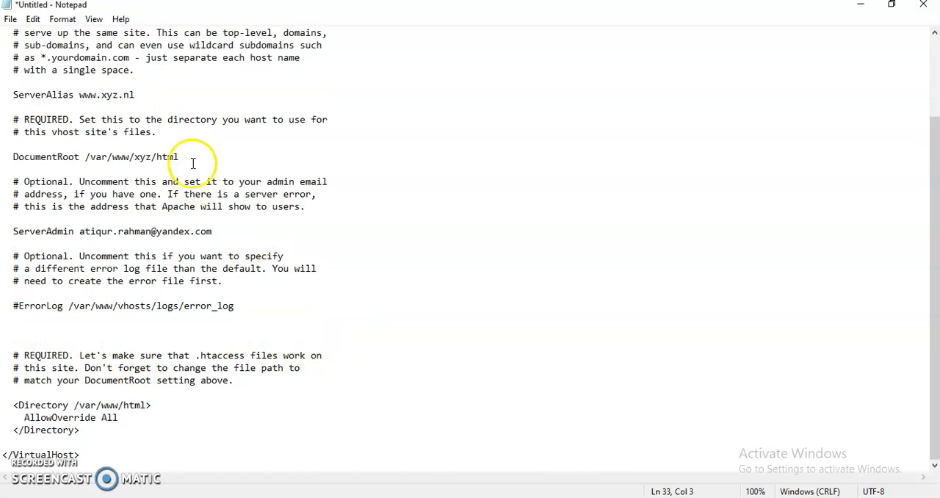
# - Set DocumentRoot to /var/www/html and start replacing the ServerAlias with ssltest.s..
pyautogui.click(156, 155)
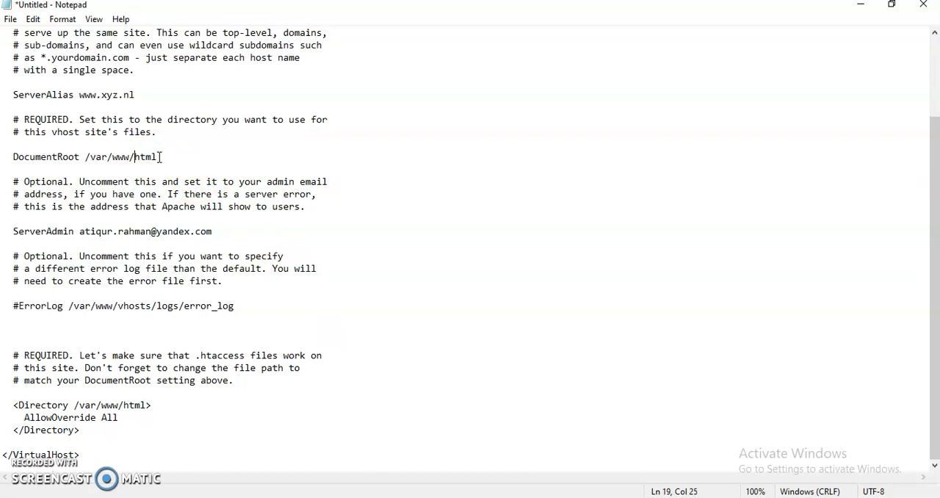
pyautogui.click(136, 94)
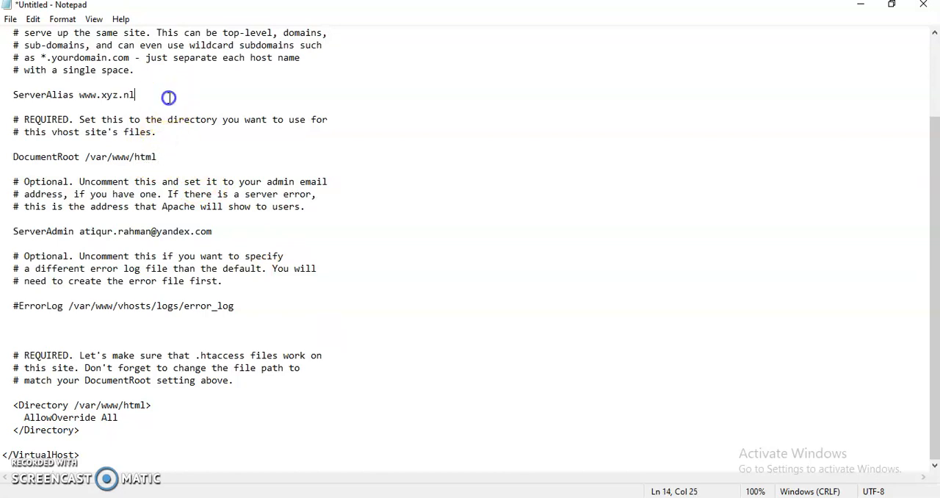
pyautogui.press('BackSpace')
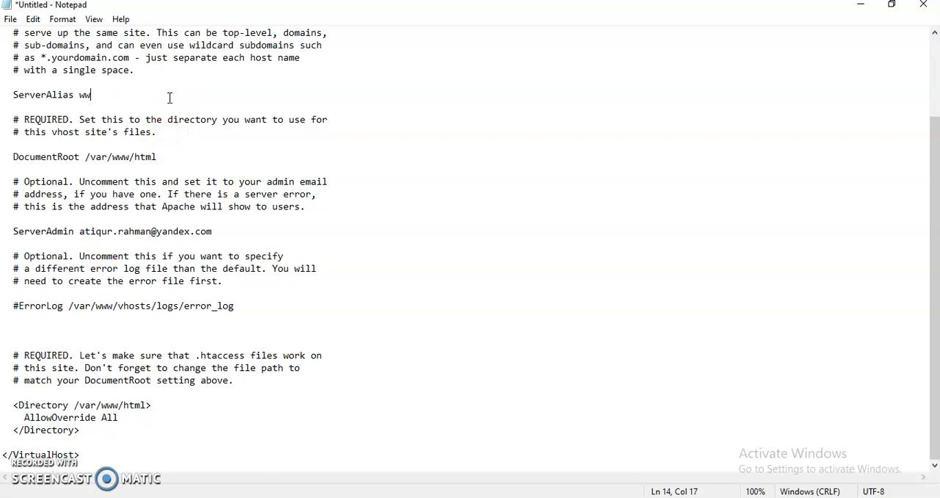
pyautogui.write('ssl')
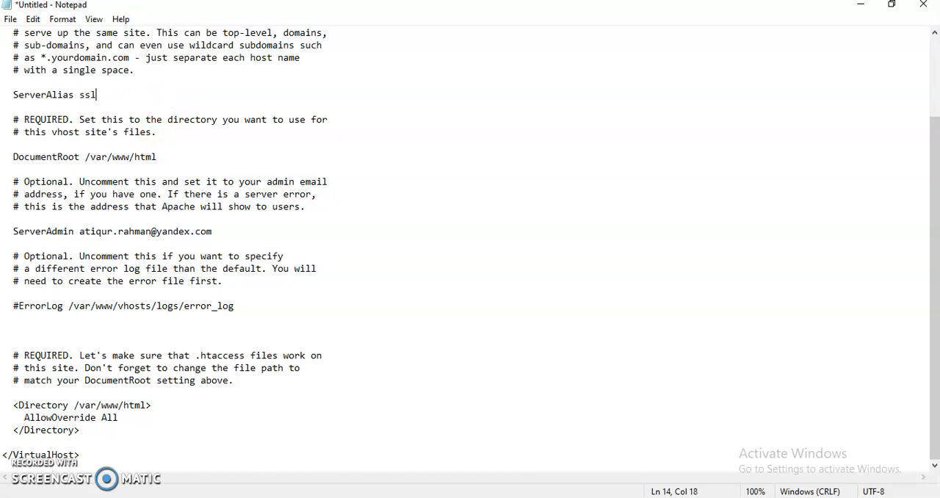
pyautogui.write('test.s')
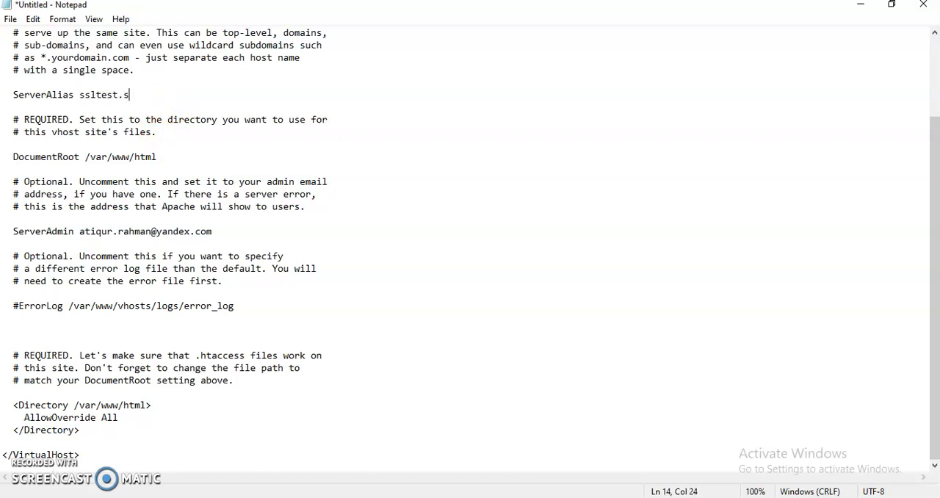
# - Comment out ServerAlias, set ServerName ssltest.sitesnshops.com and VirtualHost port 80
pyautogui.write('itesnshops')
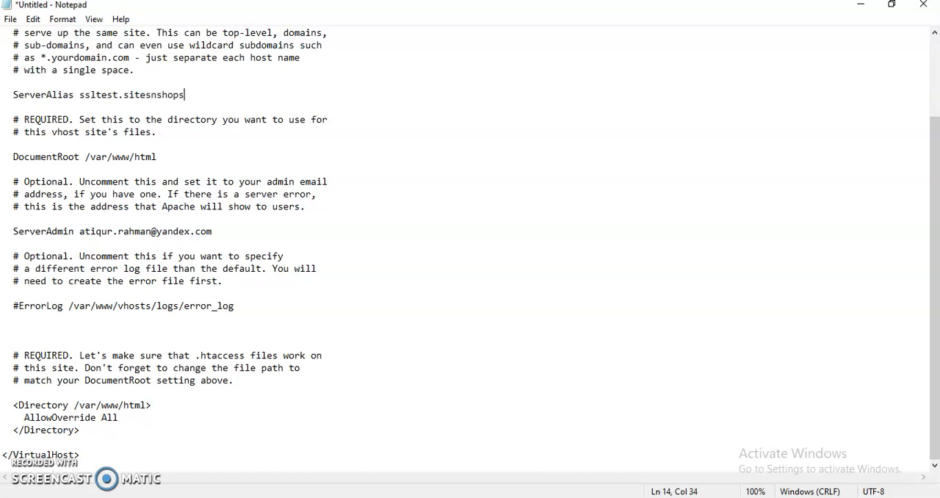
pyautogui.write('.com')
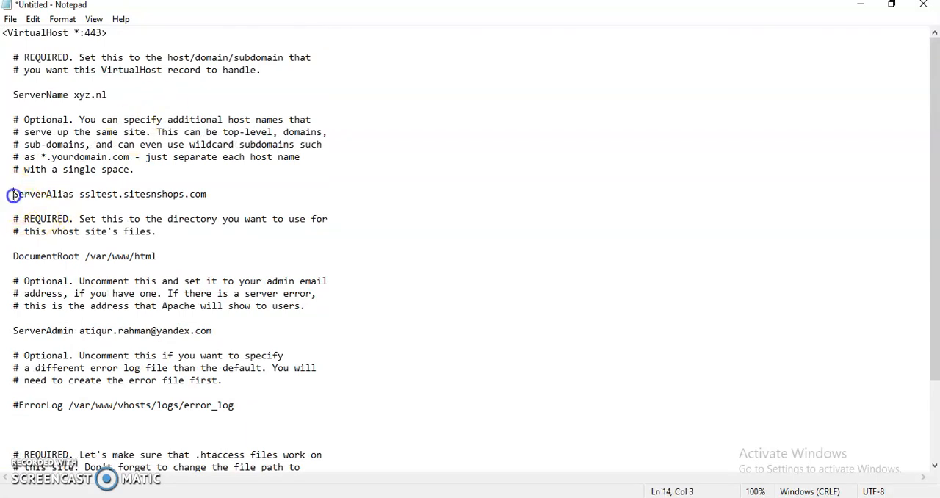
pyautogui.write('#')
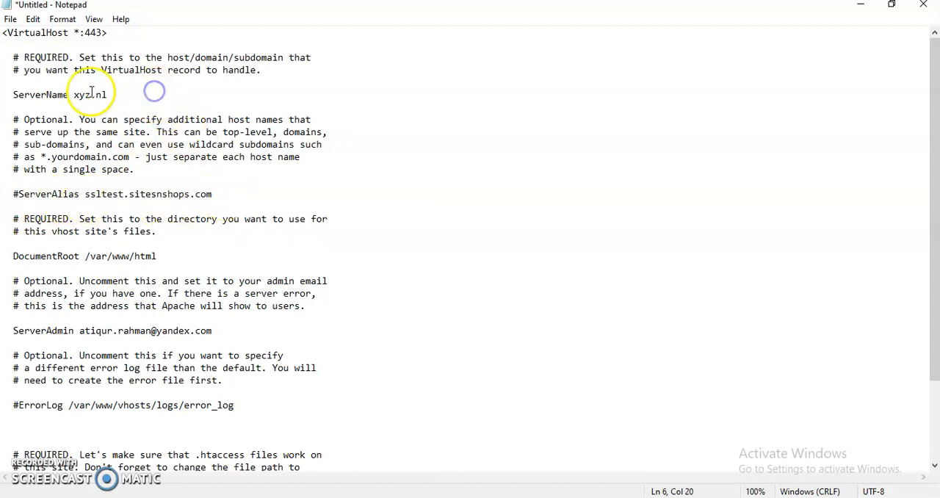
pyautogui.write('ssltest.sitesnshops.com')
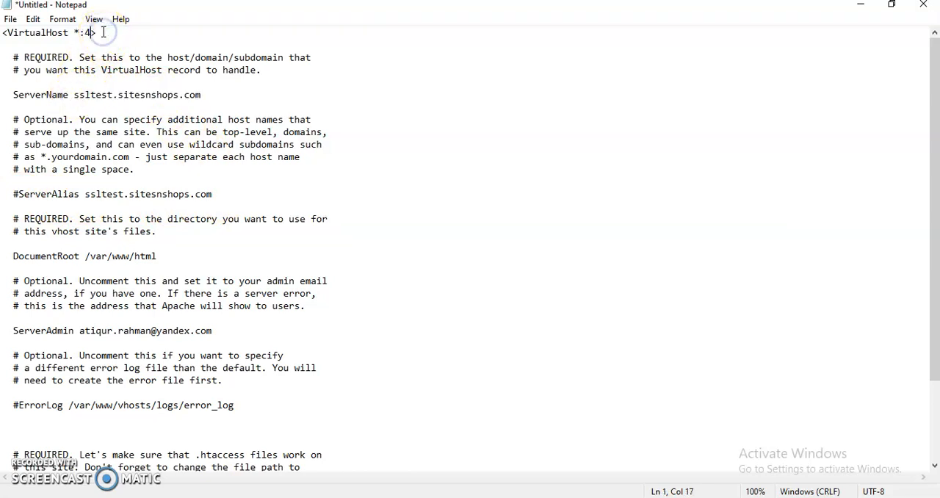
pyautogui.write('0')
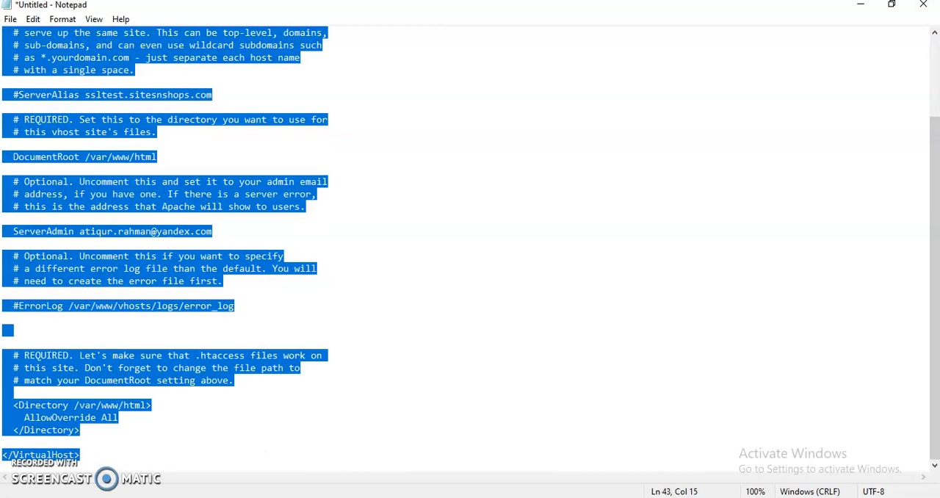
pyautogui.moveTo(222, 39)
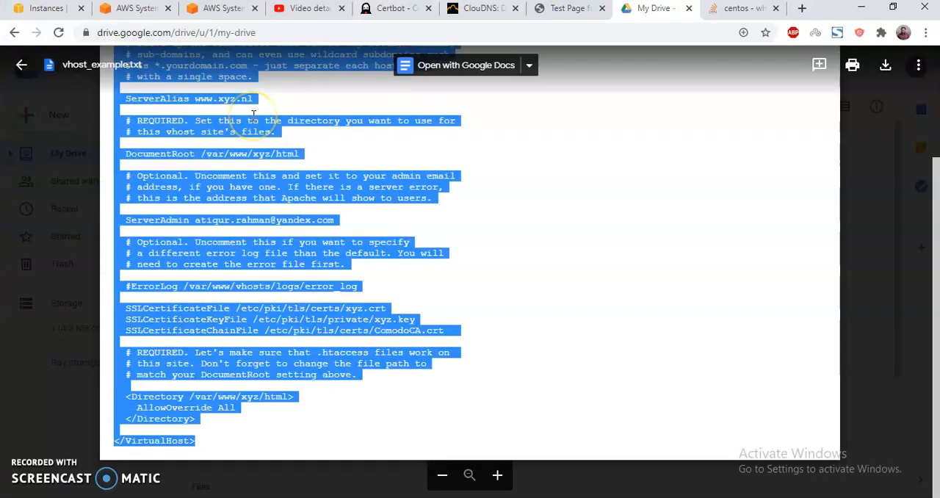
# - Create /etc/httpd/conf.d/vhost.conf with vi in the instance terminal and restart httpd
pyautogui.click(213, 8)
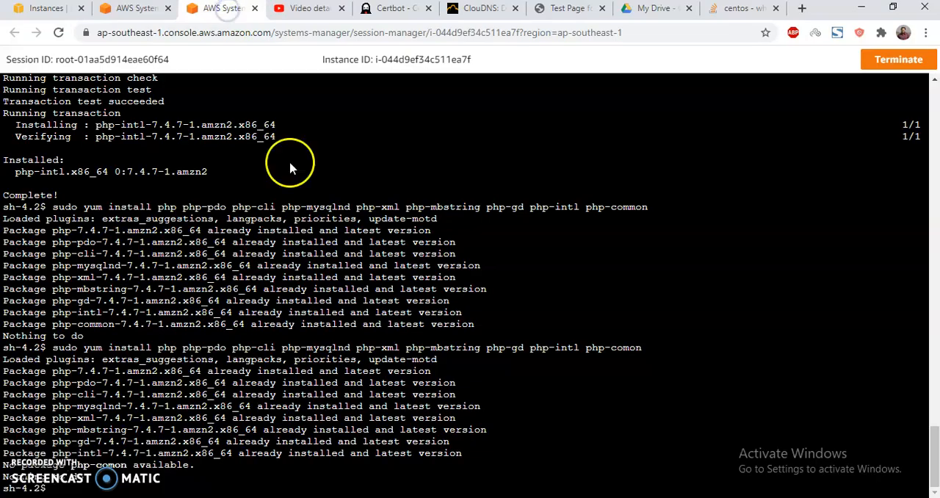
pyautogui.moveTo(320, 470)
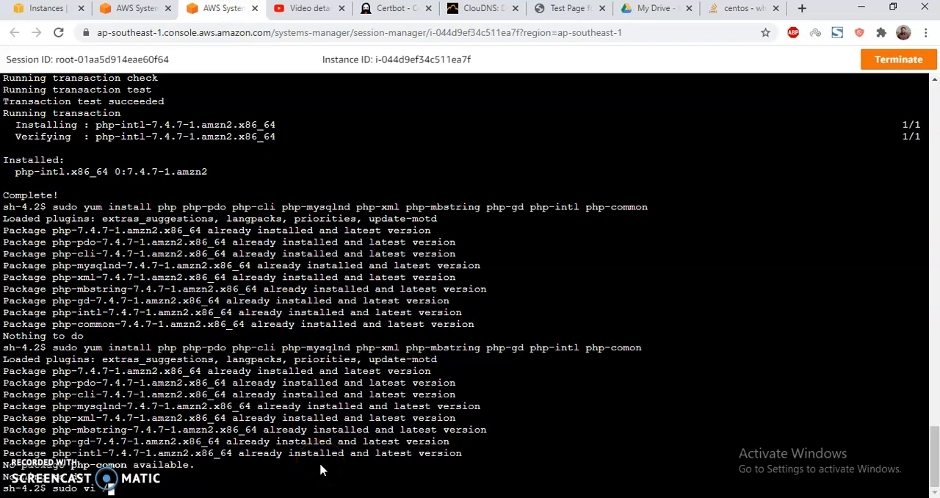
pyautogui.write('/etc/httpd')
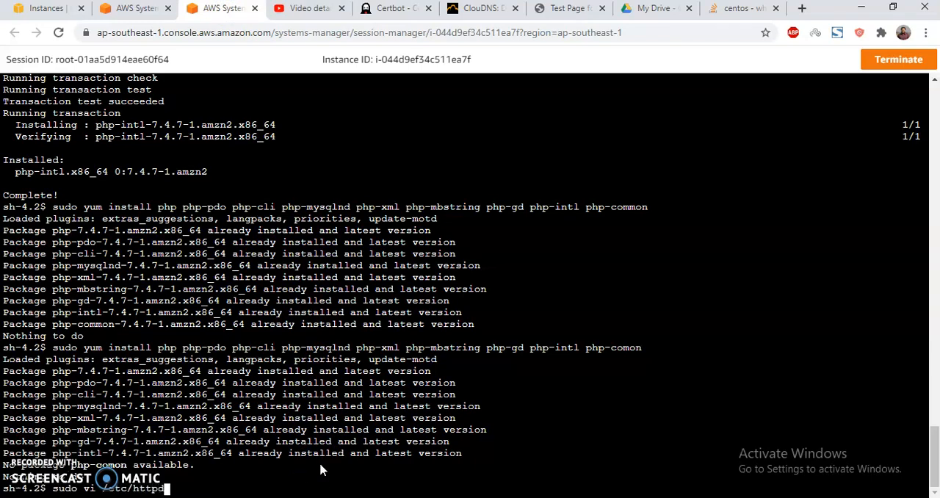
pyautogui.write('conf.')
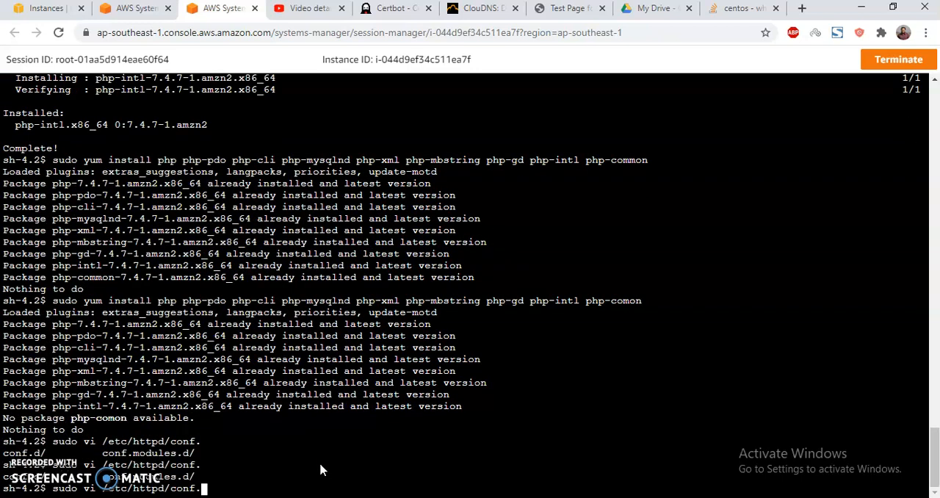
pyautogui.write('v')
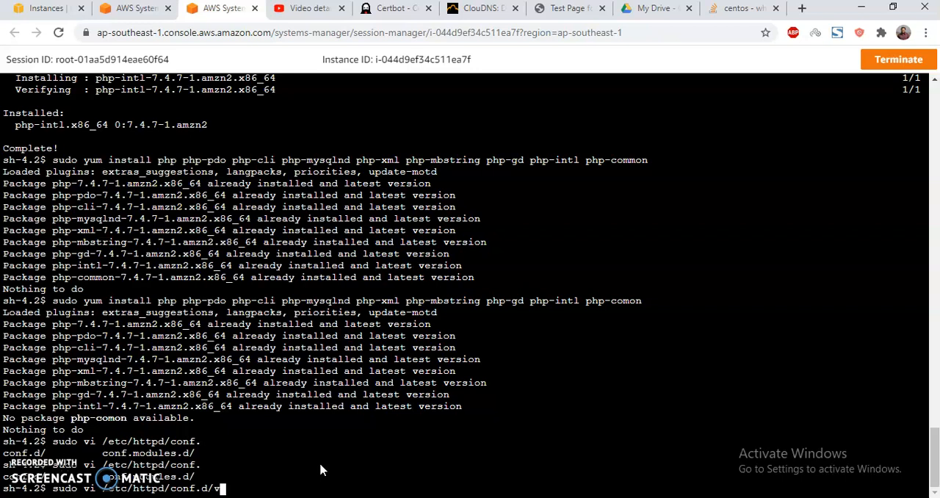
pyautogui.write('host.conf')
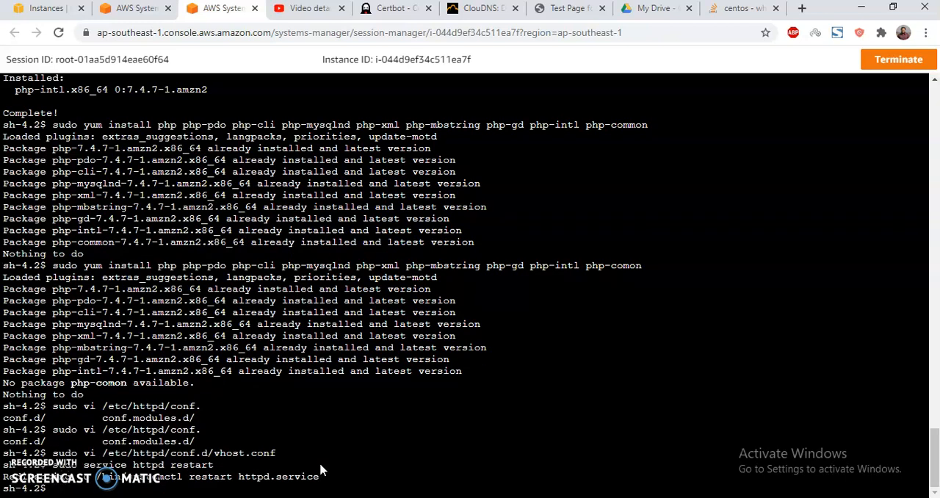
# - Browse to ssltest.sitesnshops.com in a new tab to see the Apache test page
pyautogui.click(802, 9)
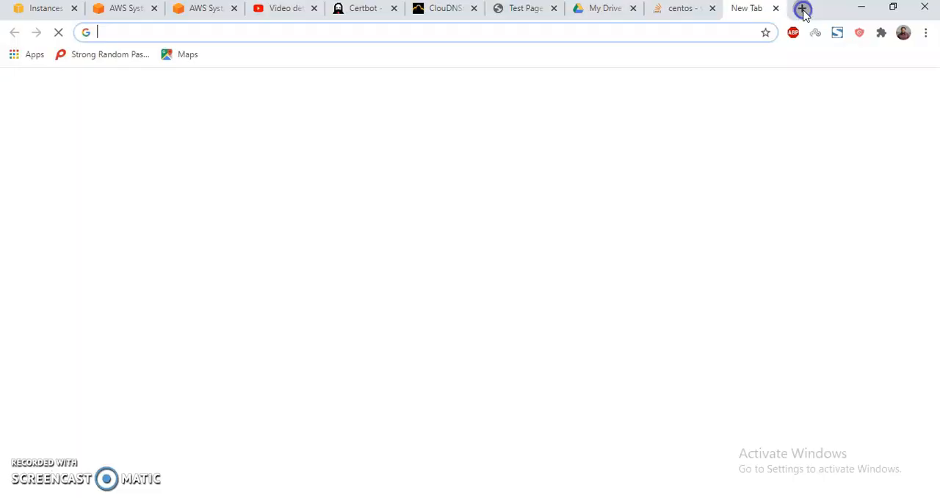
pyautogui.write('ssltest')
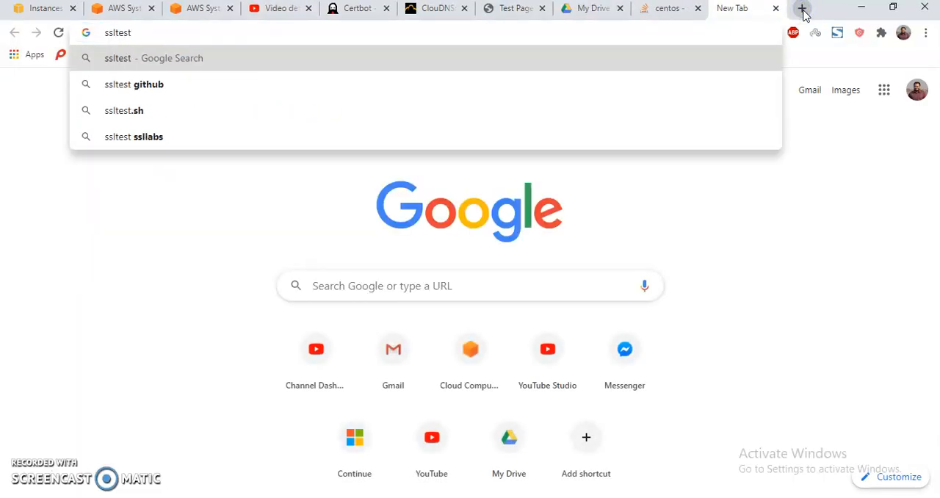
pyautogui.write('.sitesnshops.com')
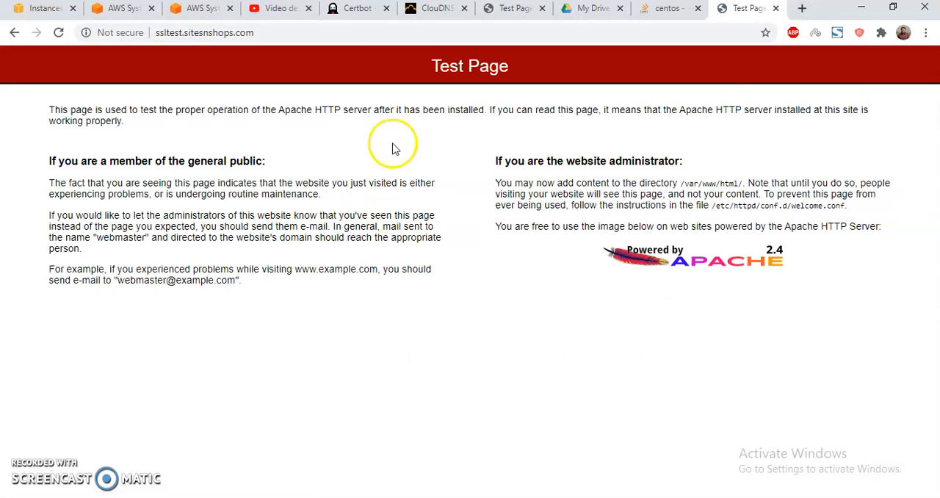
# - Copy 'sudo yum install certbot python2-certbot-apache' from the Certbot site and return to the terminal
pyautogui.click(357, 9)
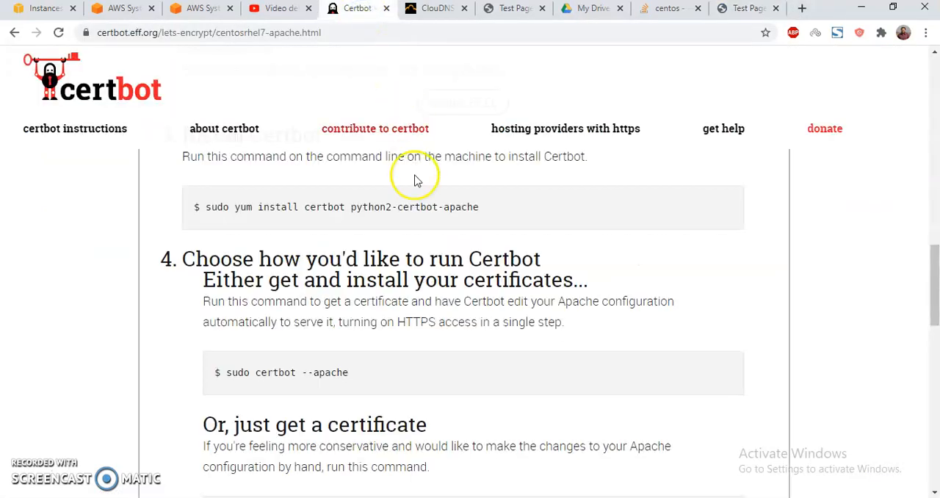
pyautogui.moveTo(247, 47)
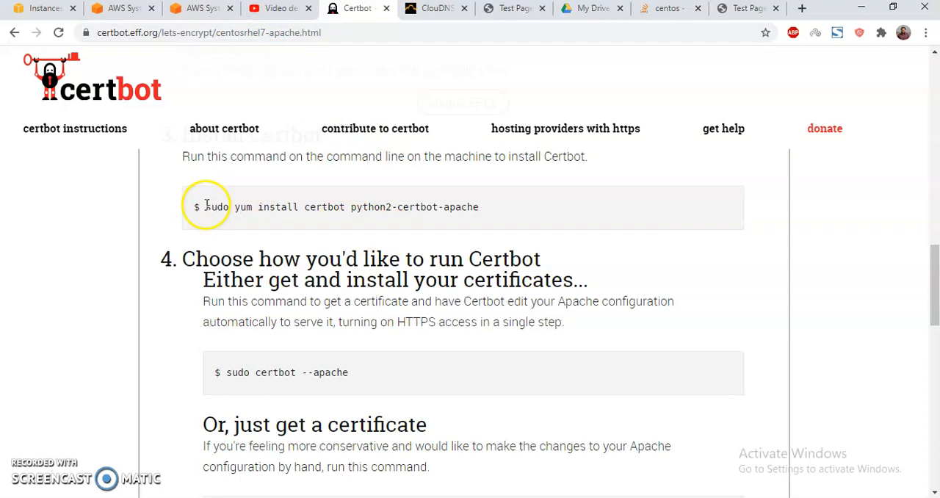
pyautogui.moveTo(206, 206); pyautogui.dragTo(355, 206)
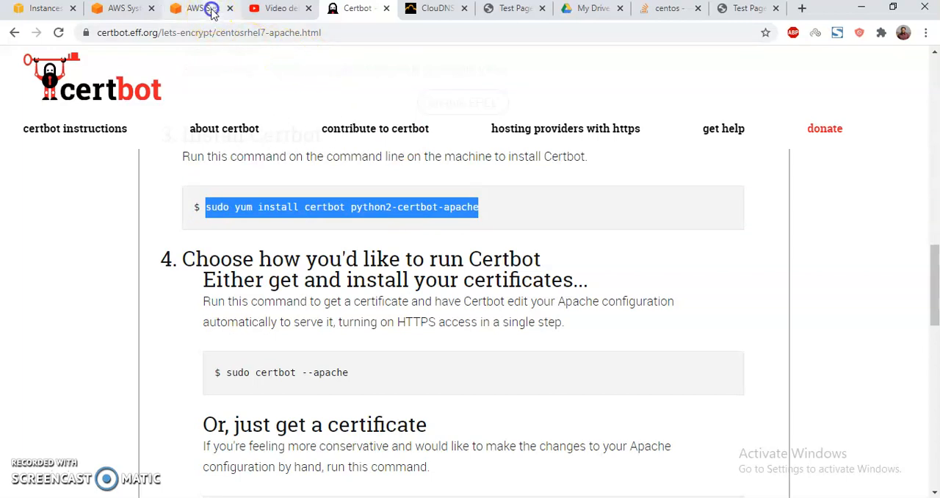
pyautogui.click(194, 9)
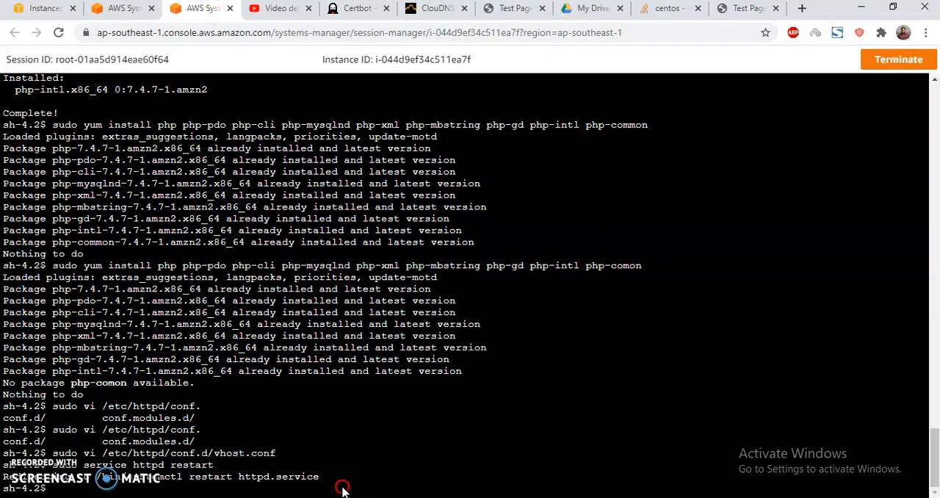
# - Run 'sudo yum install certbot python2-certbot-apache' on the instance
pyautogui.write('sudo yum install certbot python2-certbot-apache')
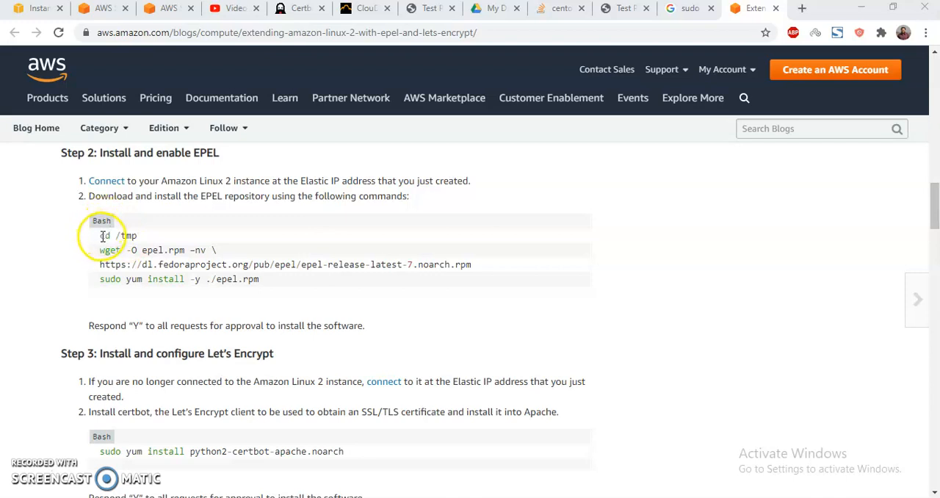
# - Copy the EPEL download and install commands from the AWS blog and return to the terminal
pyautogui.moveTo(102, 235); pyautogui.dragTo(264, 267)
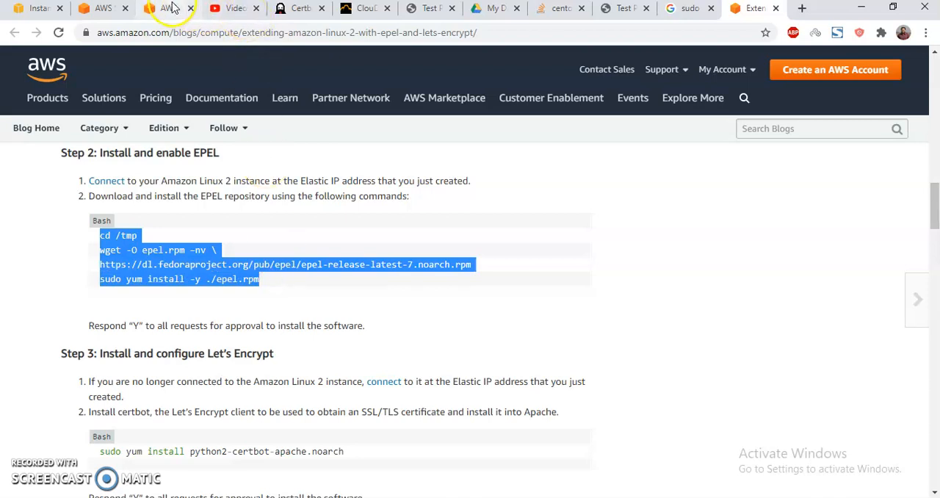
pyautogui.click(169, 9)
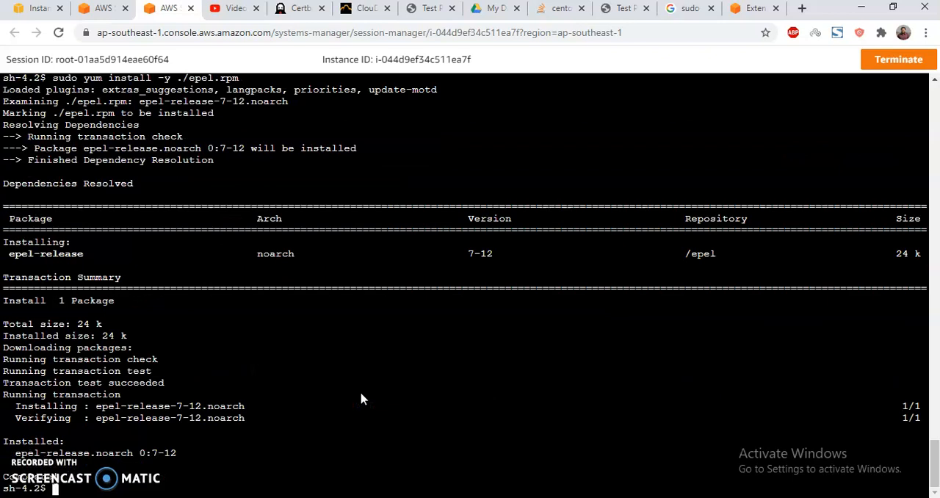
# - From /tmp, yum-install certbot and python2-certbot-apache, answering y to both prompts
pyautogui.write('cd /tmp')
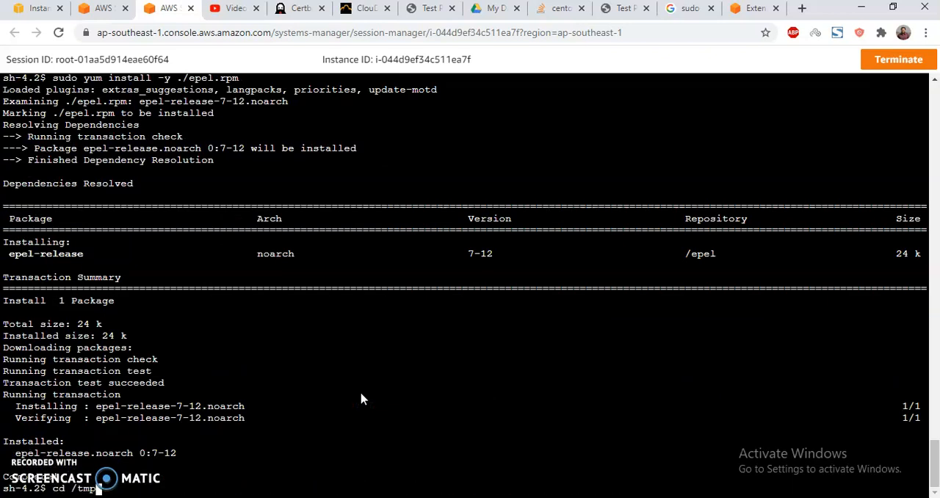
pyautogui.write('sudo yum install certbot python2-certbot-apache')
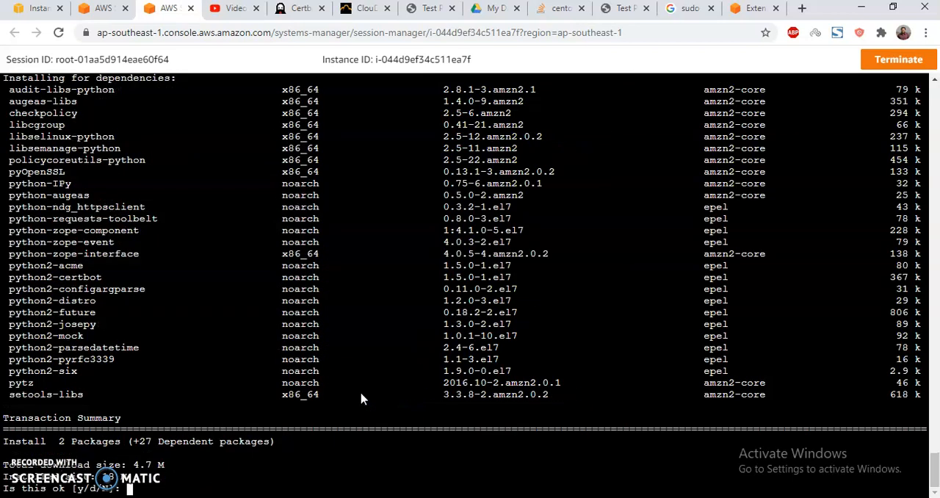
pyautogui.write('y')
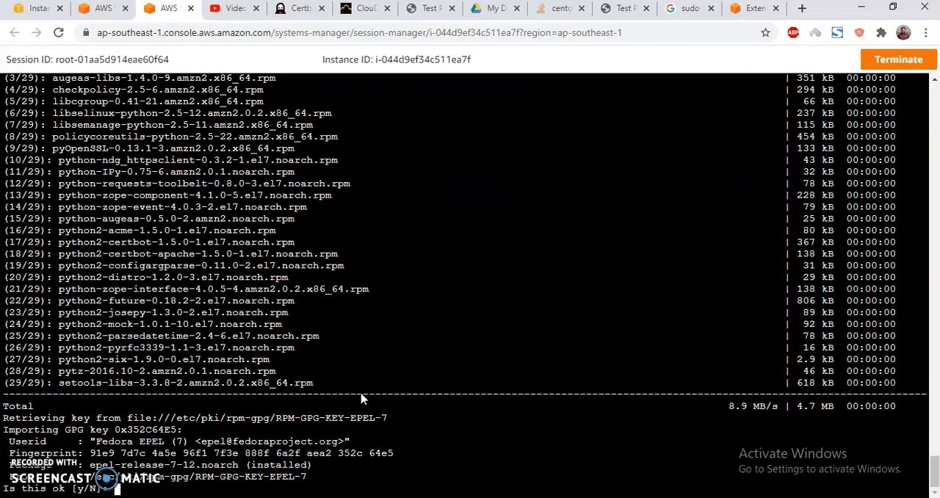
pyautogui.write('y')
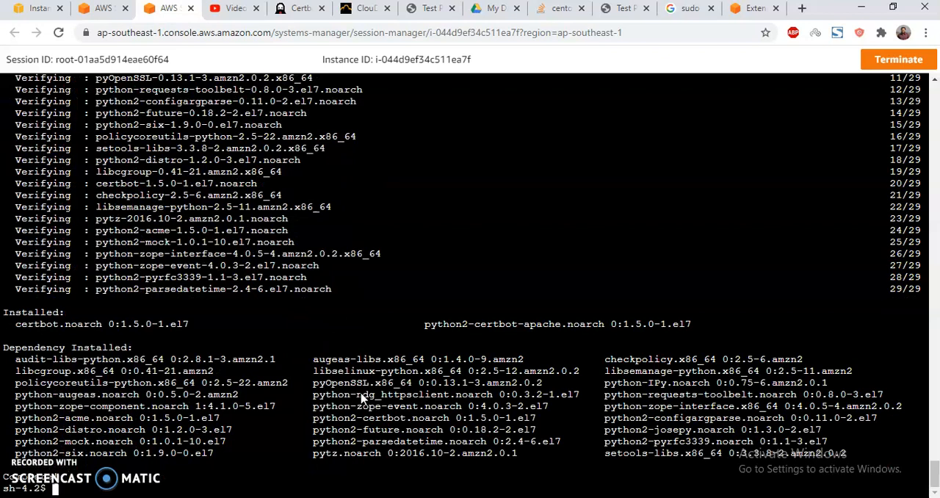
# - Check the next certbot step in the instructions and return to the terminal session
pyautogui.click(300, 8)
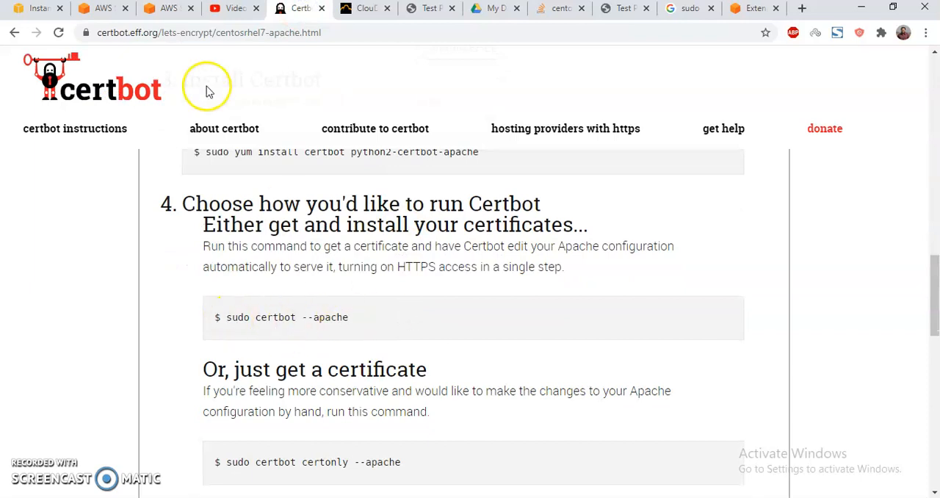
pyautogui.click(167, 9)
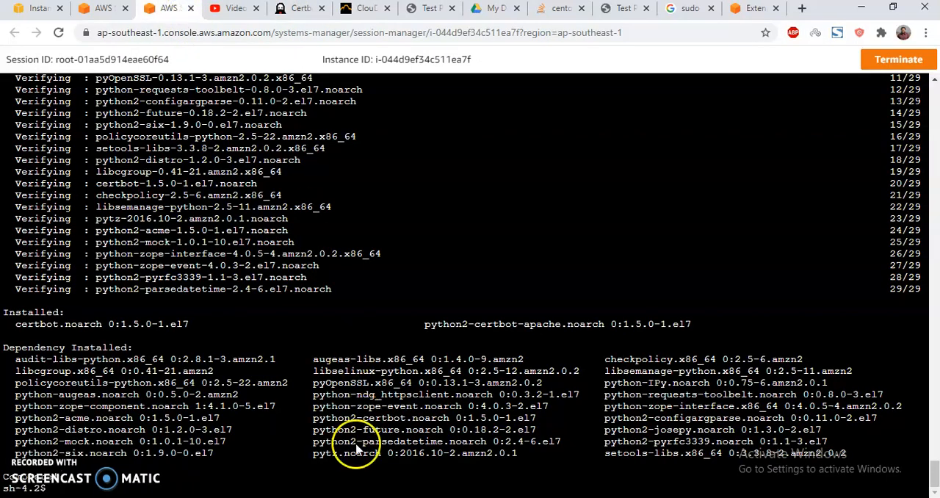
# - Run sudo certbot --apache, supplying the email address and agreeing to the prompts
pyautogui.write('sudo')
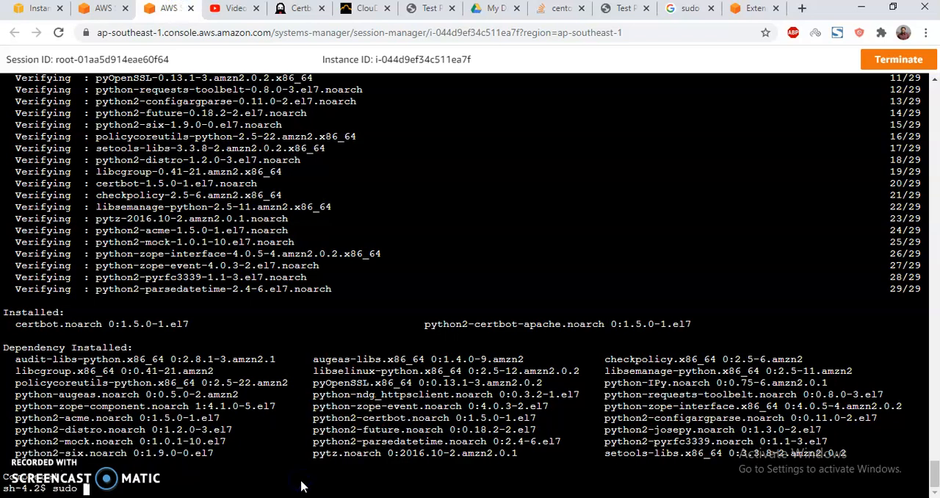
pyautogui.write('certbo')
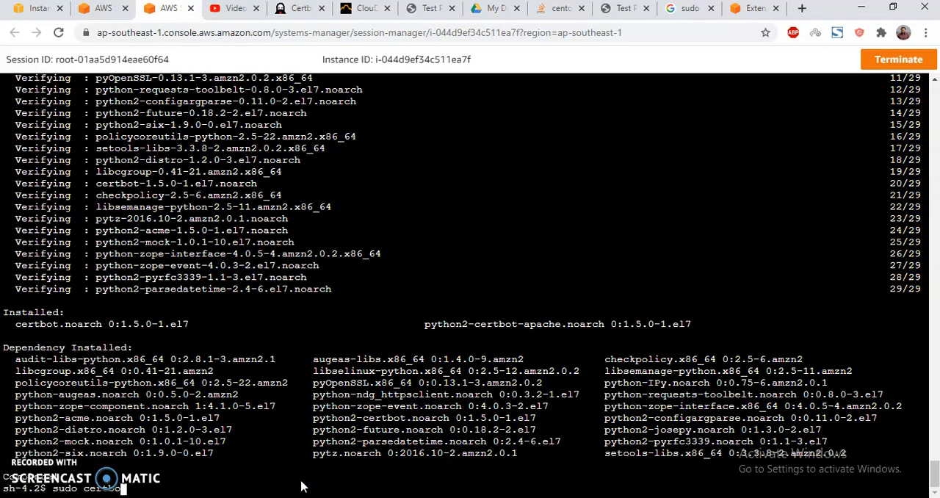
pyautogui.write('--apache')
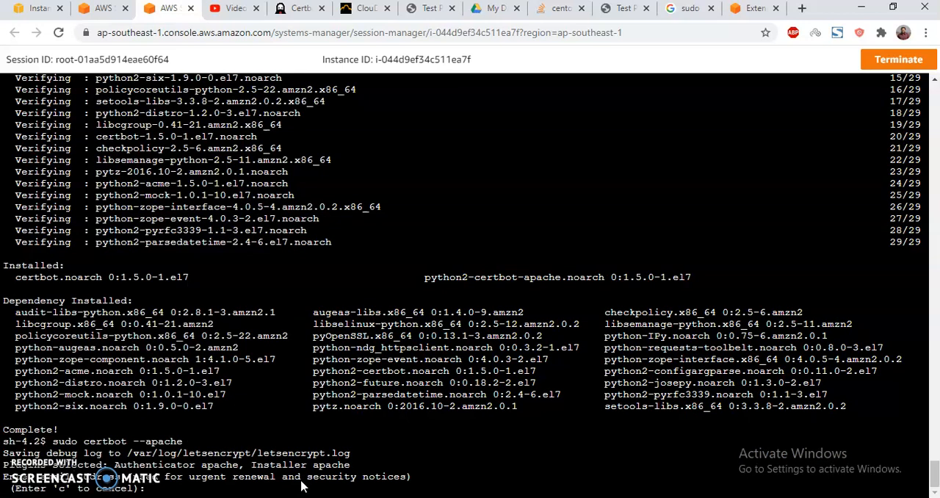
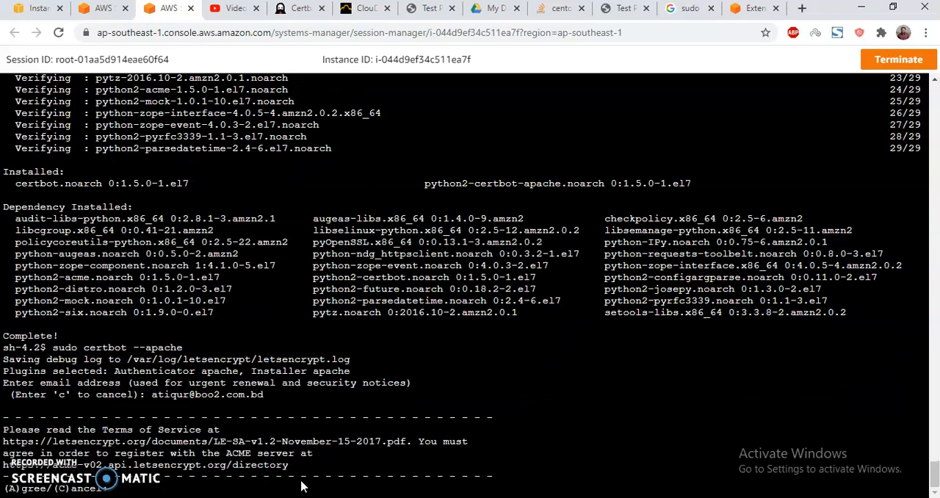
pyautogui.write('a')
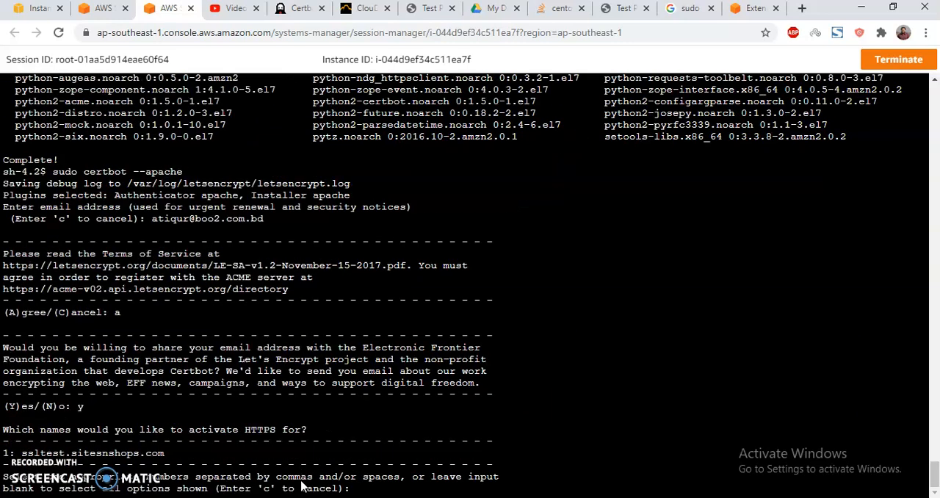
# - Choose domain 1 so Certbot issues and deploys the HTTPS certificate for the vhost
pyautogui.write('1')
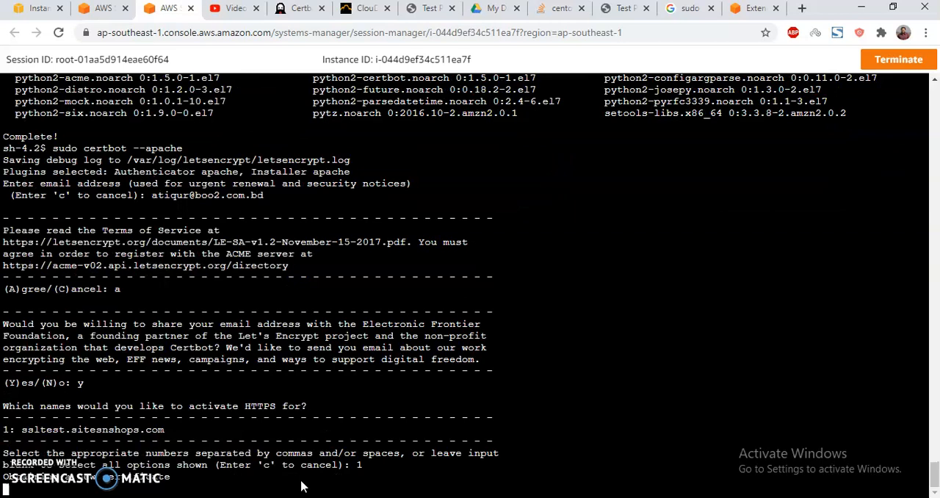
pyautogui.press('Return')
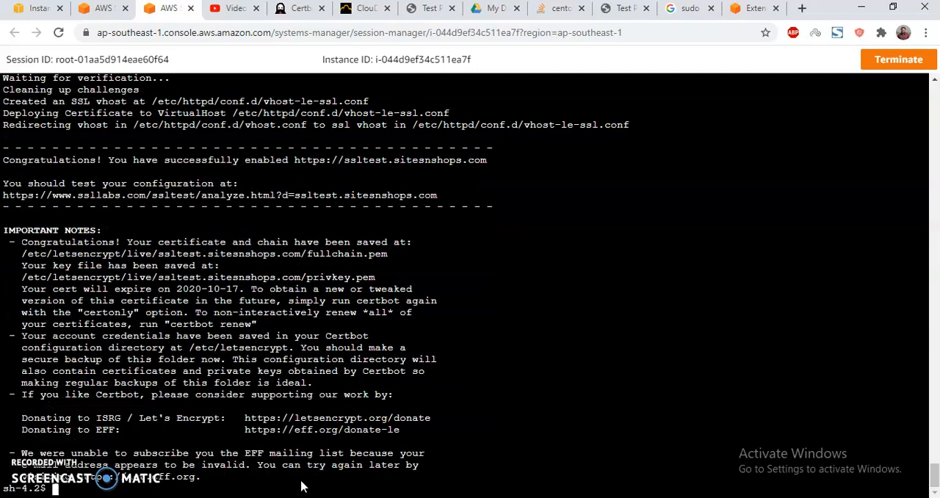
# - Clear the terminal and restart Apache with sudo service httpd restart
pyautogui.write('clear')
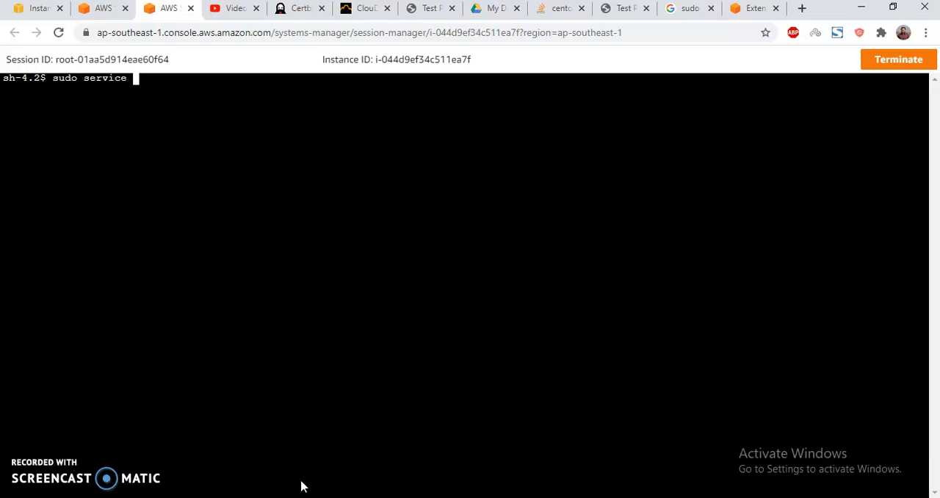
pyautogui.write('httpd restart')
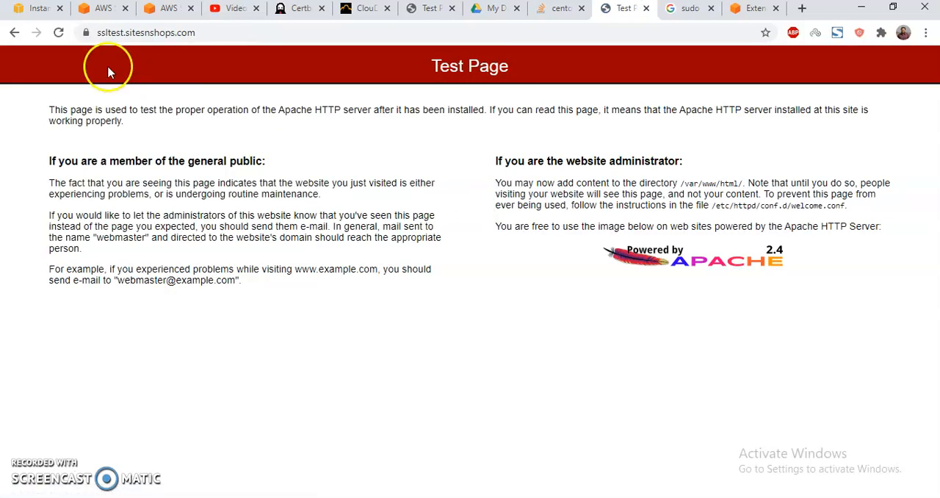
# - Inspect the site's certificate via the padlock to confirm the Let's Encrypt issuer, then close it
pyautogui.click(85, 32)
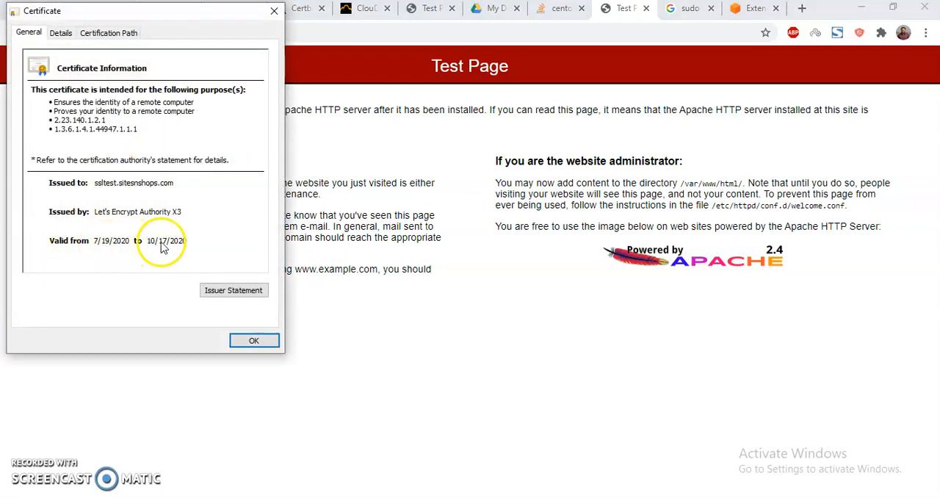
pyautogui.click(252, 340)
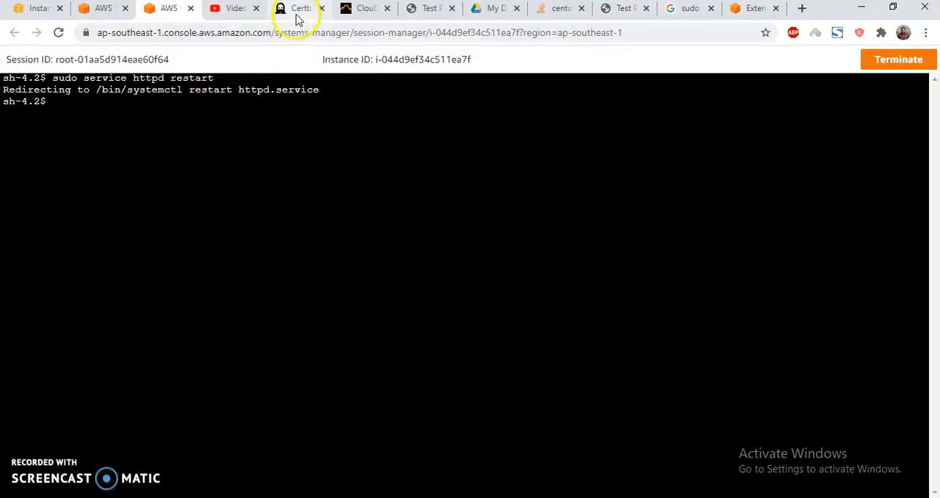
pyautogui.moveTo(297, 9)
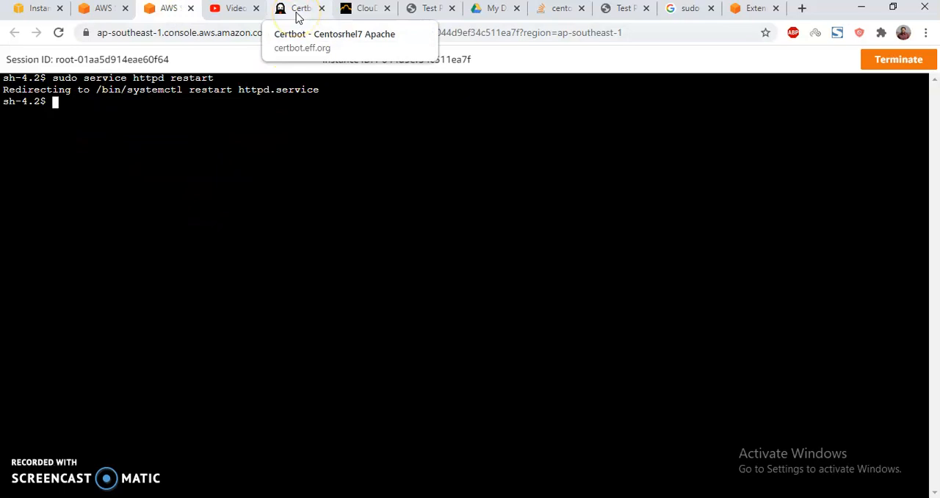
# - In the Certbot instructions, scroll to 'Set up automatic renewal' and select the cron command
pyautogui.click(297, 9)
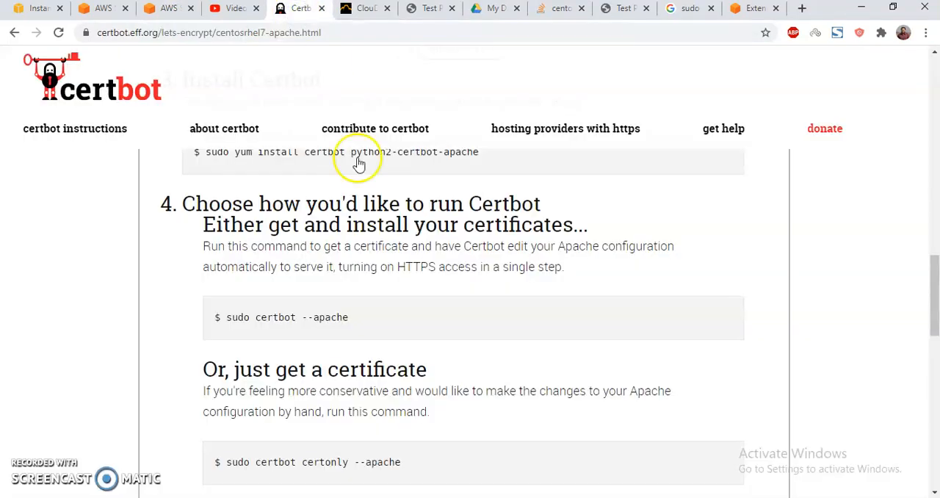
pyautogui.scroll(-3)
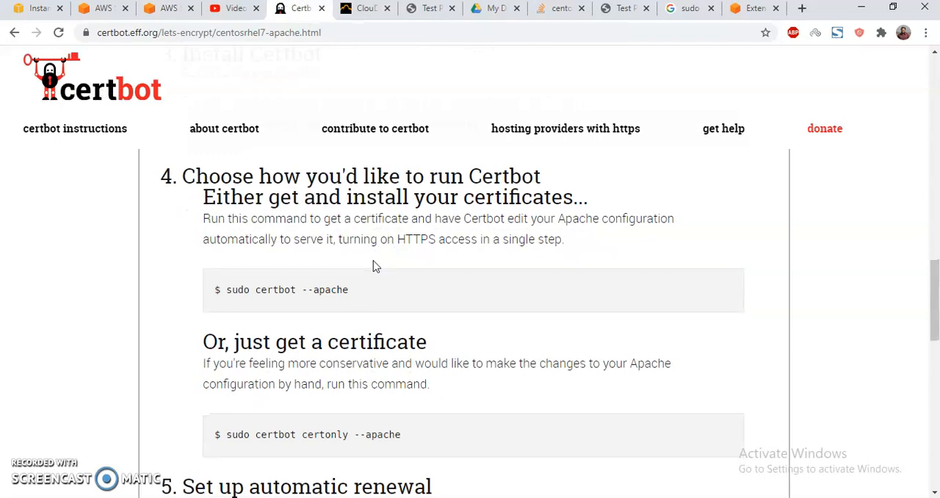
pyautogui.scroll(-3)
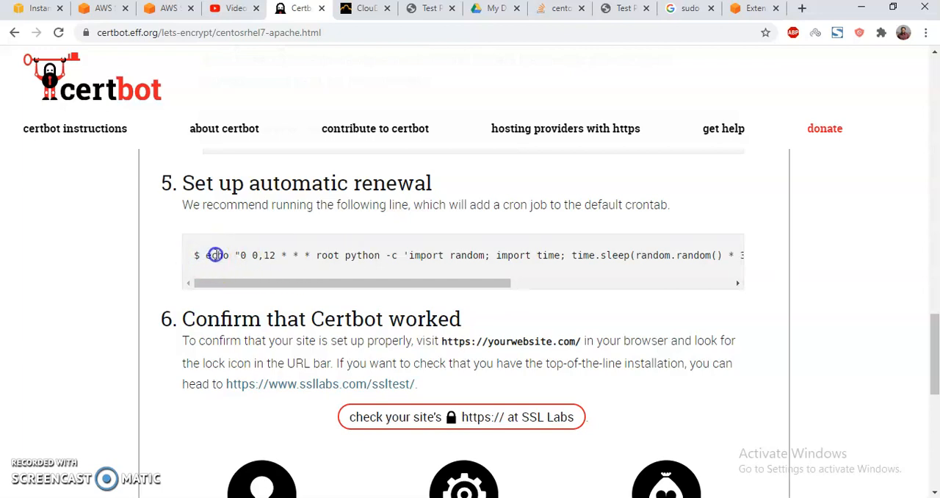
pyautogui.moveTo(213, 256); pyautogui.dragTo(732, 256)
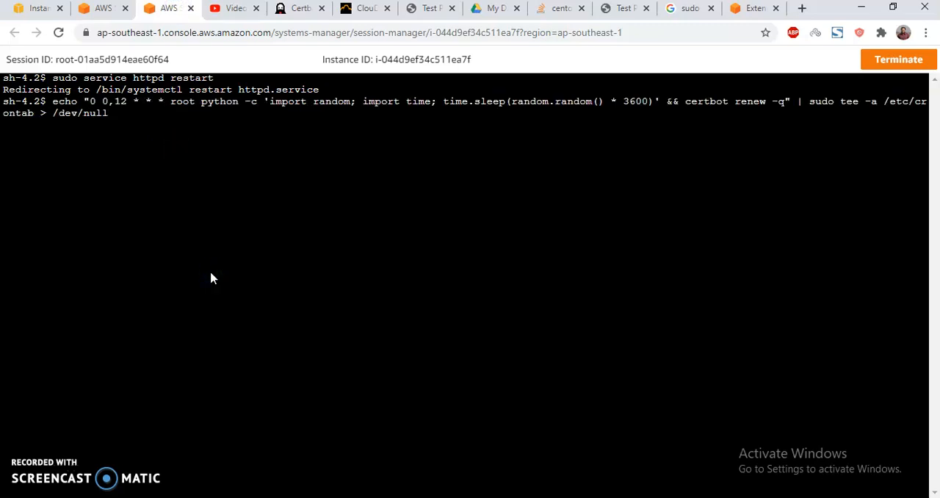
pyautogui.moveTo(117, 100)
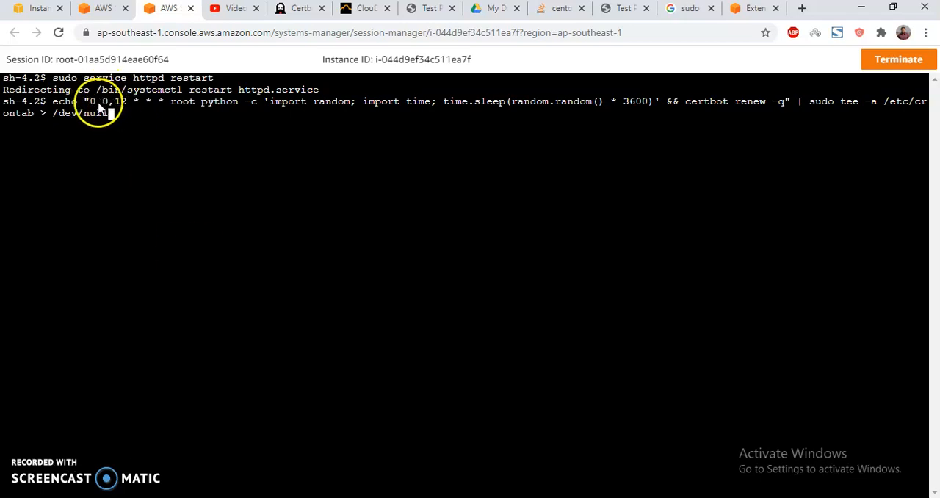
pyautogui.moveTo(159, 109)
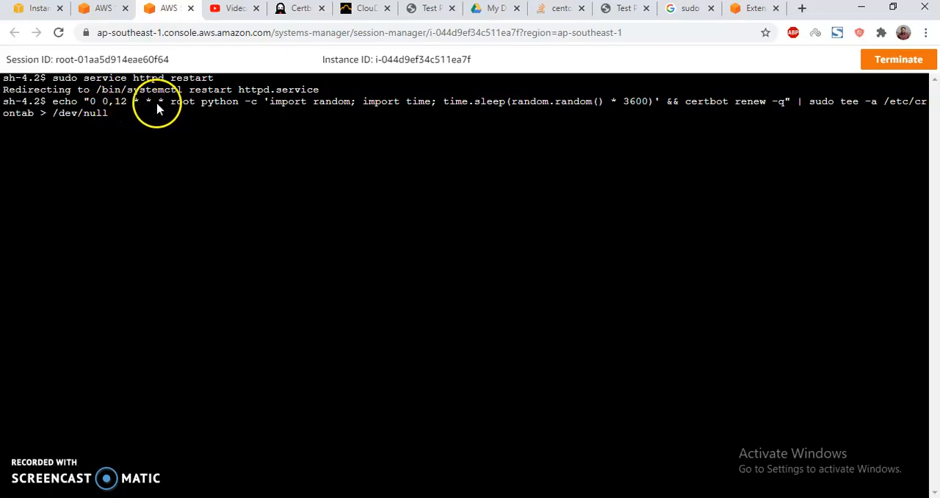
pyautogui.moveTo(309, 106)
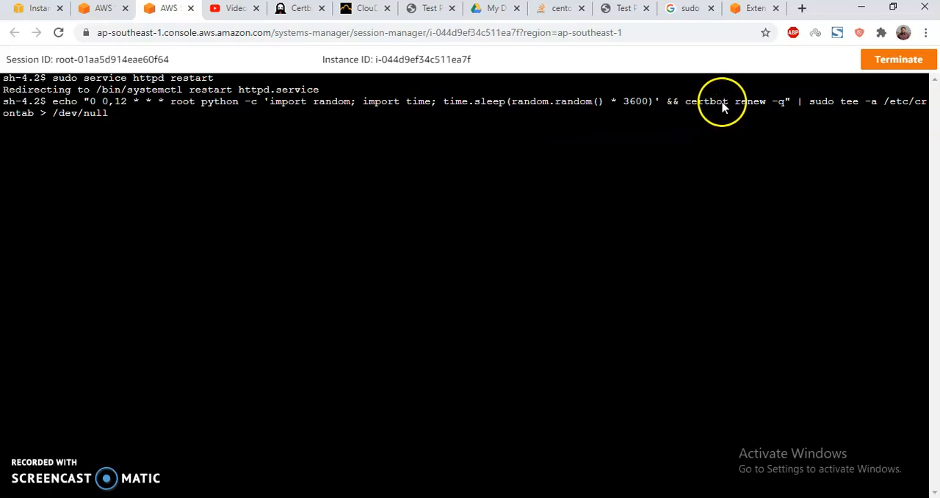
pyautogui.moveTo(787, 109)
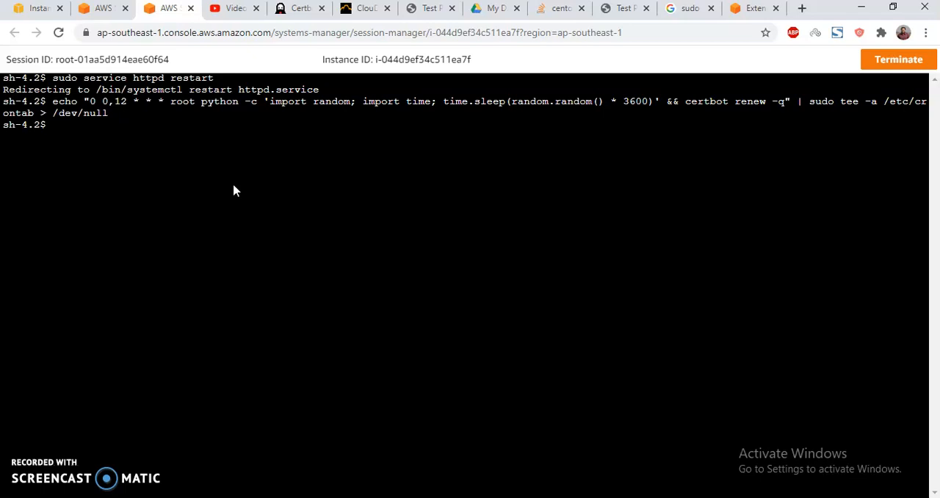
# - Create /var/www/html/info.php in vi containing '<?php phpinfo();' and save it
pyautogui.write('sudo vi /et')
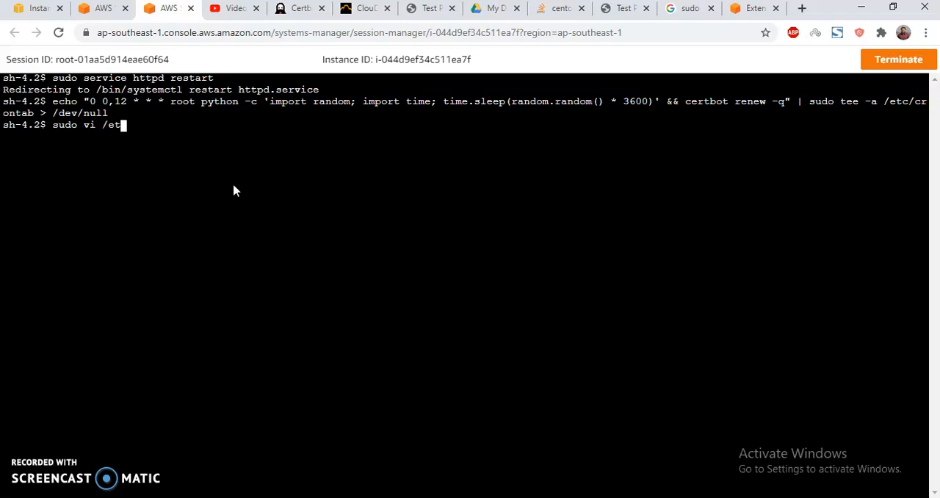
pyautogui.write('var/')
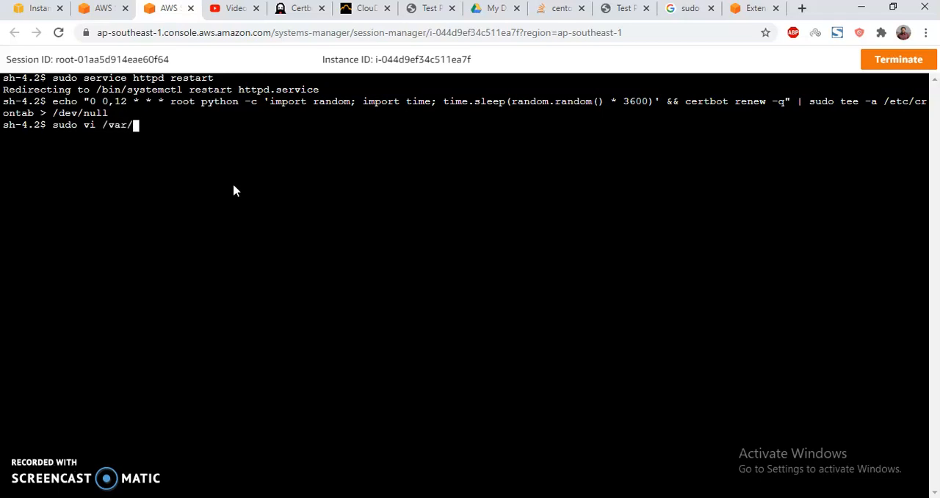
pyautogui.write('www/html/')
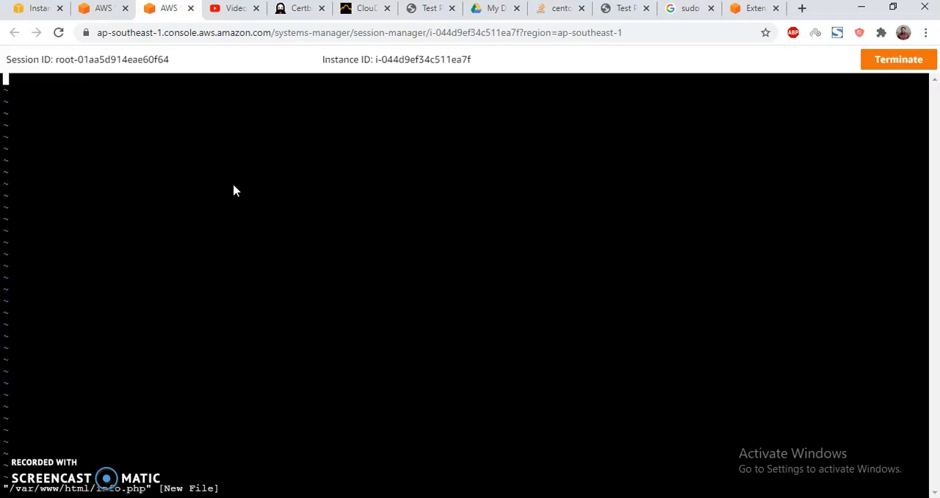
pyautogui.write('<?php')
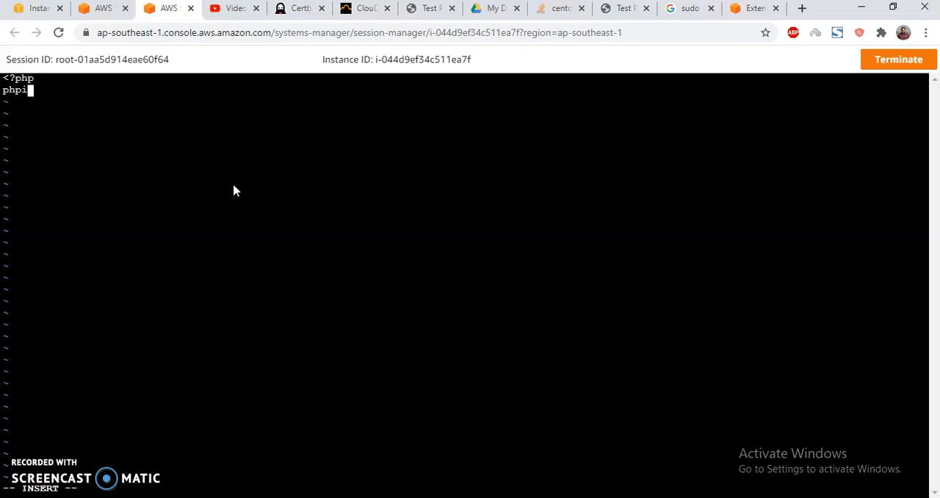
pyautogui.write('fo')
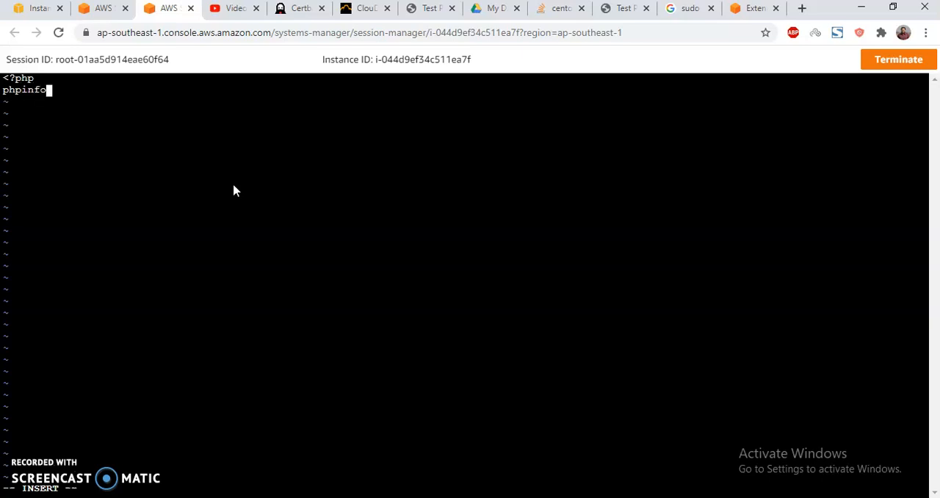
pyautogui.write('()')
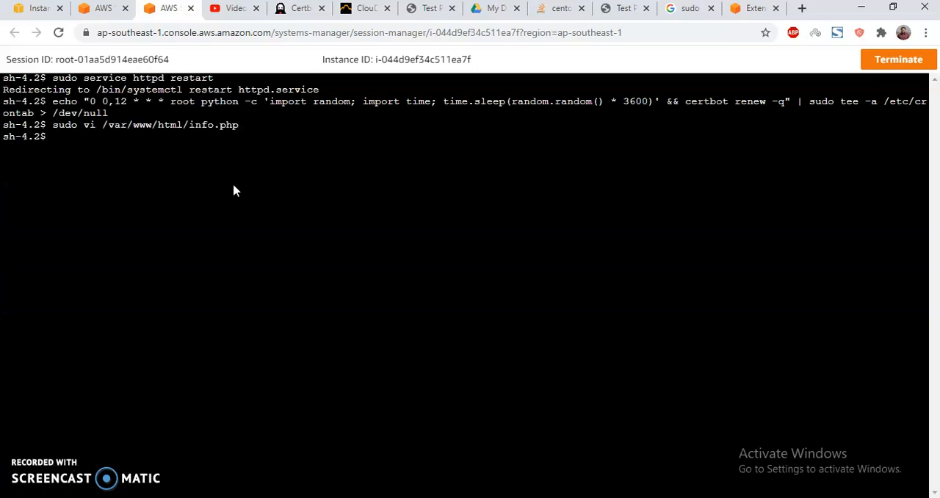
pyautogui.click(625, 8)
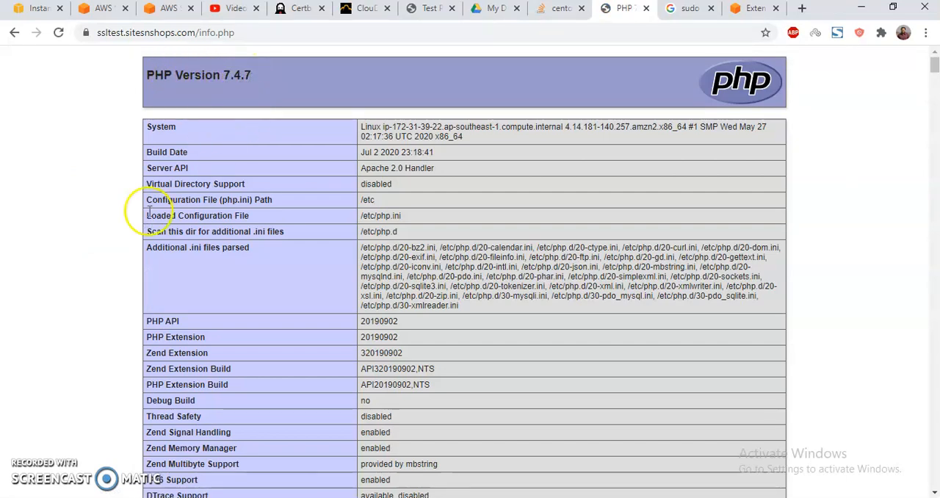
pyautogui.moveTo(393, 232)
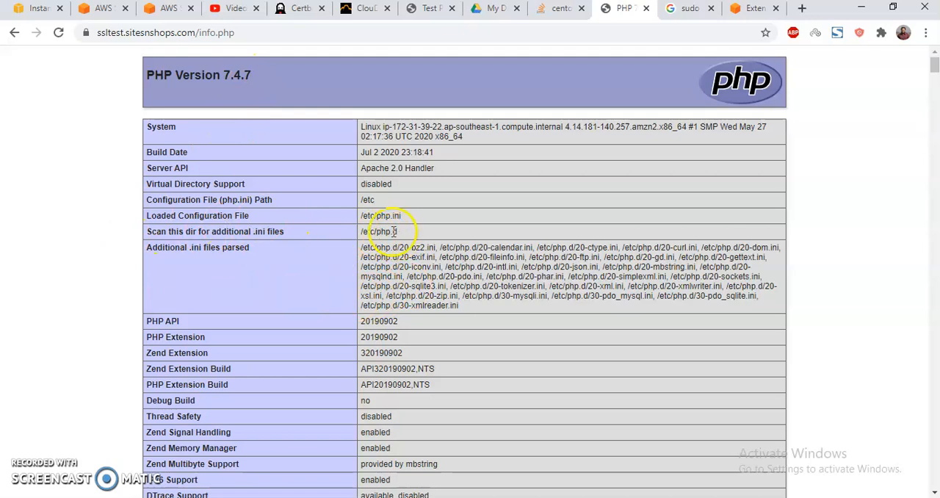
pyautogui.click(85, 32)
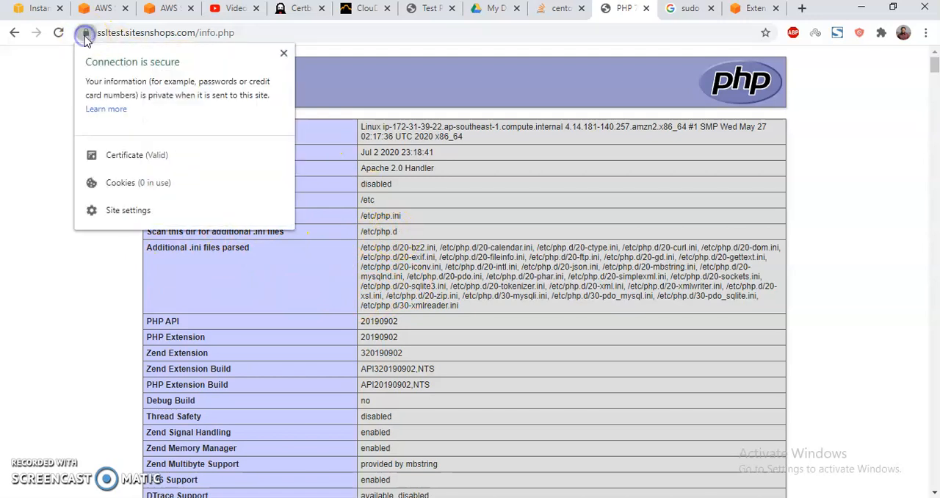
pyautogui.click(137, 154)
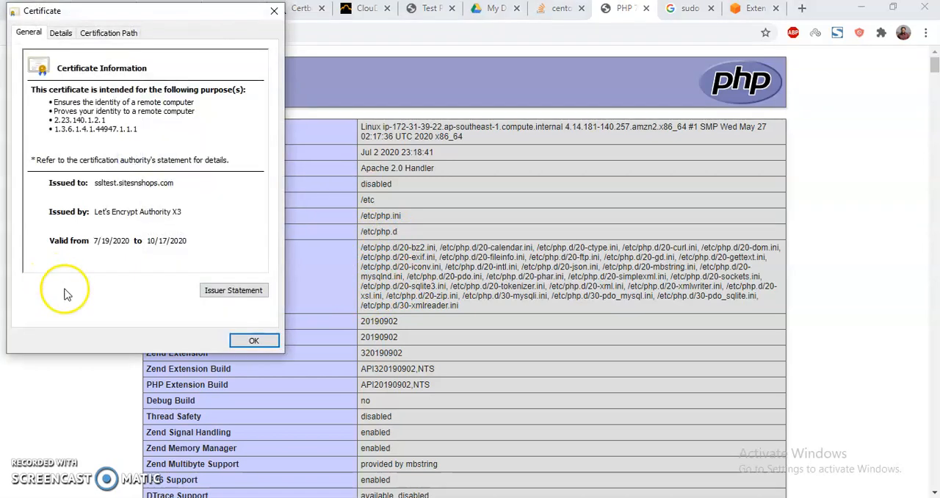
pyautogui.click(252, 340)
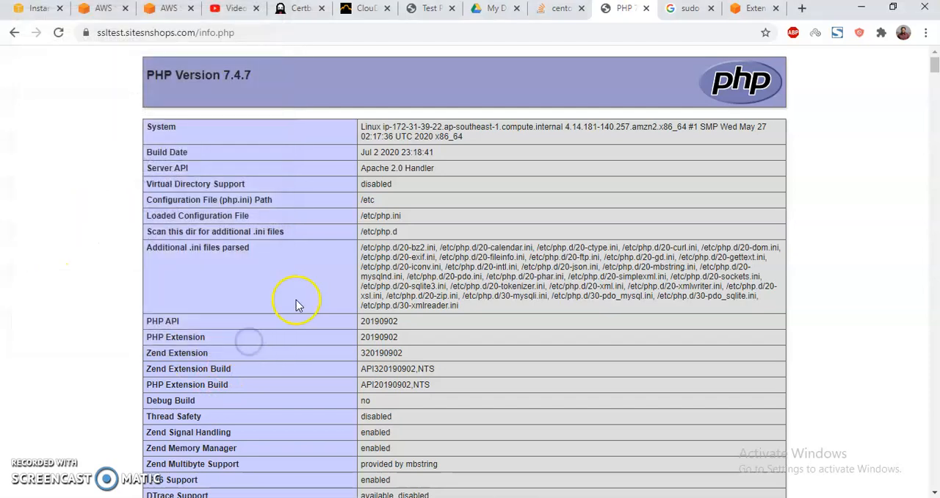